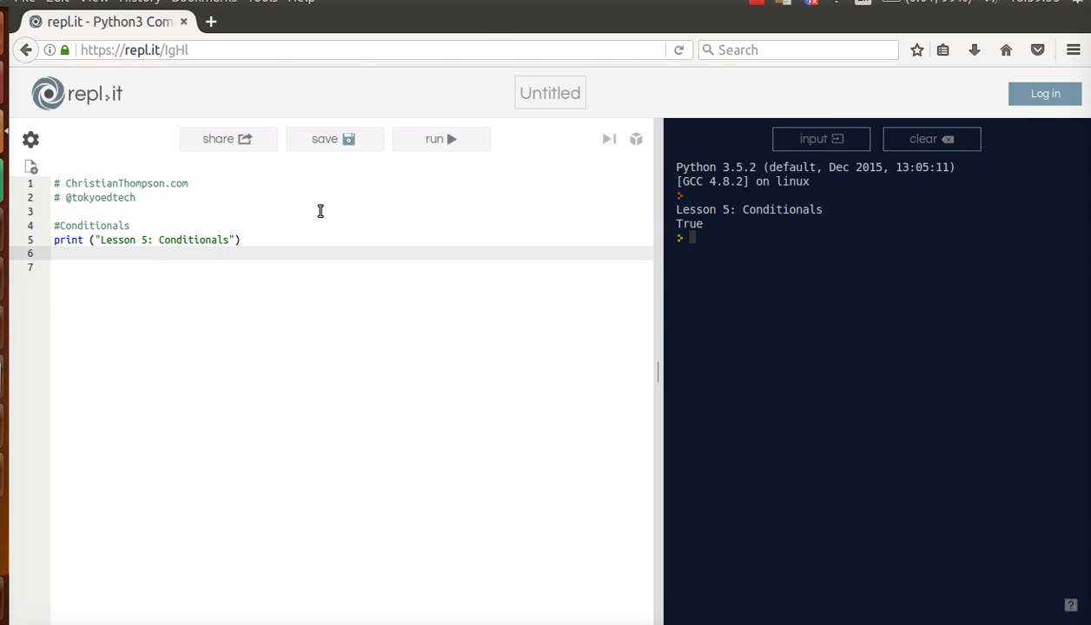
mouse_move(48, 295)
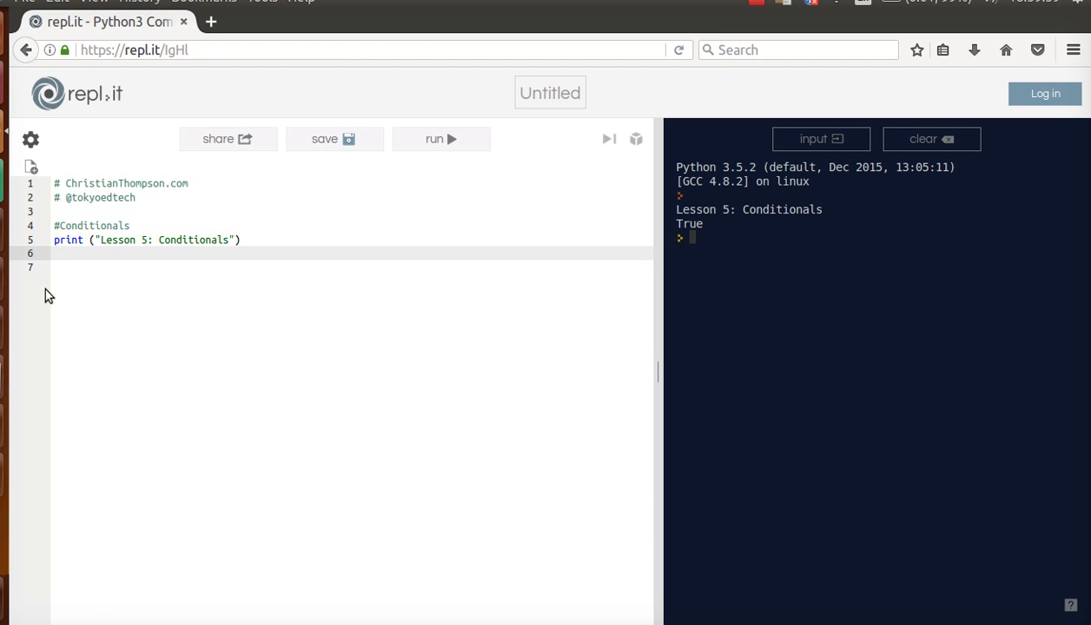
Rerun the conditionals script so the console shows only 'Lesson 5: Conditionals'.
left_click(56, 252)
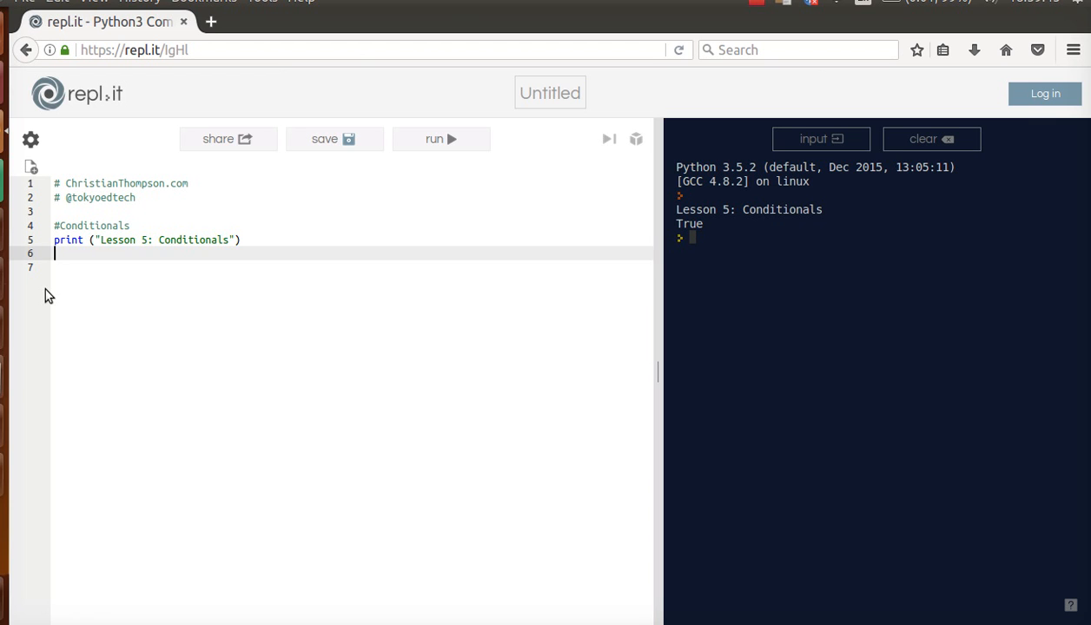
left_click(441, 139)
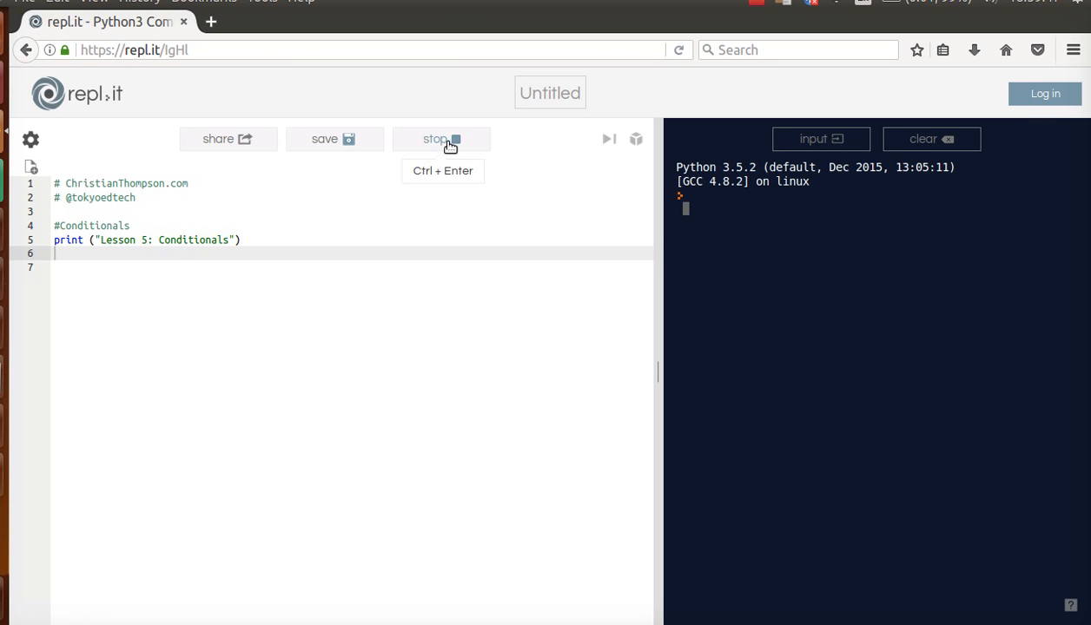
left_click(442, 139)
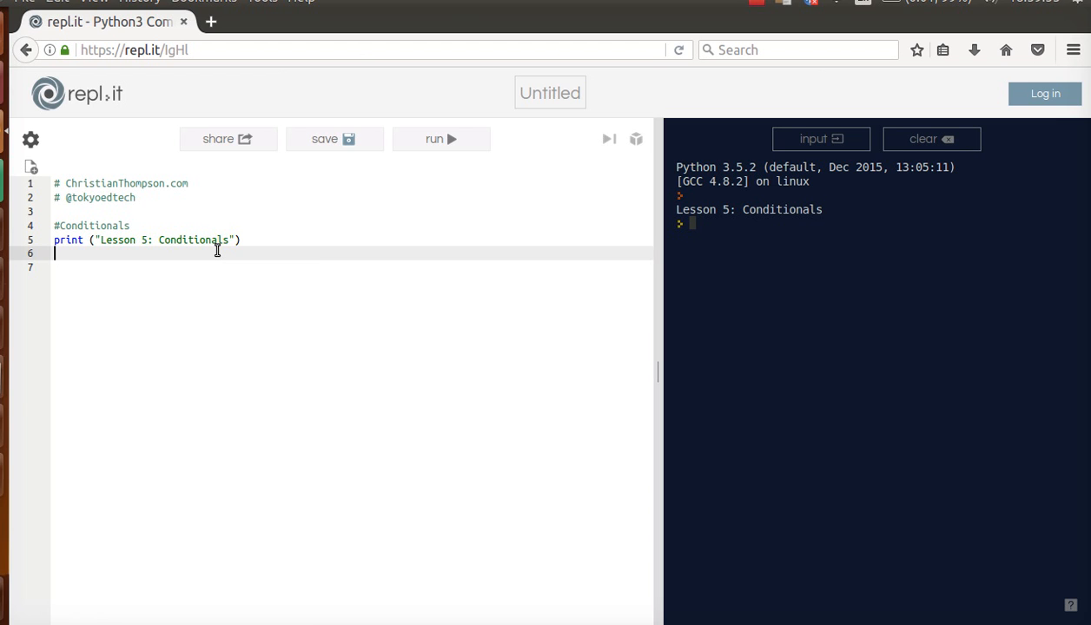
Add print("Does 3 equal 3?") on line 6 and run it so the question appears in the console.
type("print (\"\")")
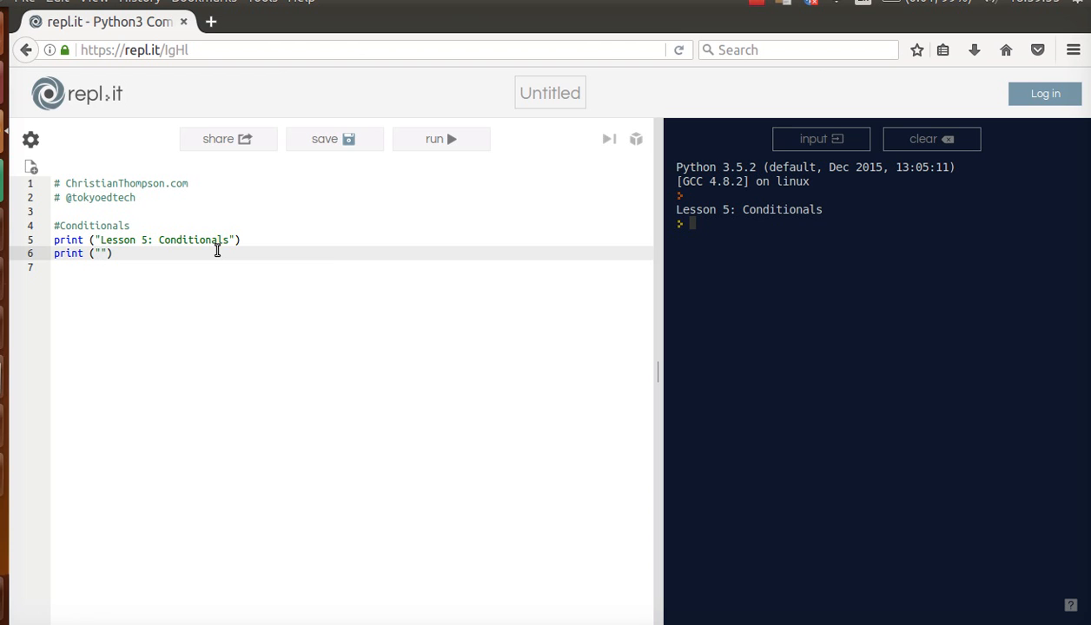
type("Does")
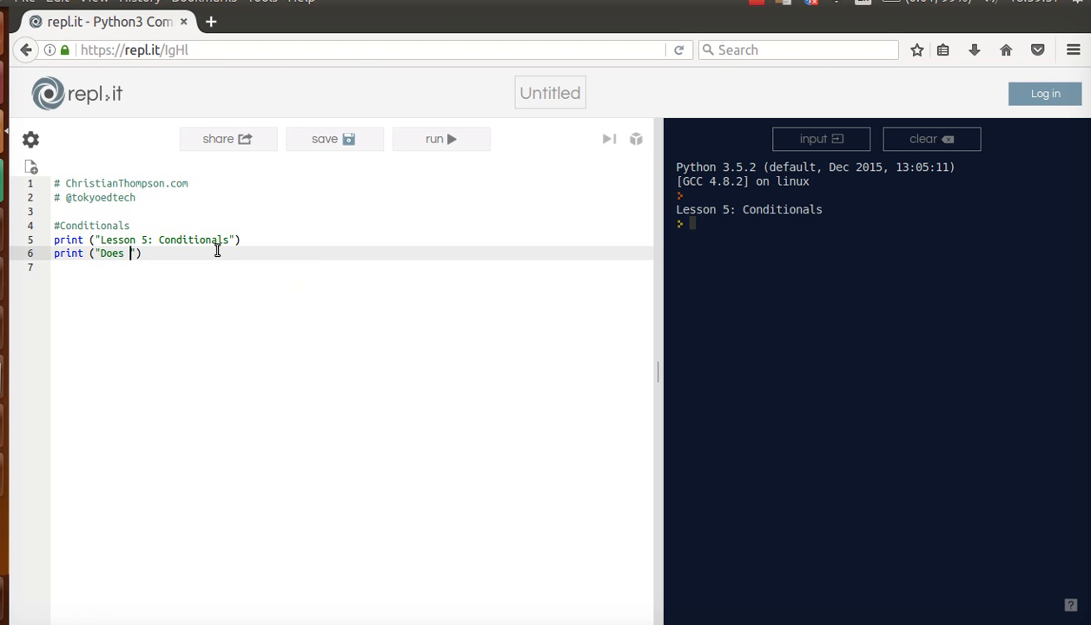
type("3 equal 3")
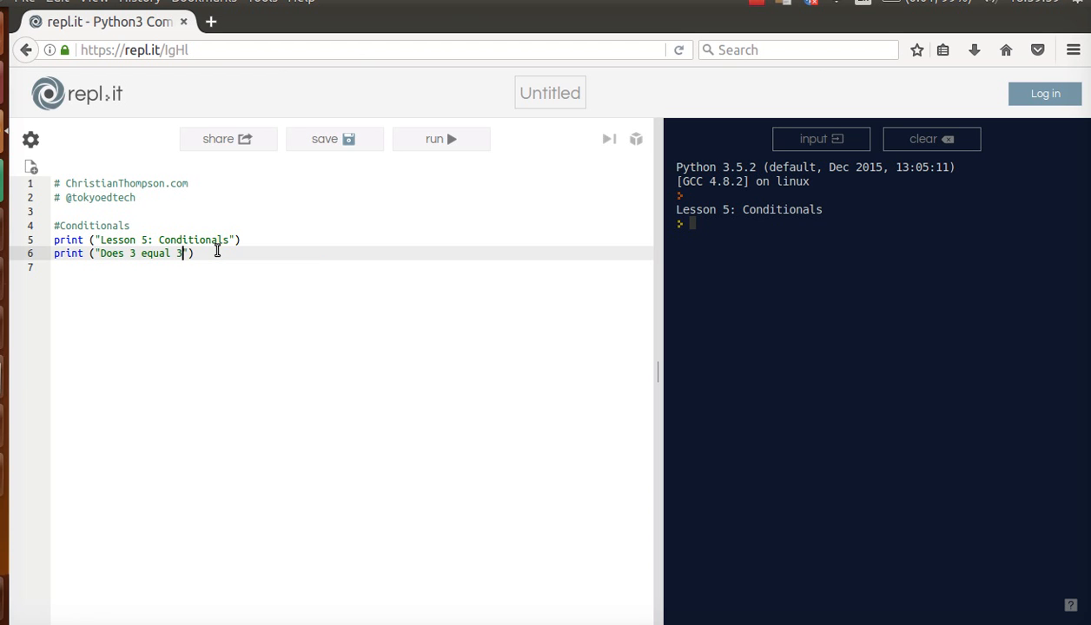
type("?")
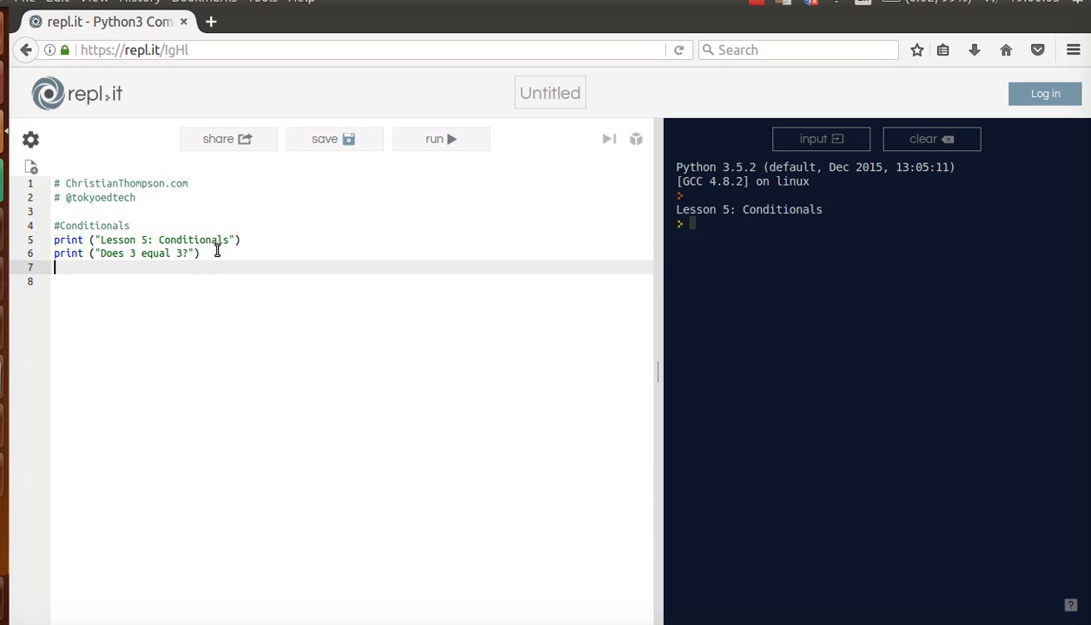
left_click(434, 138)
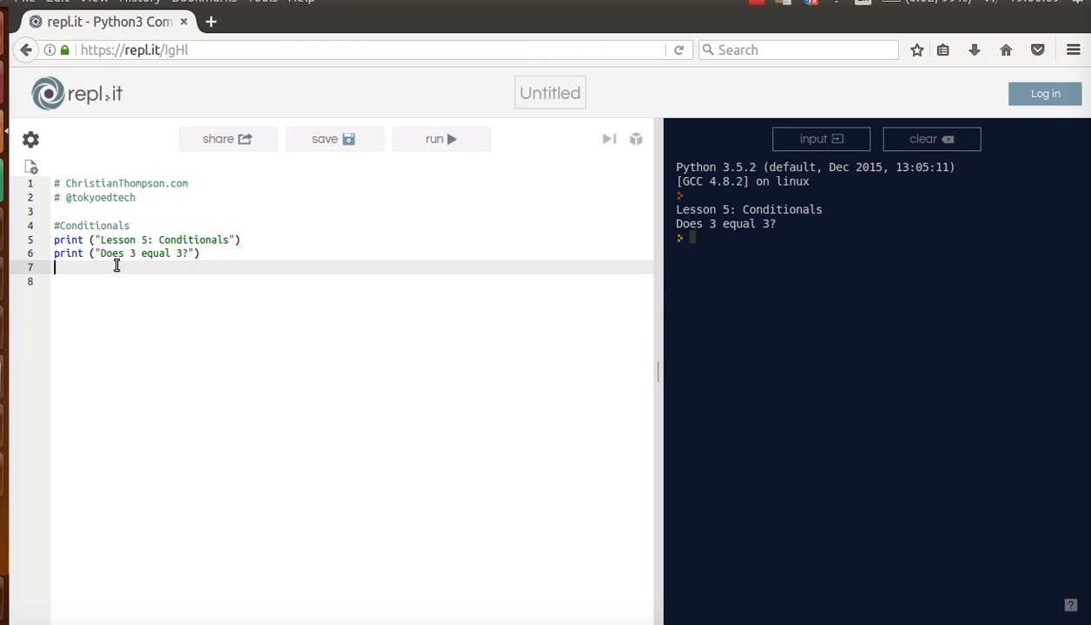
Write if 3 == 3: with an indented print(True) as its body.
type("if")
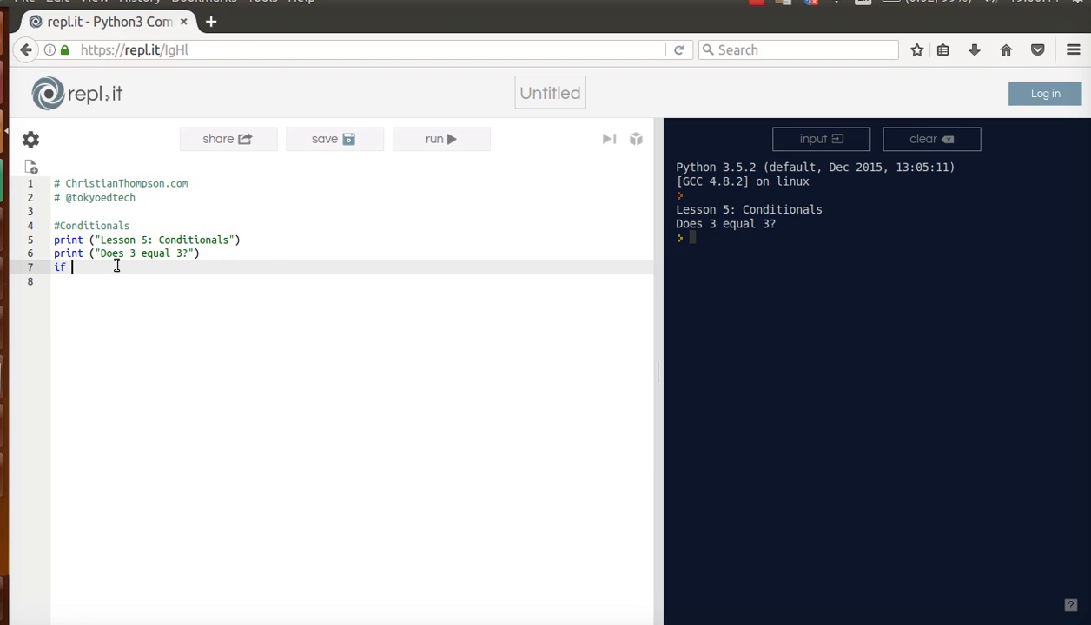
type("3")
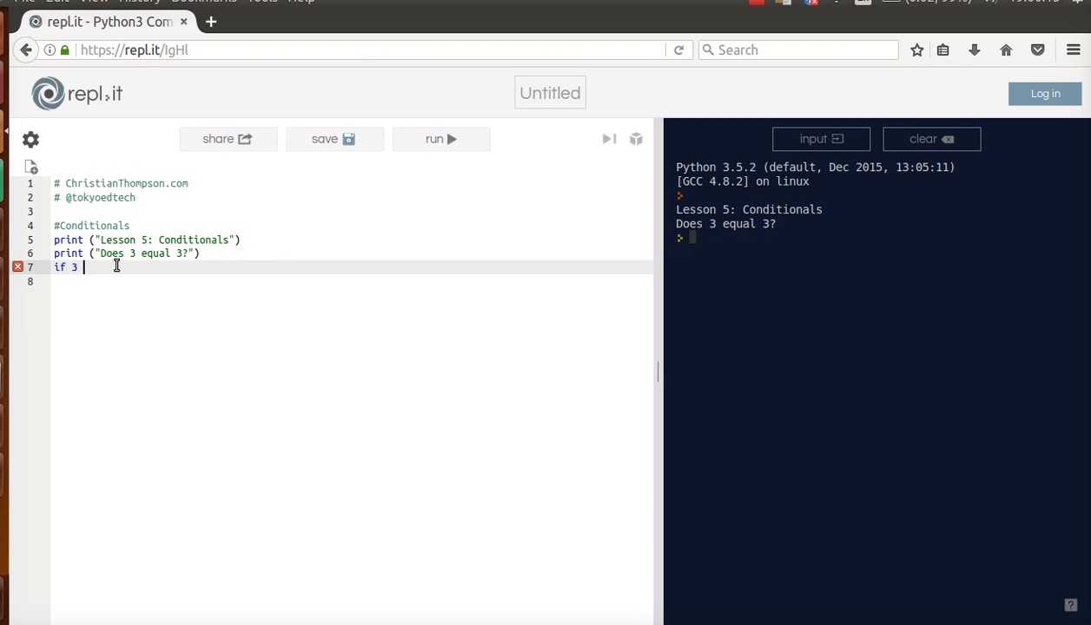
type("==")
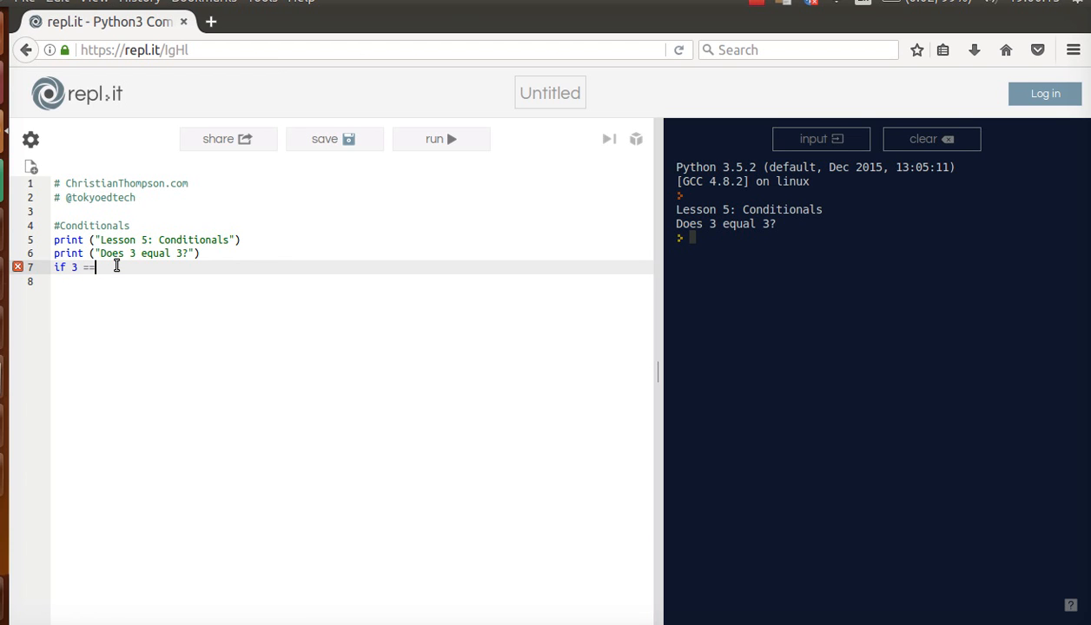
type("3:")
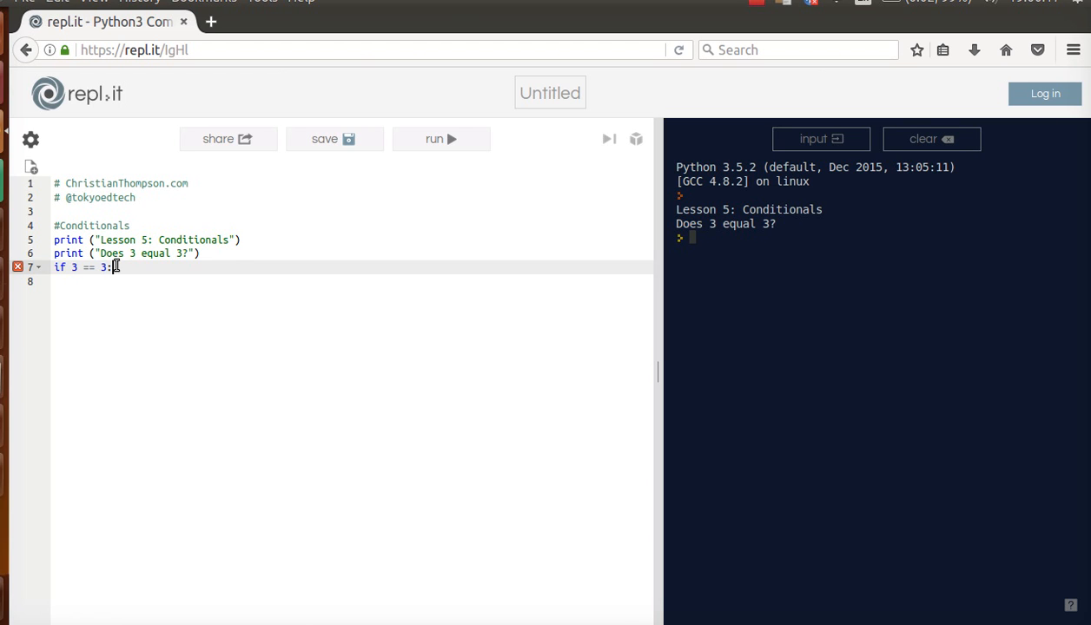
key("Return")
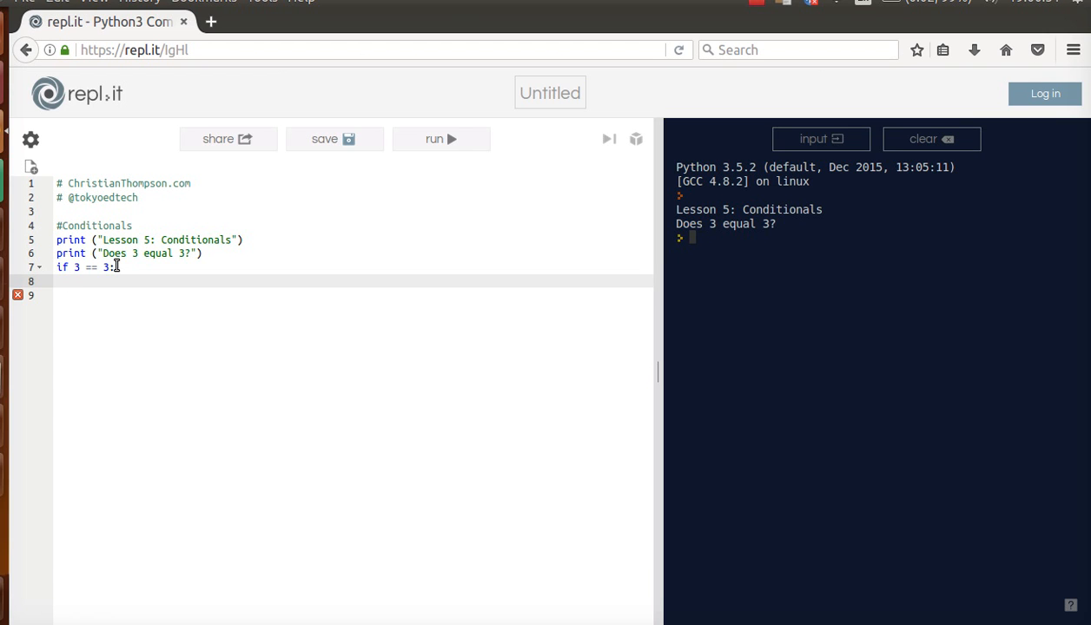
mouse_move(219, 217)
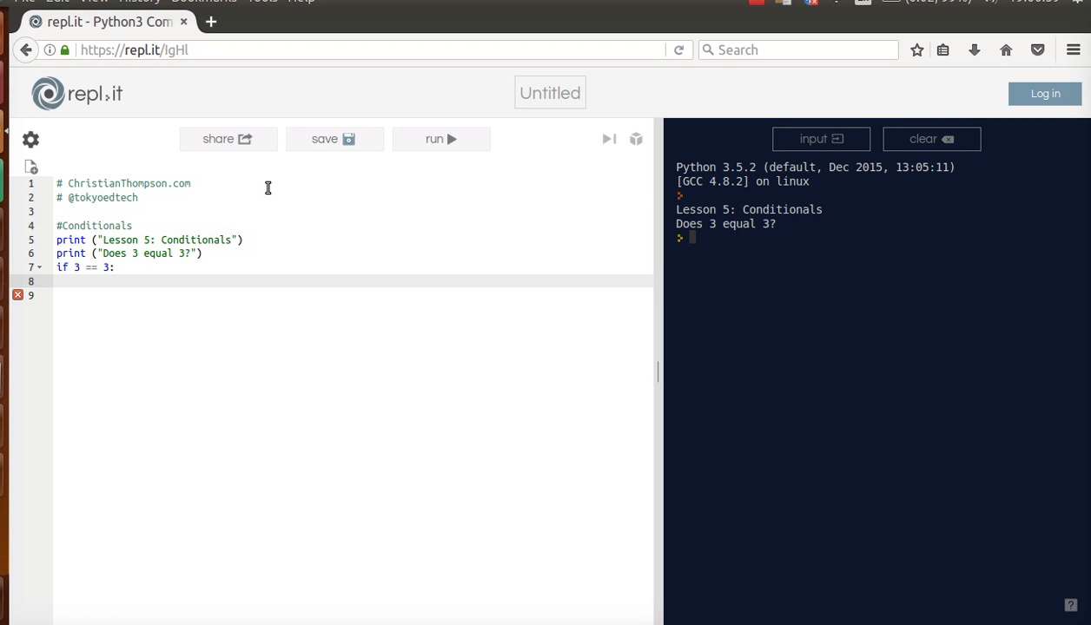
type("p")
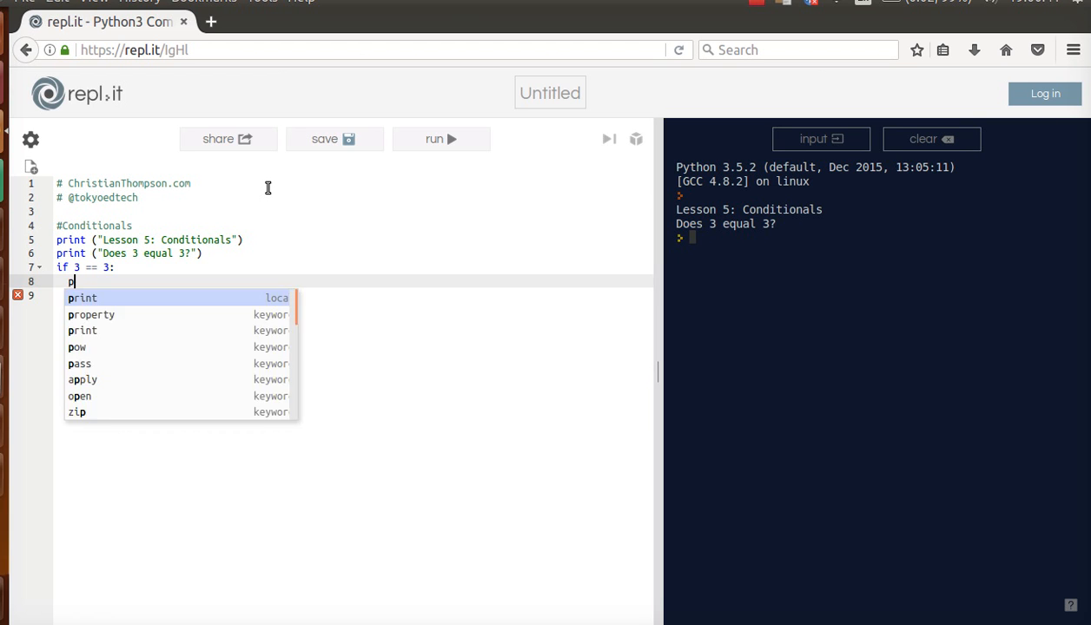
type("rint (True")
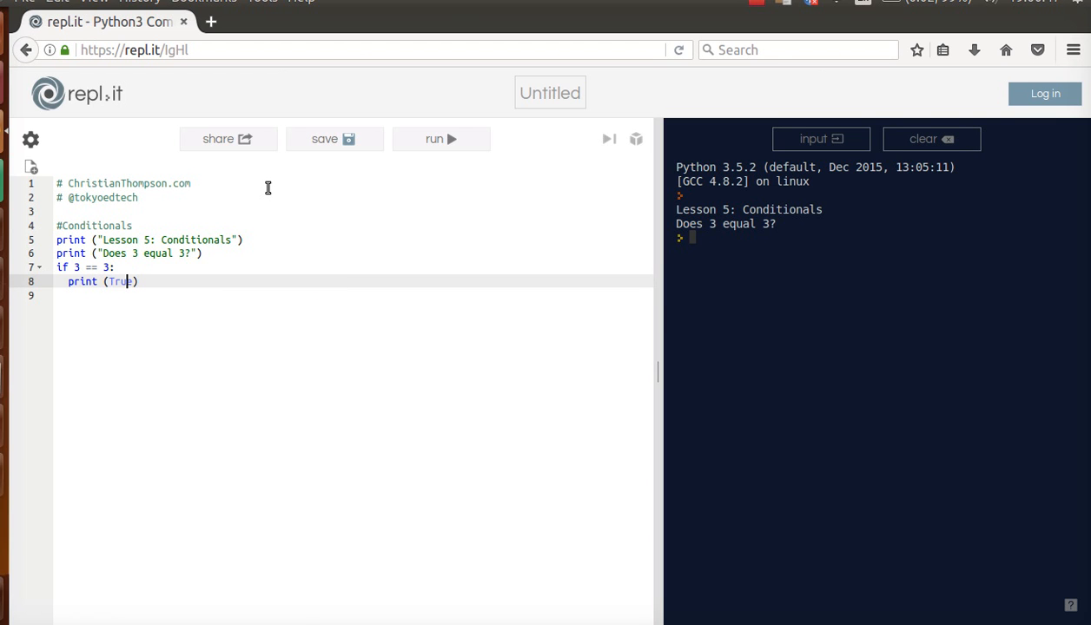
double_click(122, 281)
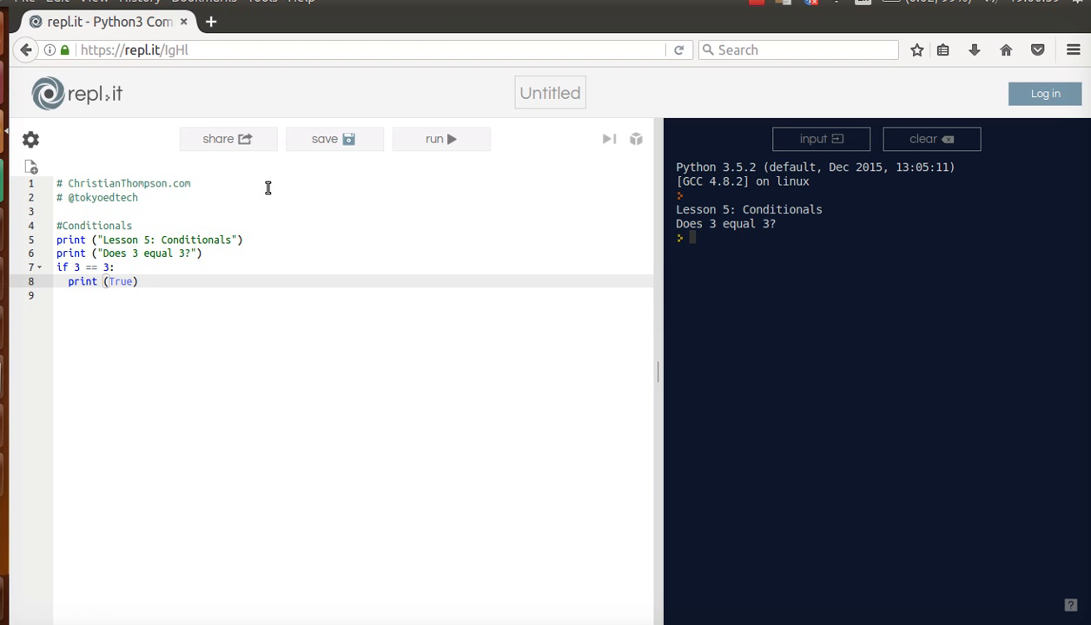
mouse_move(328, 164)
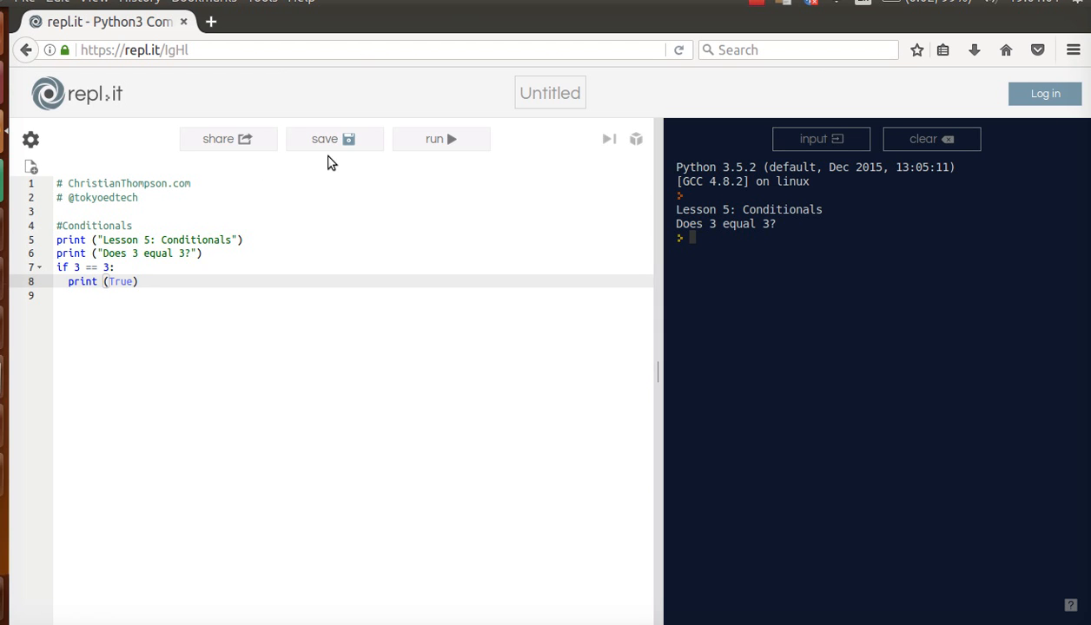
mouse_move(441, 139)
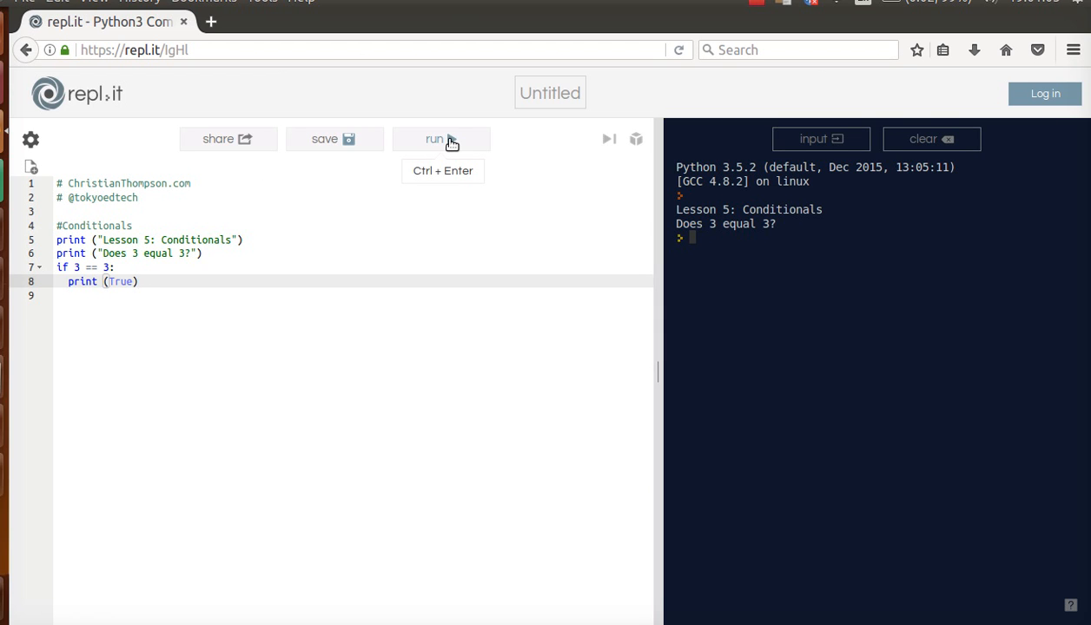
Run the script so True prints below the question, then leave blank lines after the if block.
left_click(441, 139)
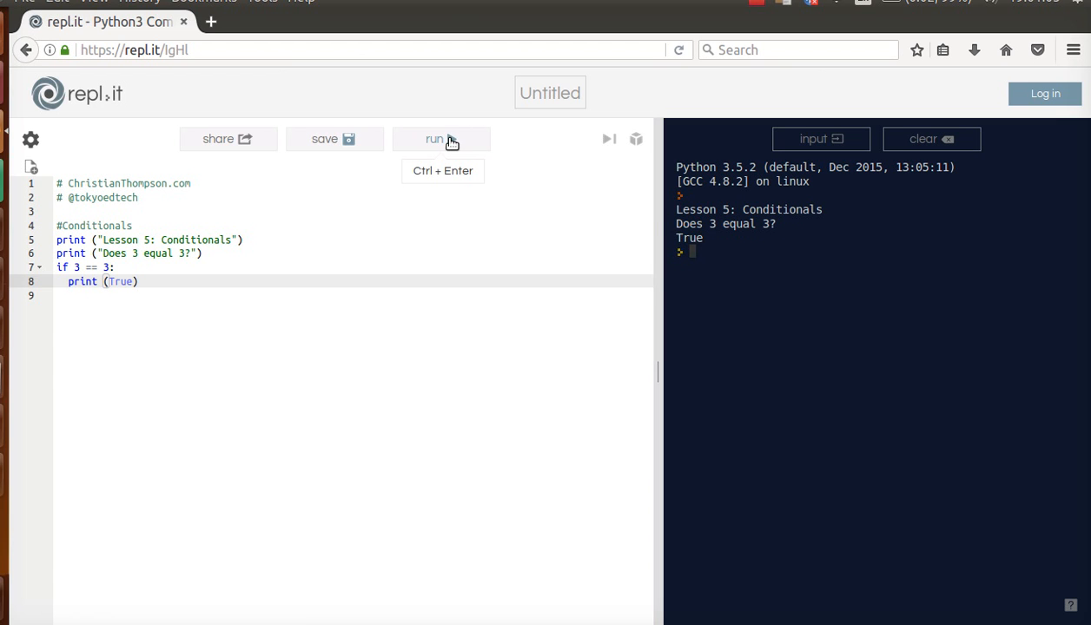
mouse_move(512, 261)
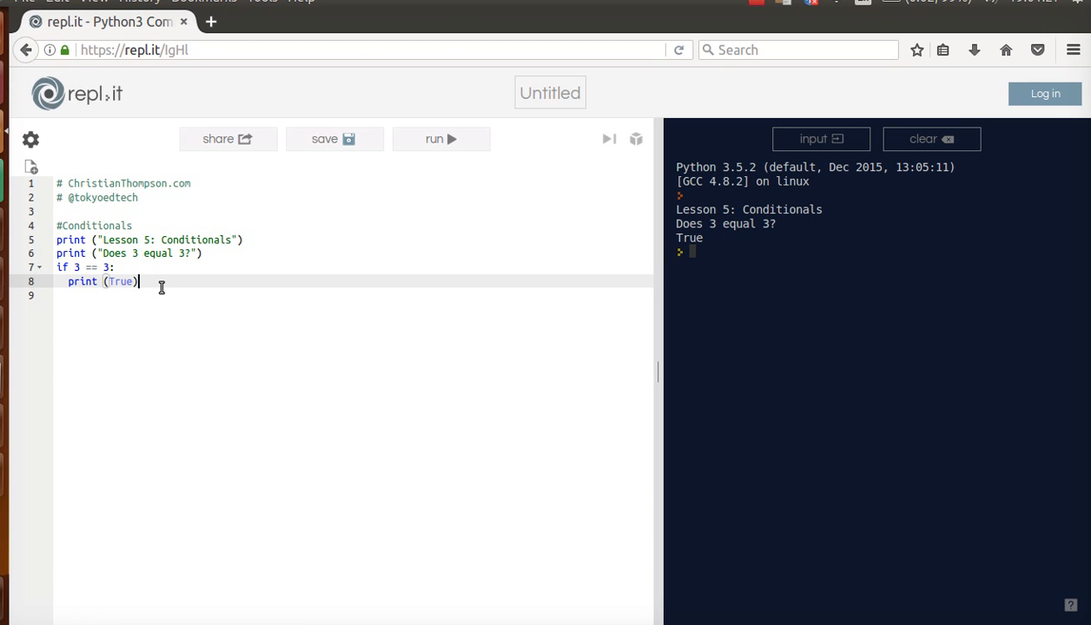
key("Return")
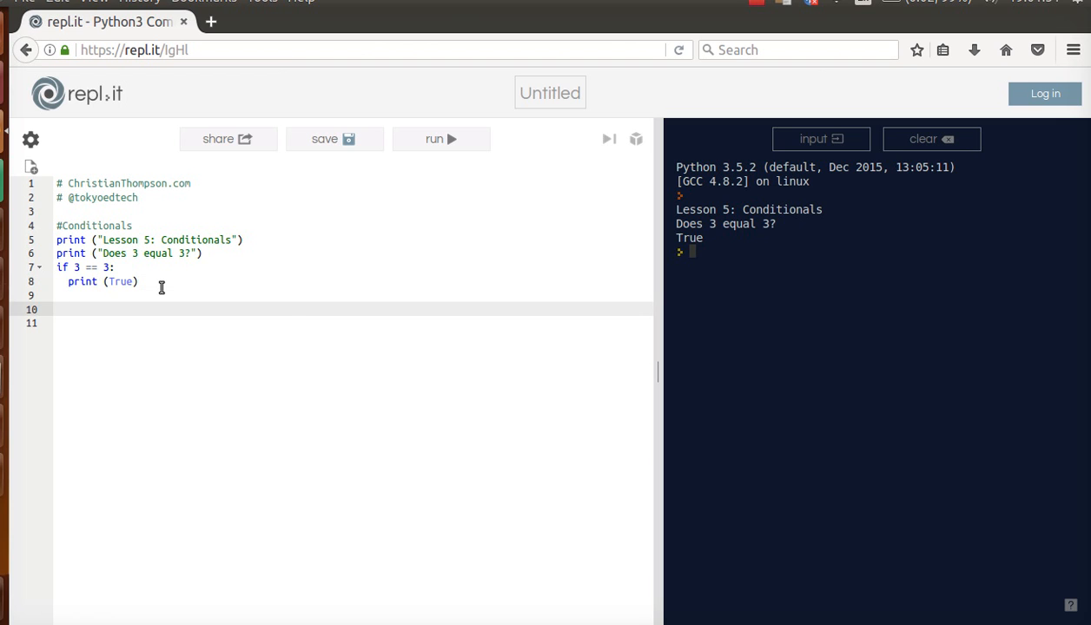
Assign x = 3 and y = 2, then print "Is {} greater than {}?".format(x, y).
type("x = 3")
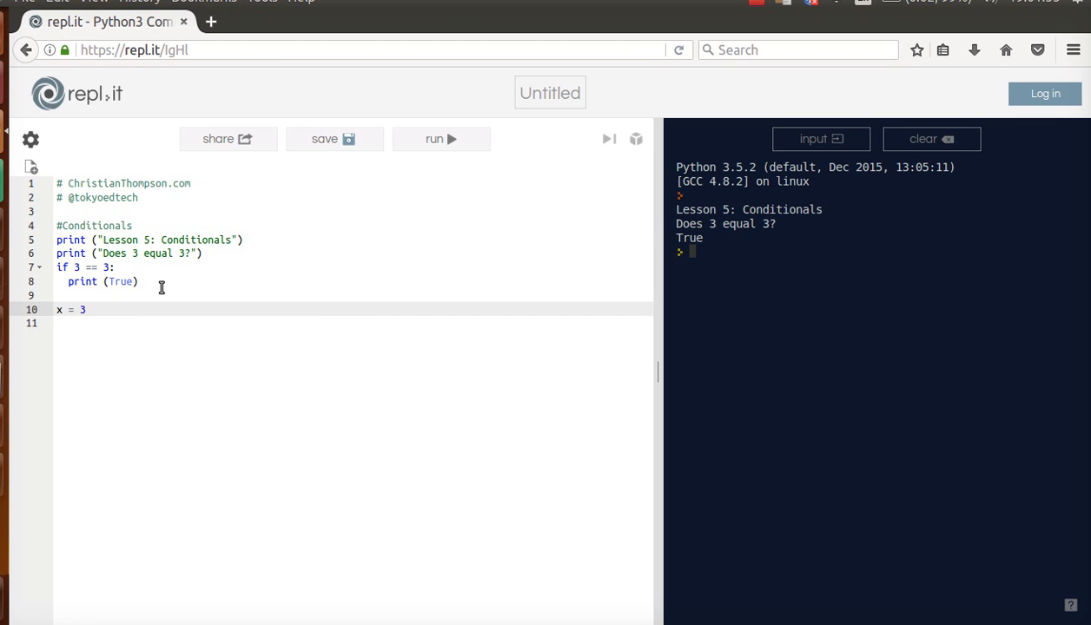
type("y =")
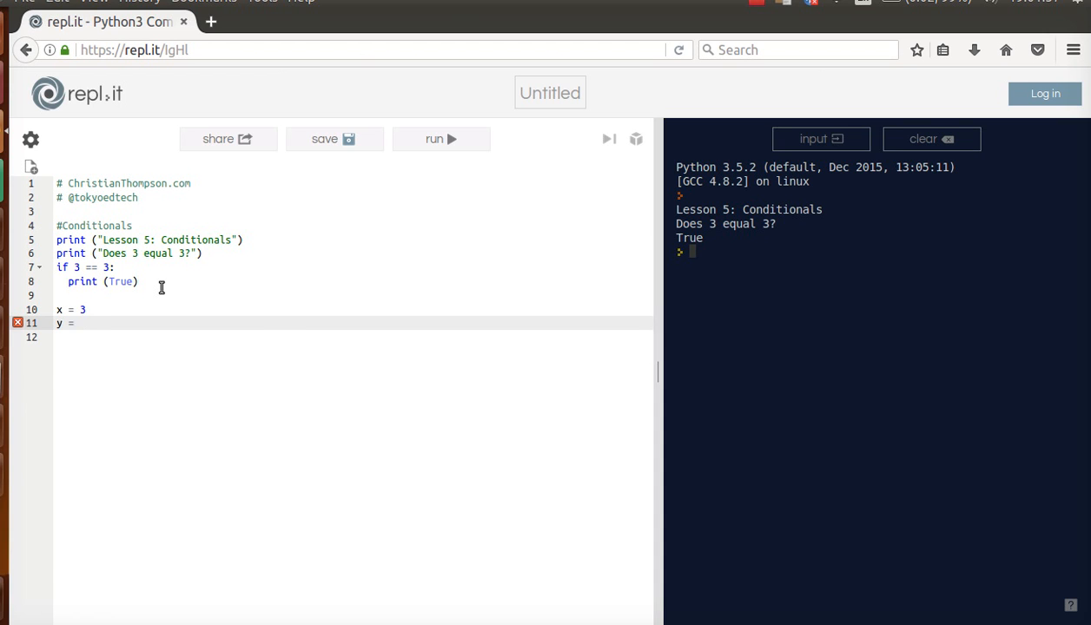
type("2")
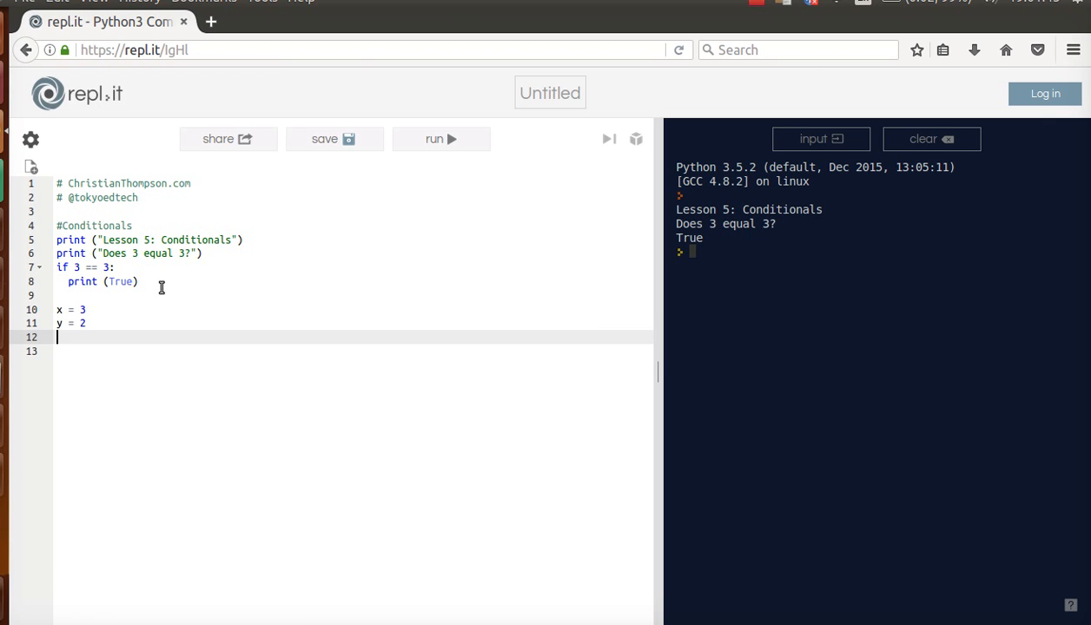
type("print (\"Is {")
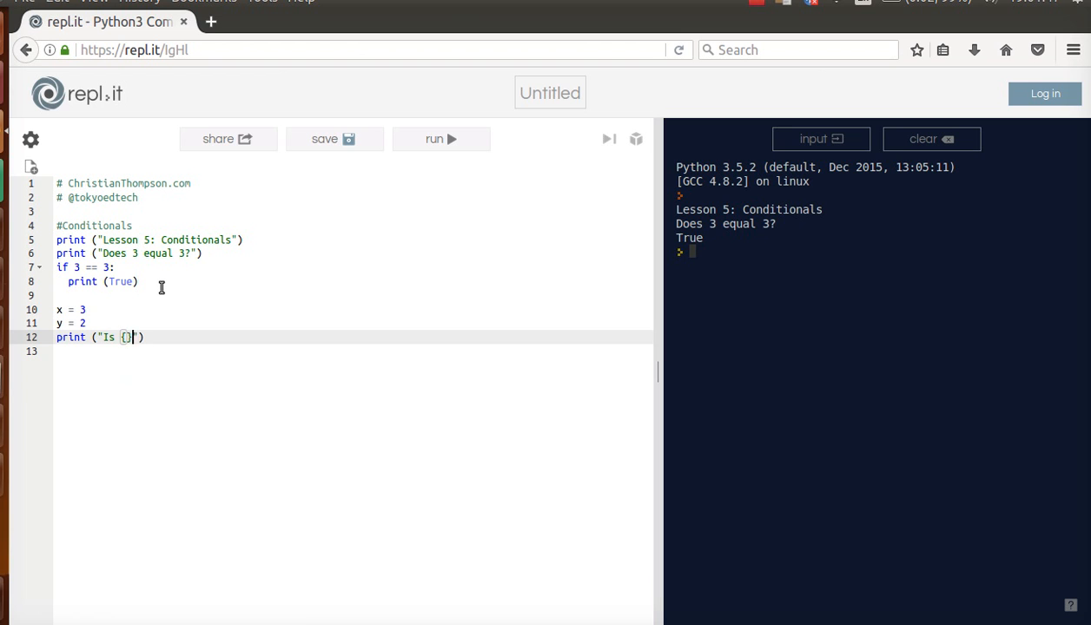
type("greather t")
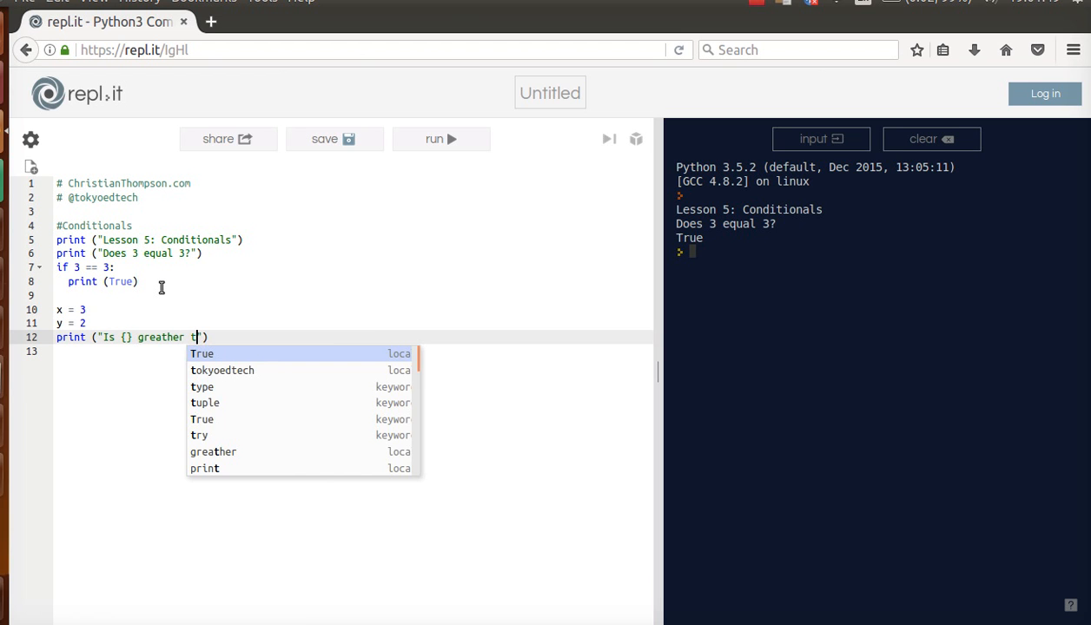
type("han {}?")
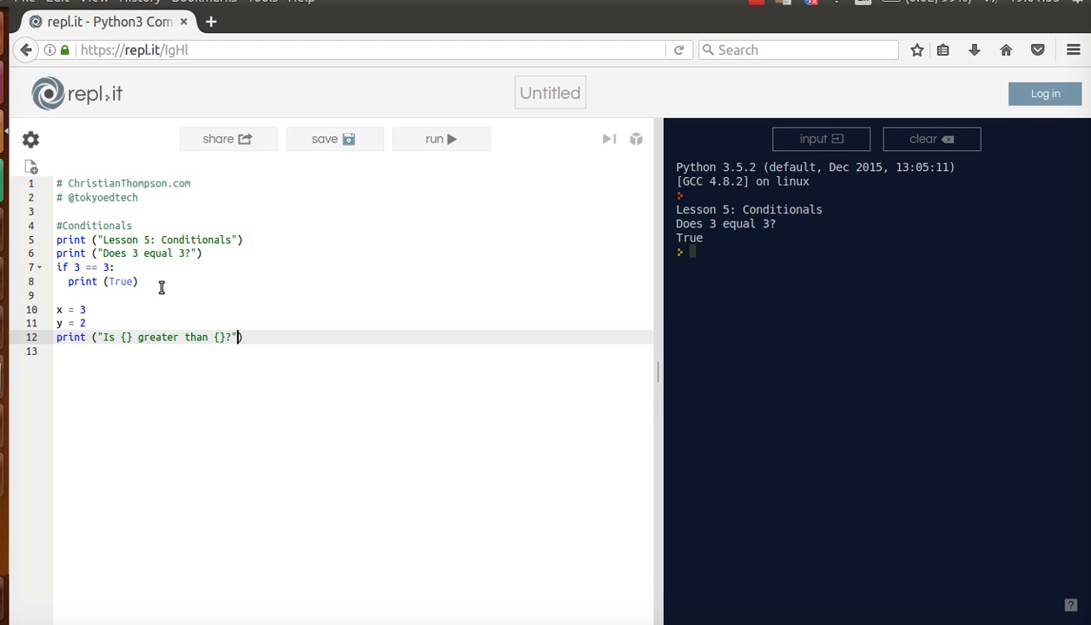
type(".format(x, y")
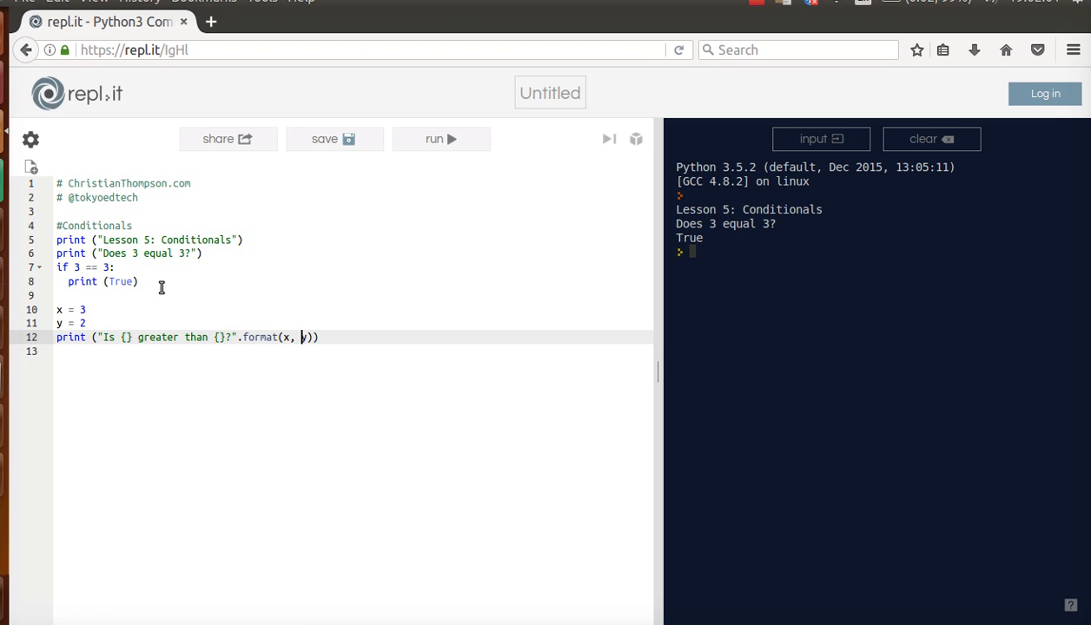
mouse_move(111, 340)
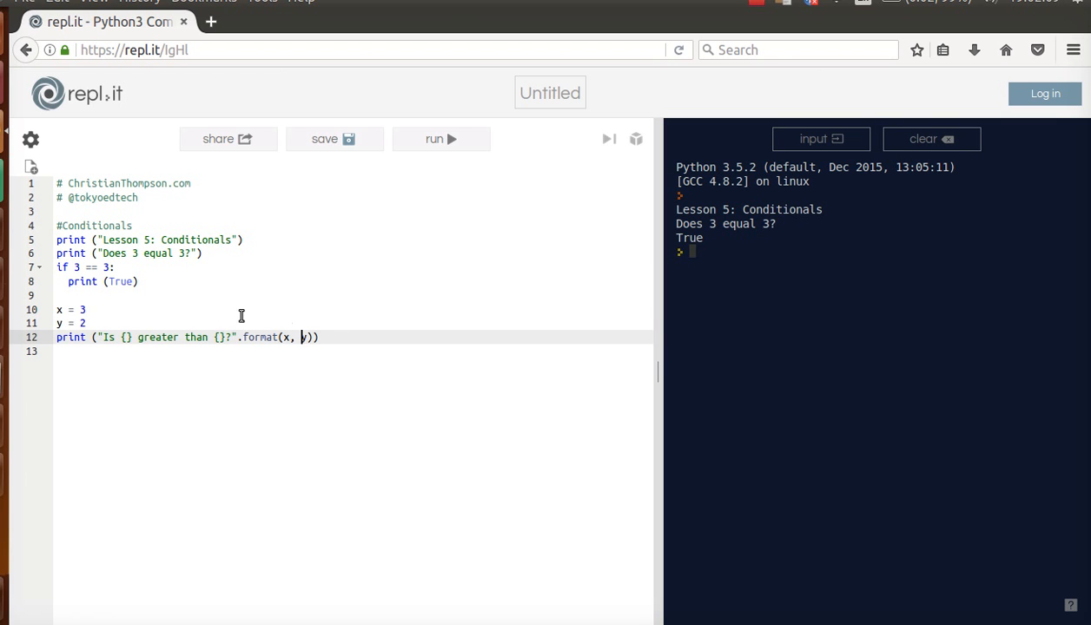
mouse_move(323, 350)
type("if")
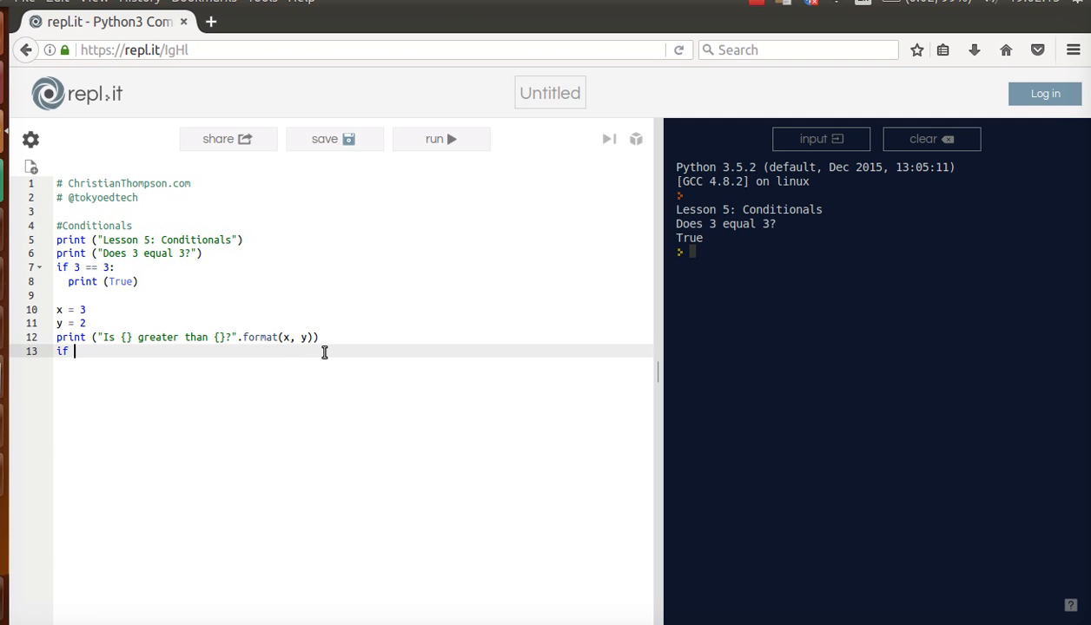
Write if x > y: print(True) else: print(False) and run it, getting 'Is 3 greater than 2?' then True.
type("x >")
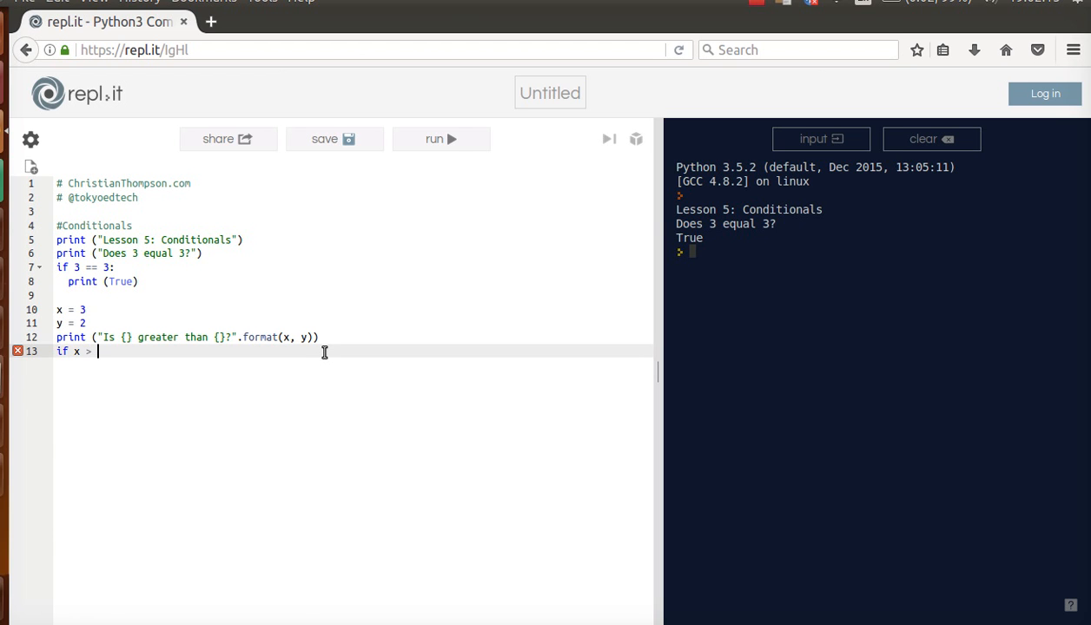
type("y:")
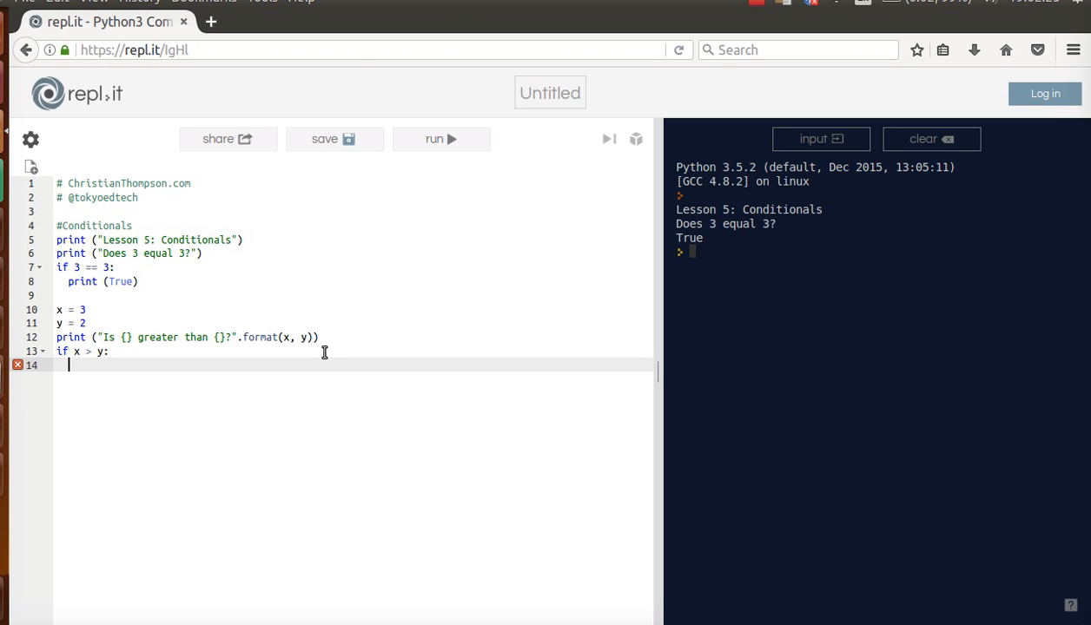
type("print")
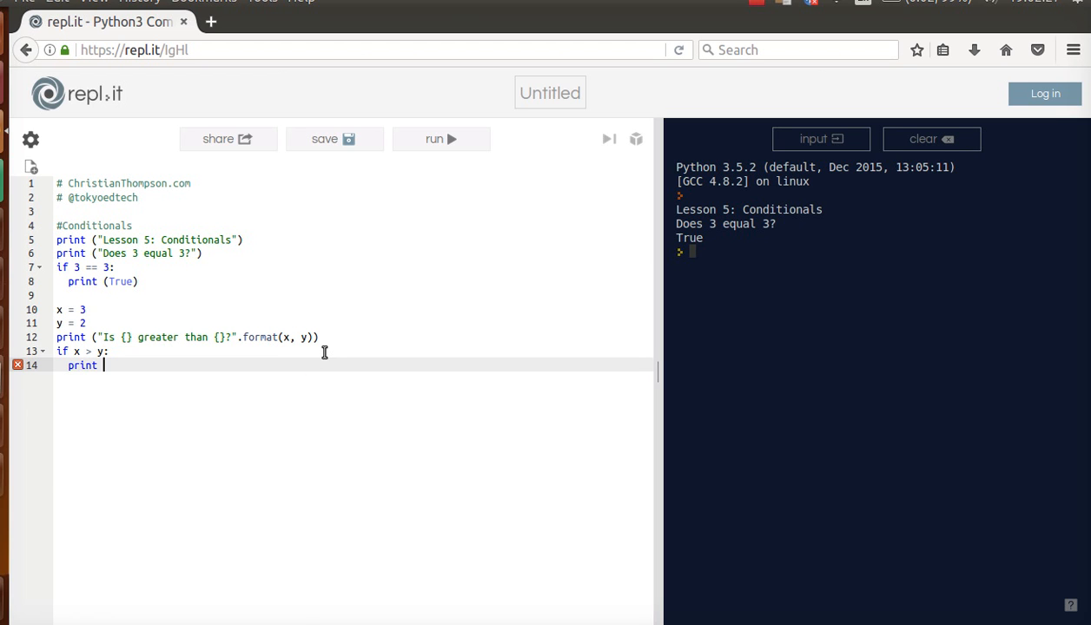
type("True)")
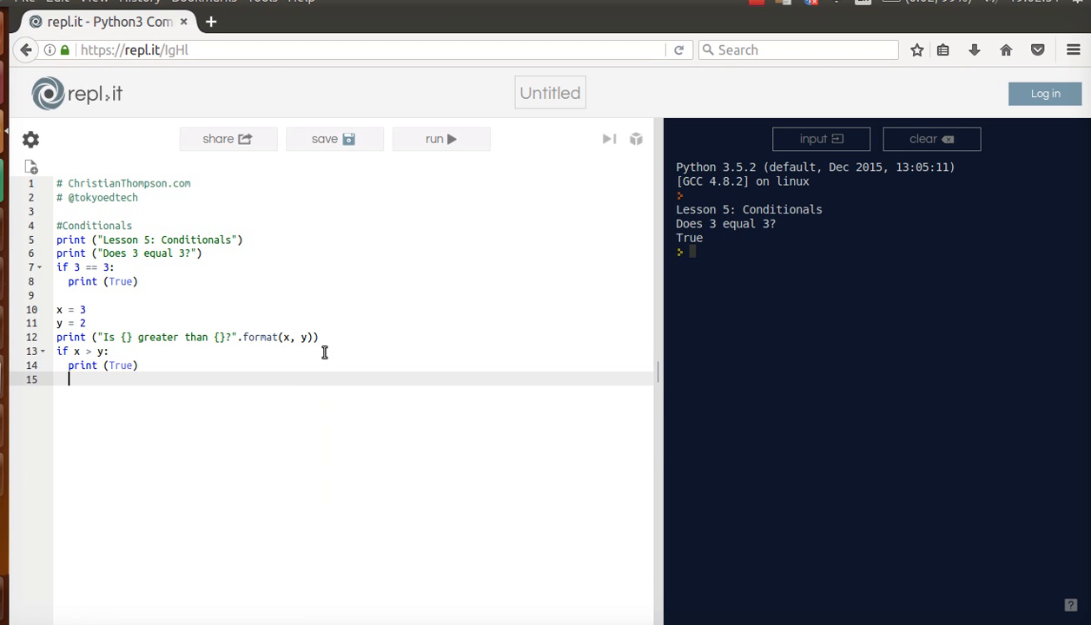
type("else:")
type("print")
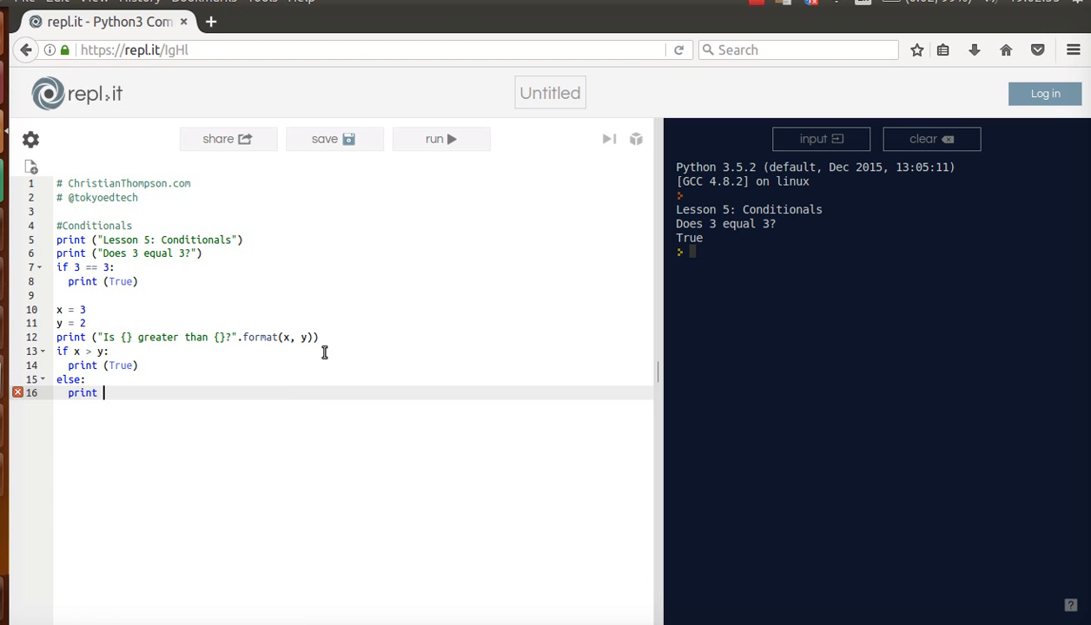
type("(")
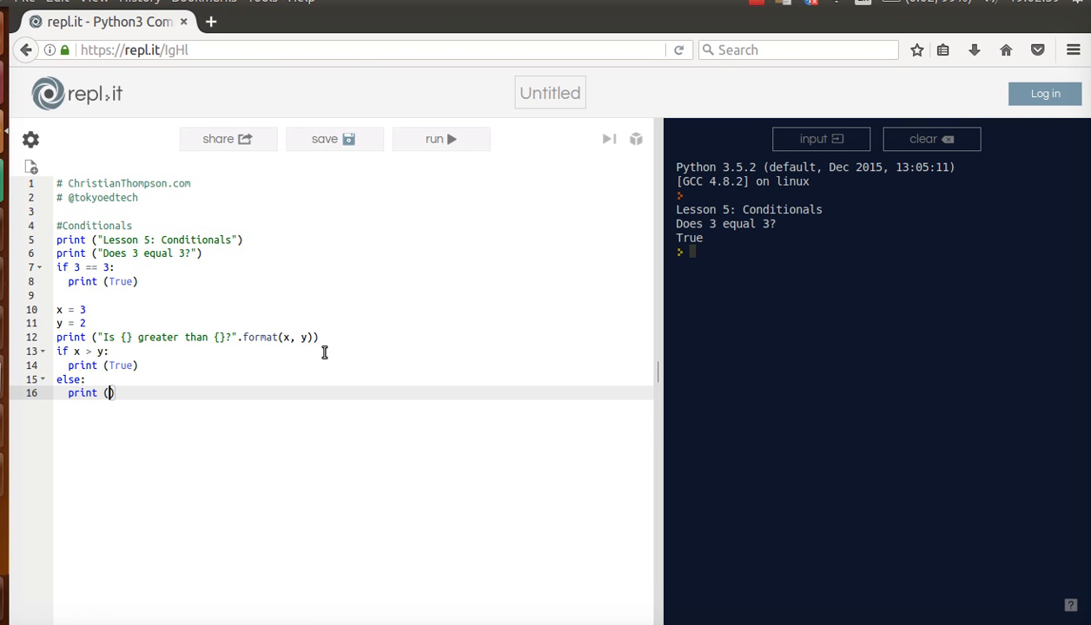
type("False")
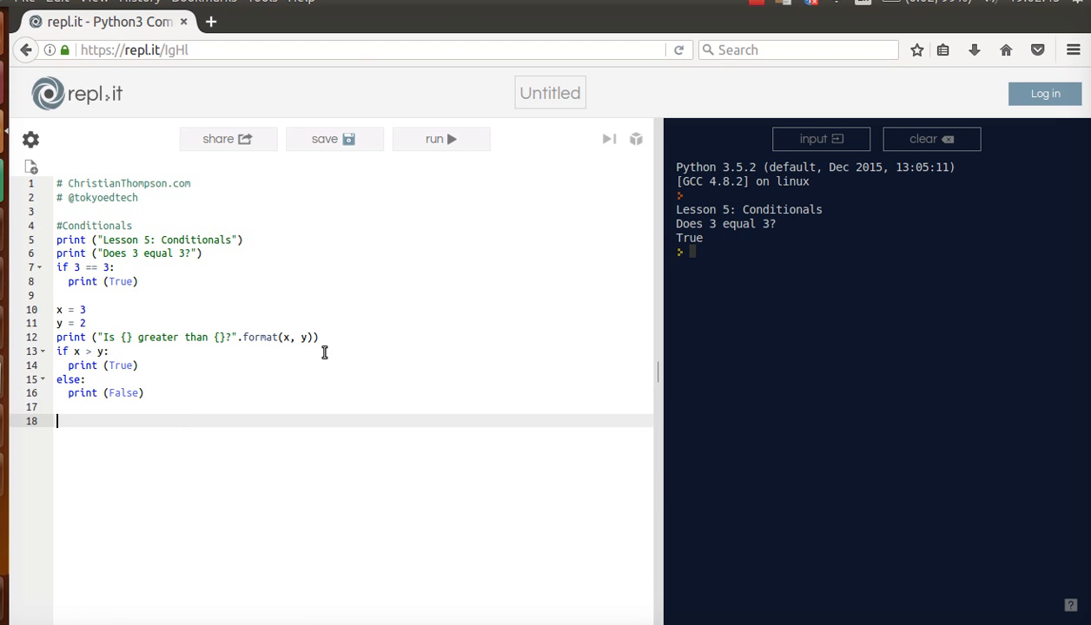
left_click(442, 139)
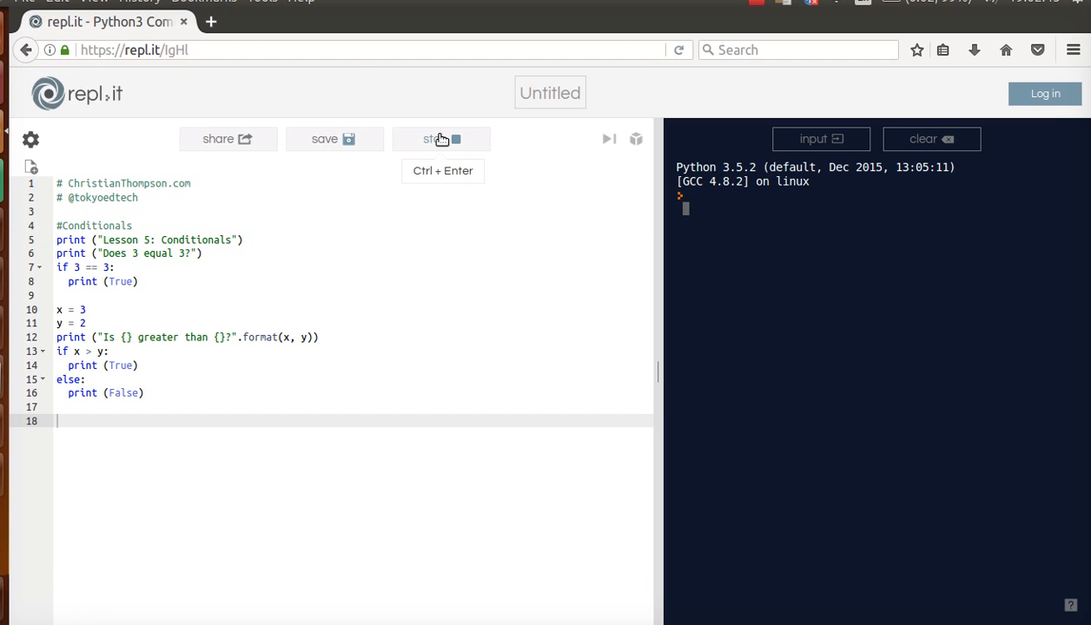
left_click(441, 139)
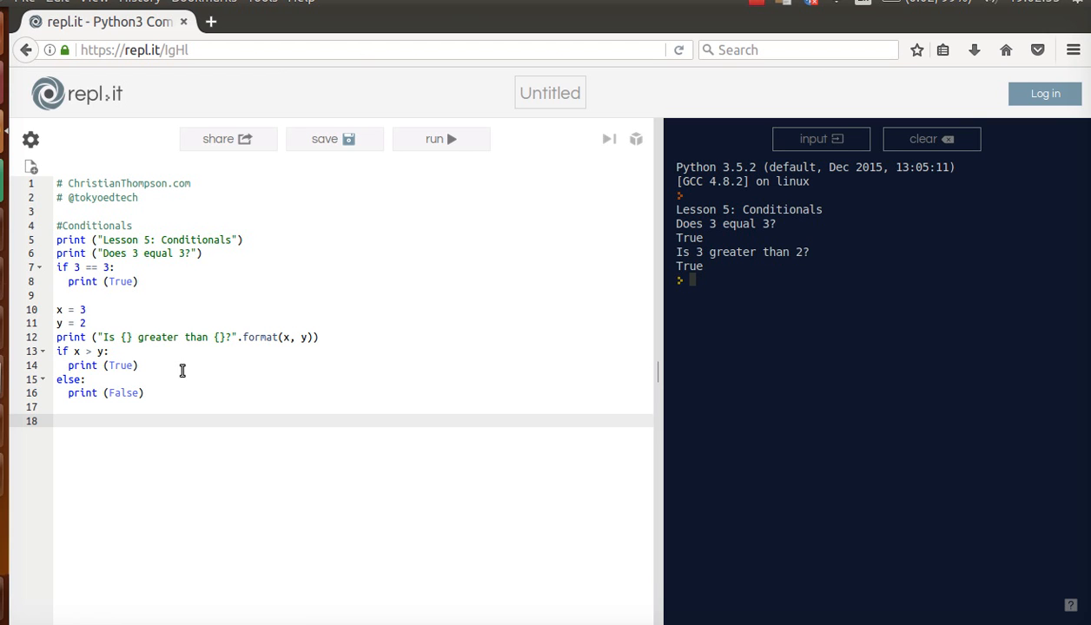
mouse_move(156, 364)
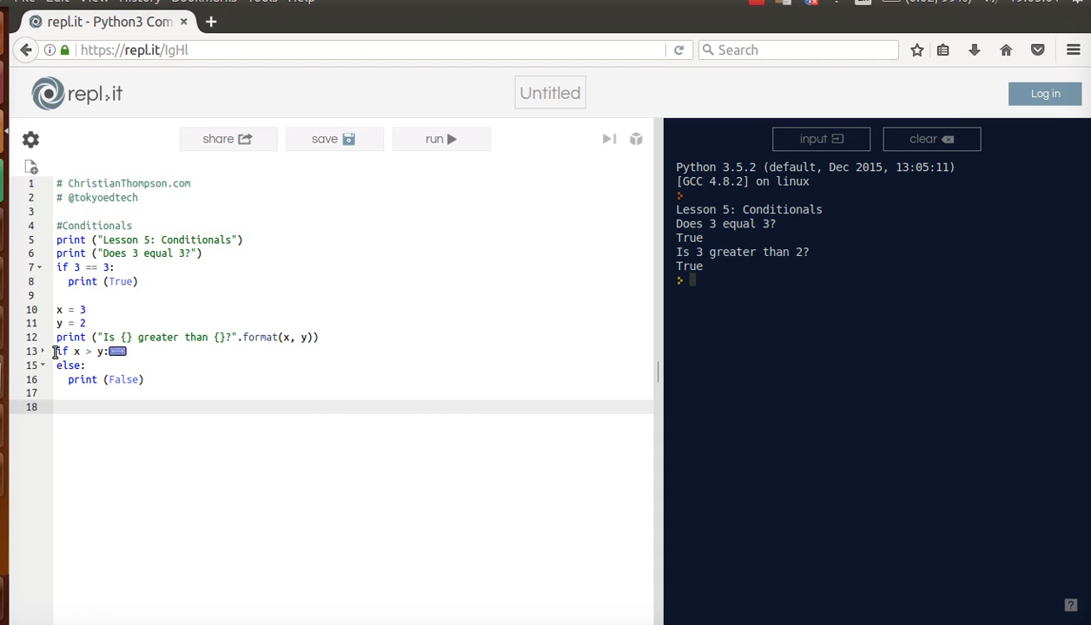
Copy the if/else block below itself with new assignments x = 2 and y = 3 above the copy.
left_click_drag(54, 351, 79, 393)
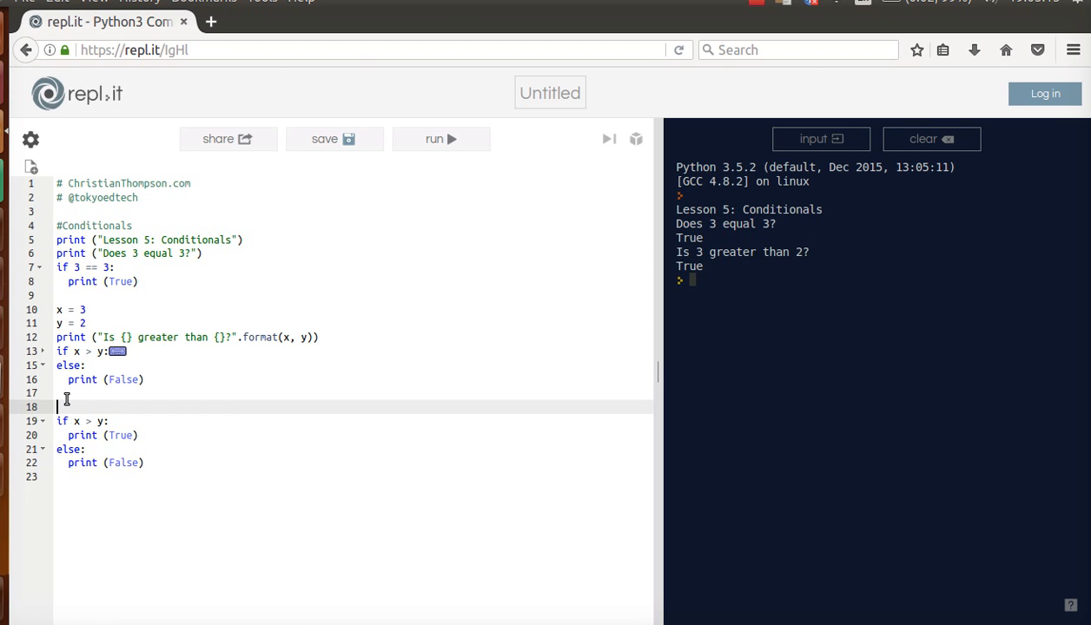
type("x = 2")
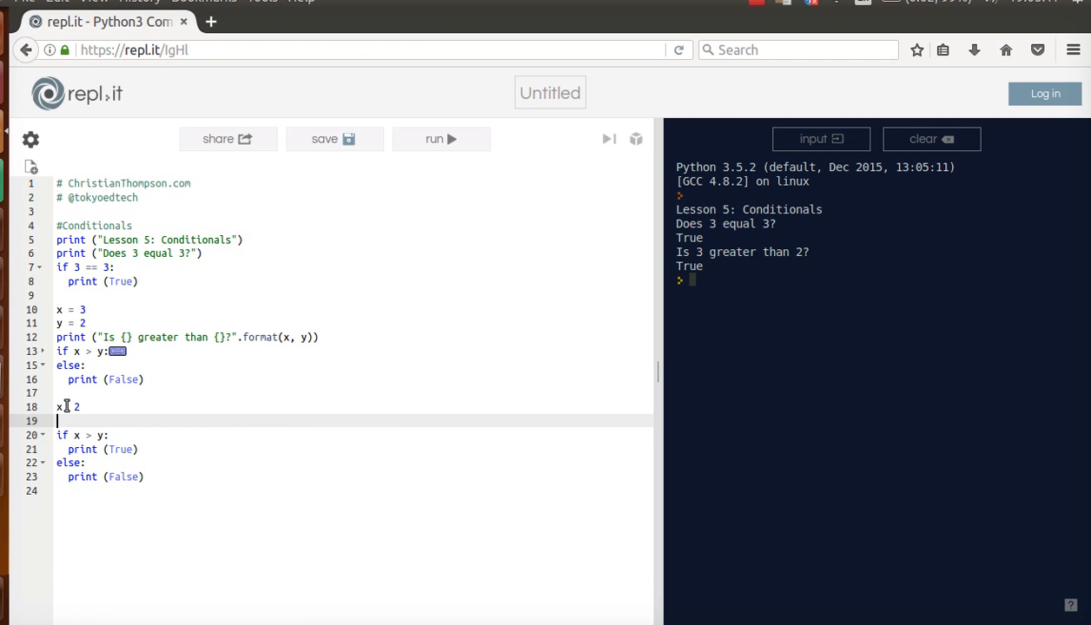
type("y = 3")
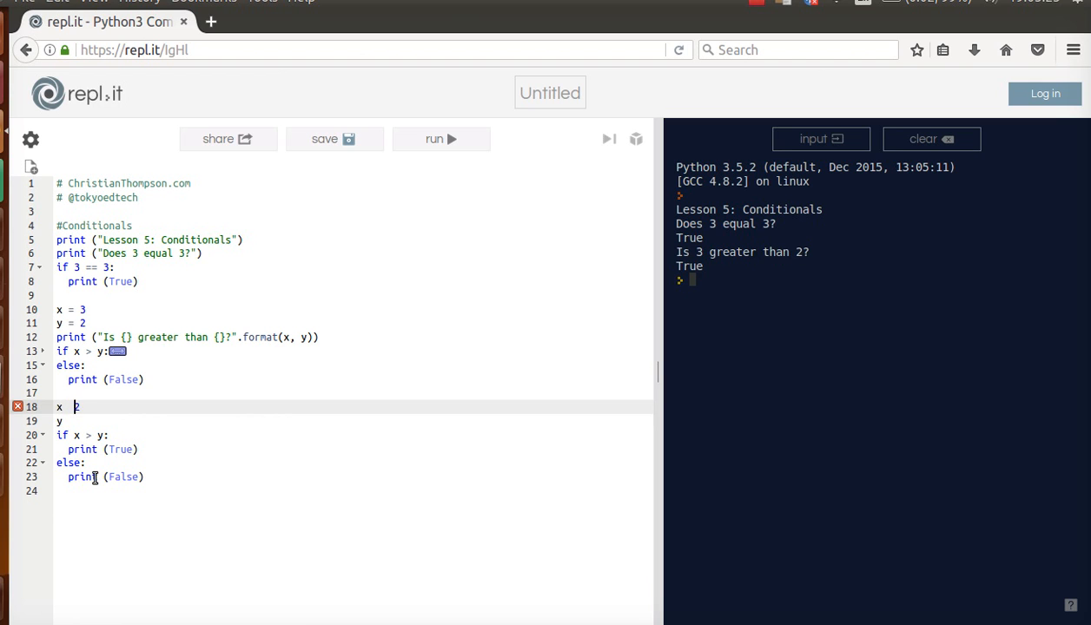
type("=")
left_click(351, 420)
type(" =")
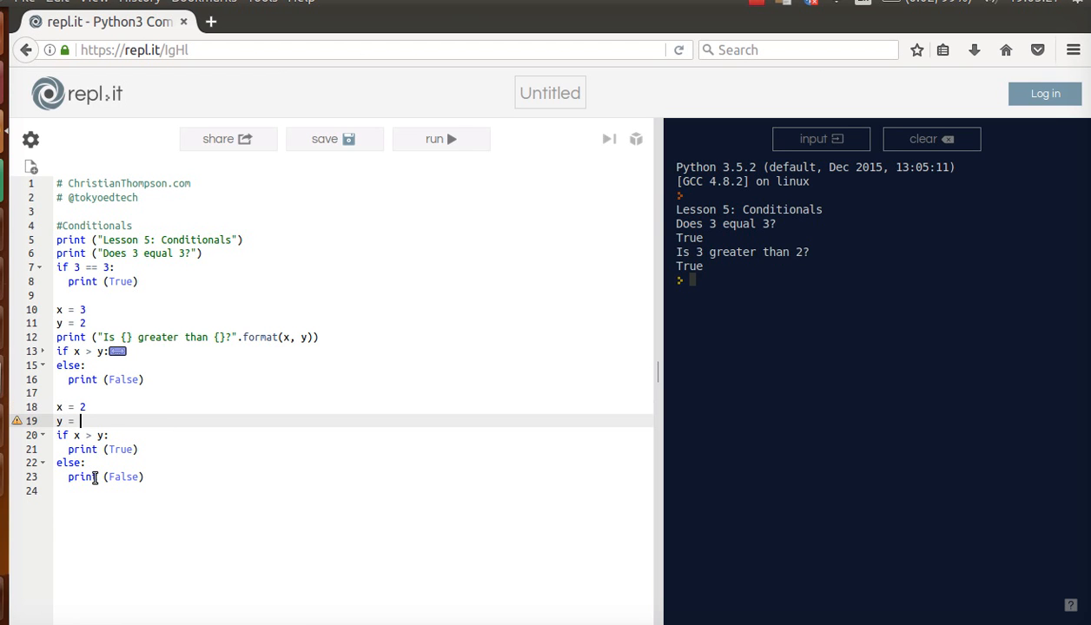
type("3")
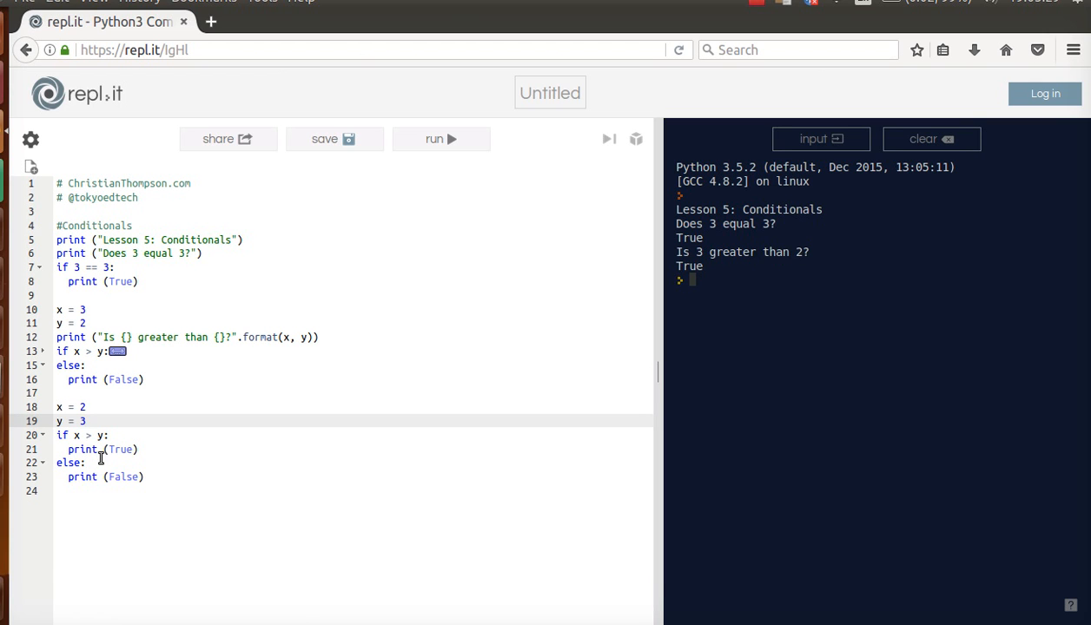
mouse_move(138, 374)
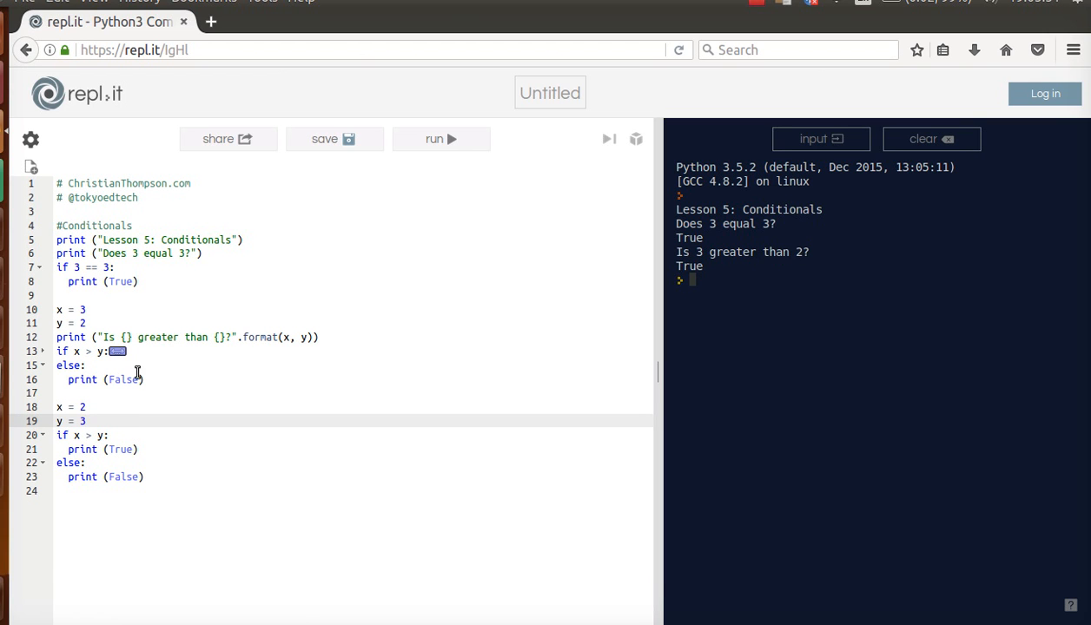
mouse_move(389, 160)
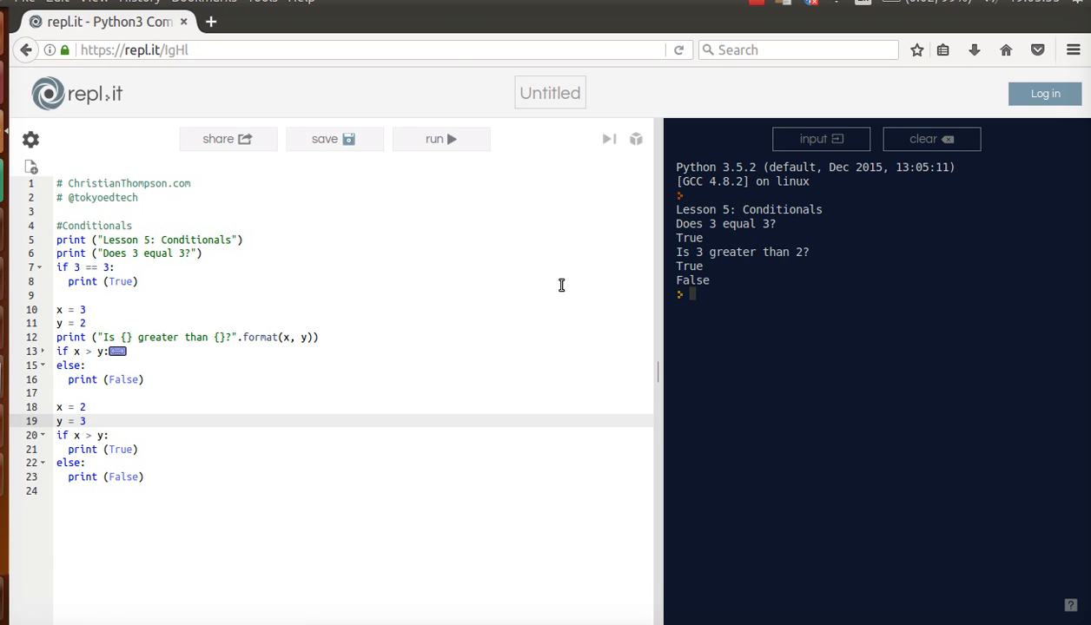
mouse_move(669, 294)
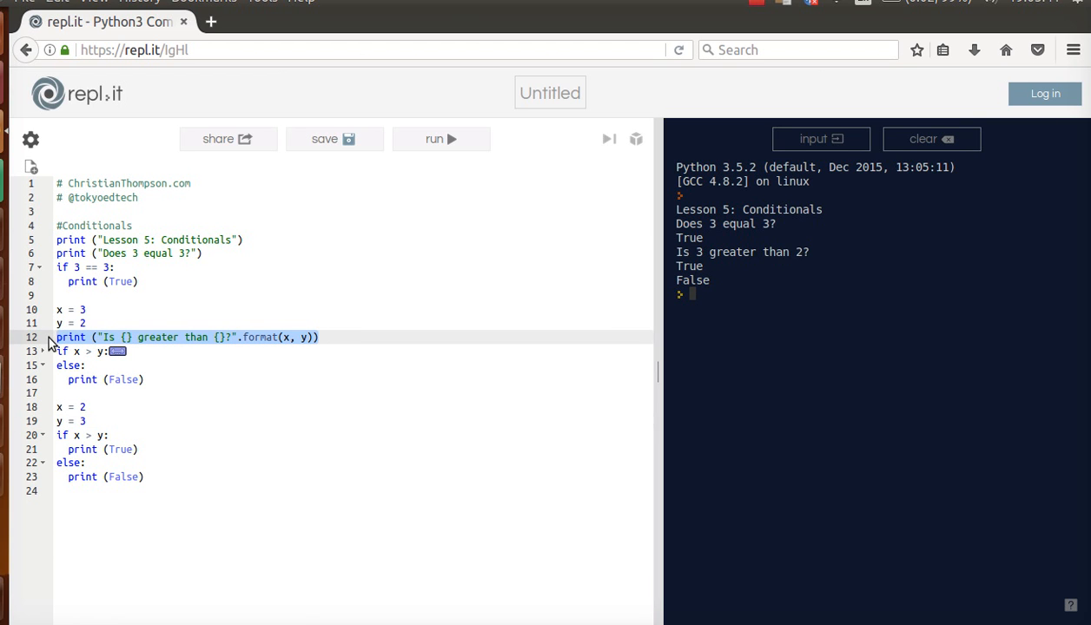
left_click(87, 422)
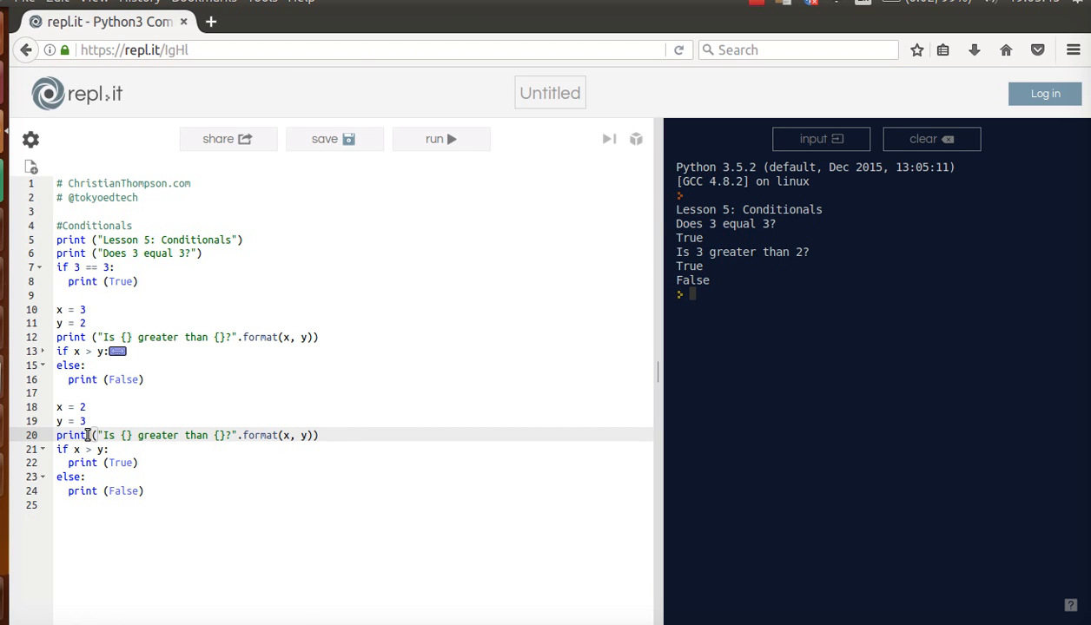
mouse_move(441, 139)
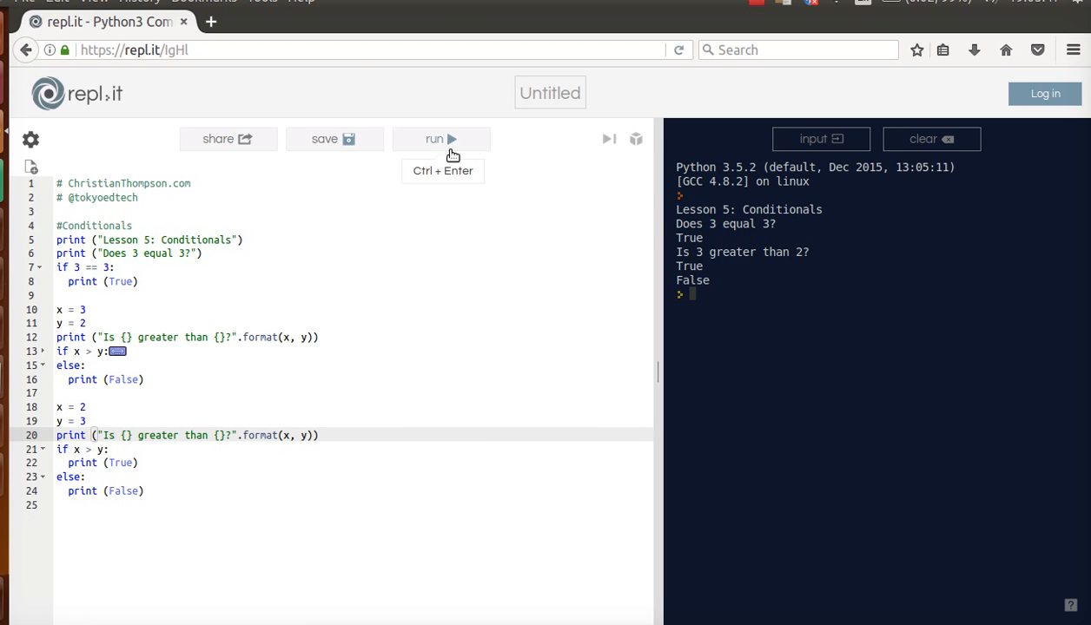
left_click(441, 139)
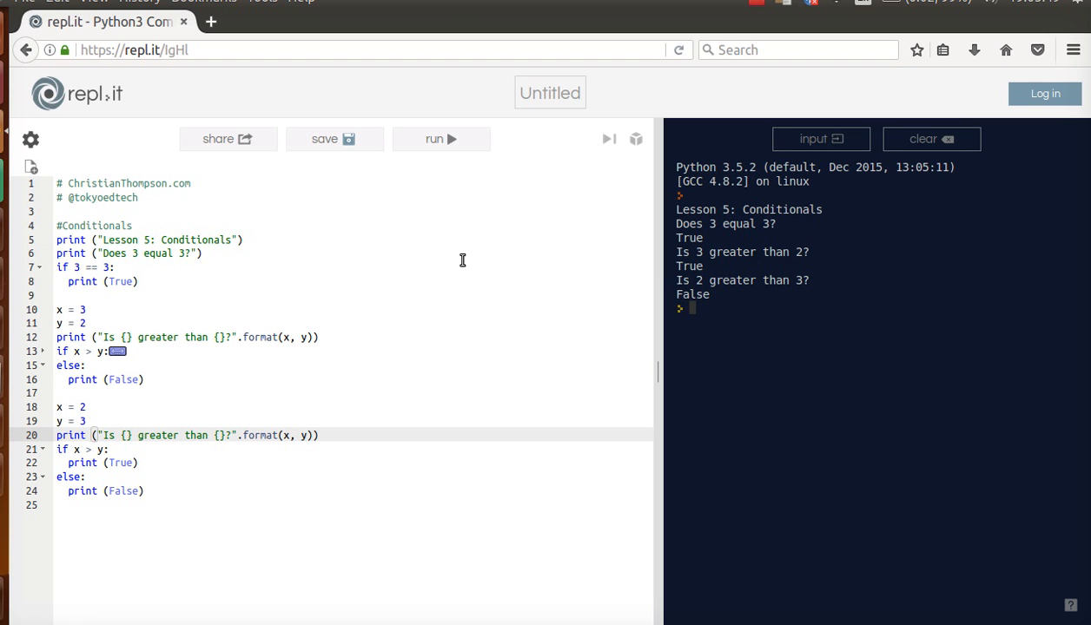
mouse_move(803, 296)
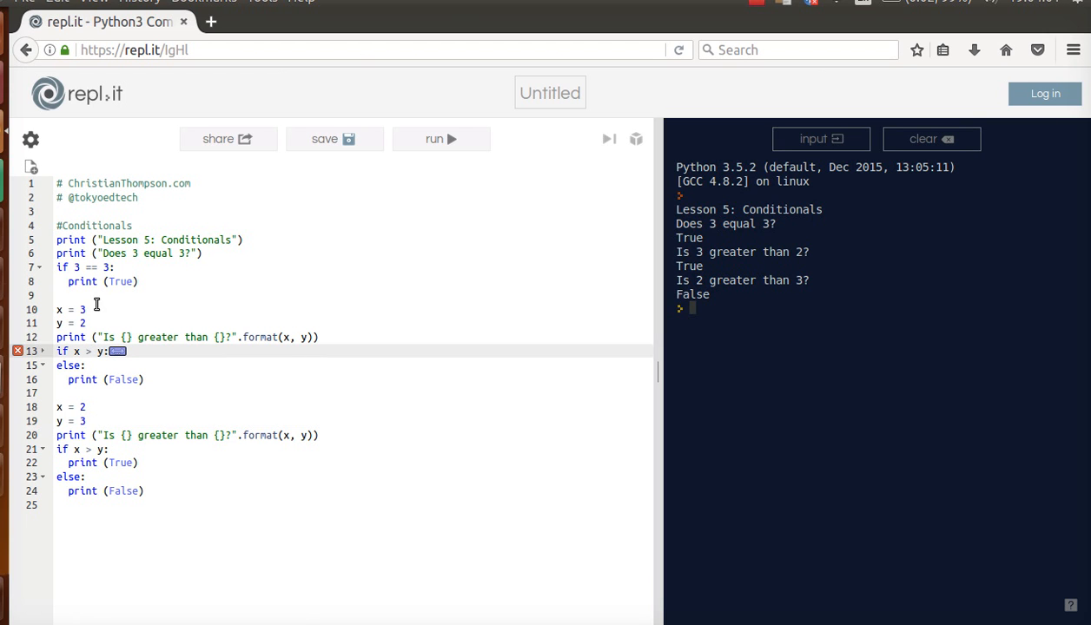
type("=")
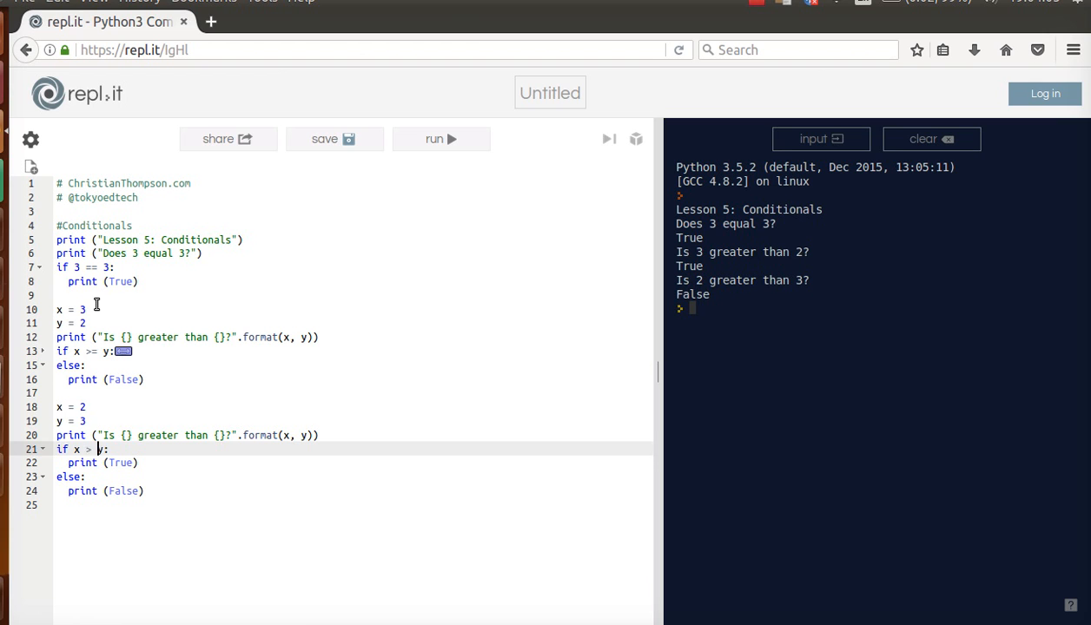
left_click(85, 364)
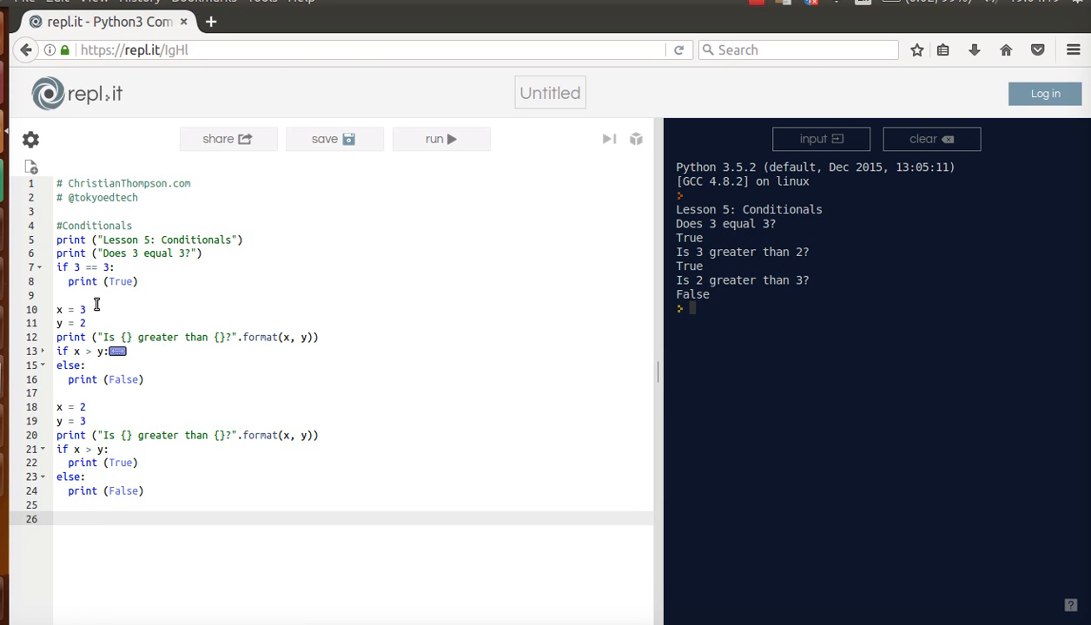
Assign player_a = "rock" and player_b = "scissors".
type("player")
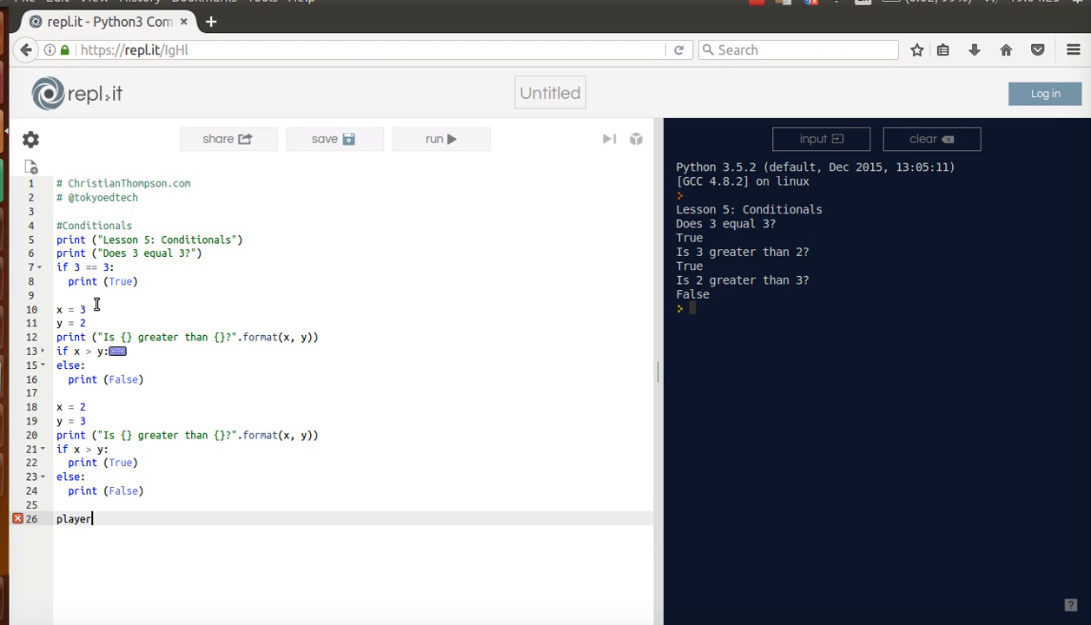
type("_a =")
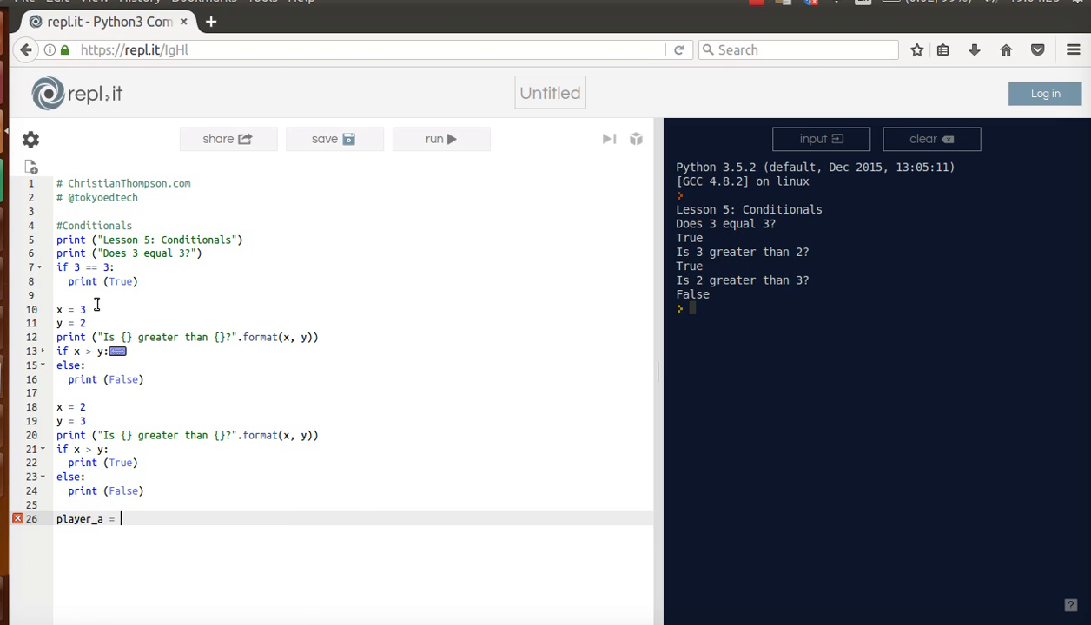
type("\"rock\"")
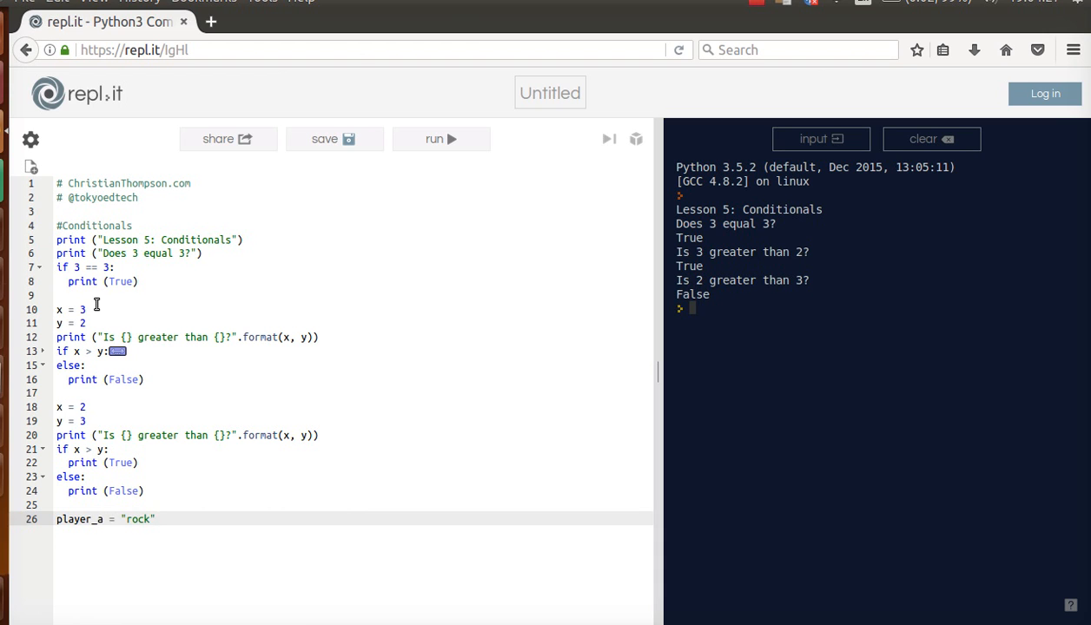
type("player_b = \"")
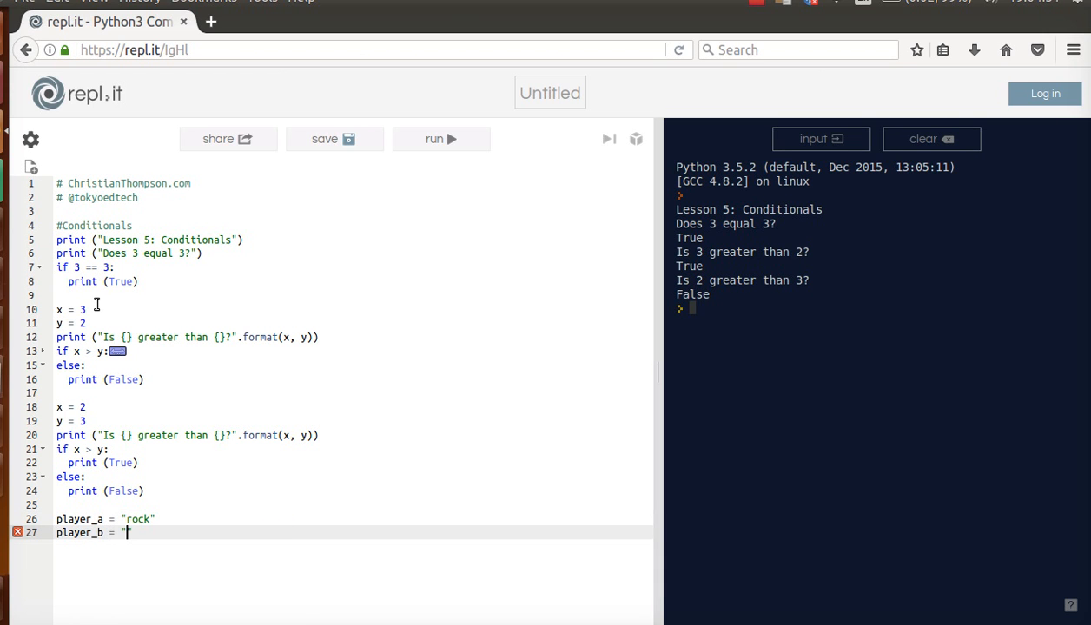
type("scissors\"")
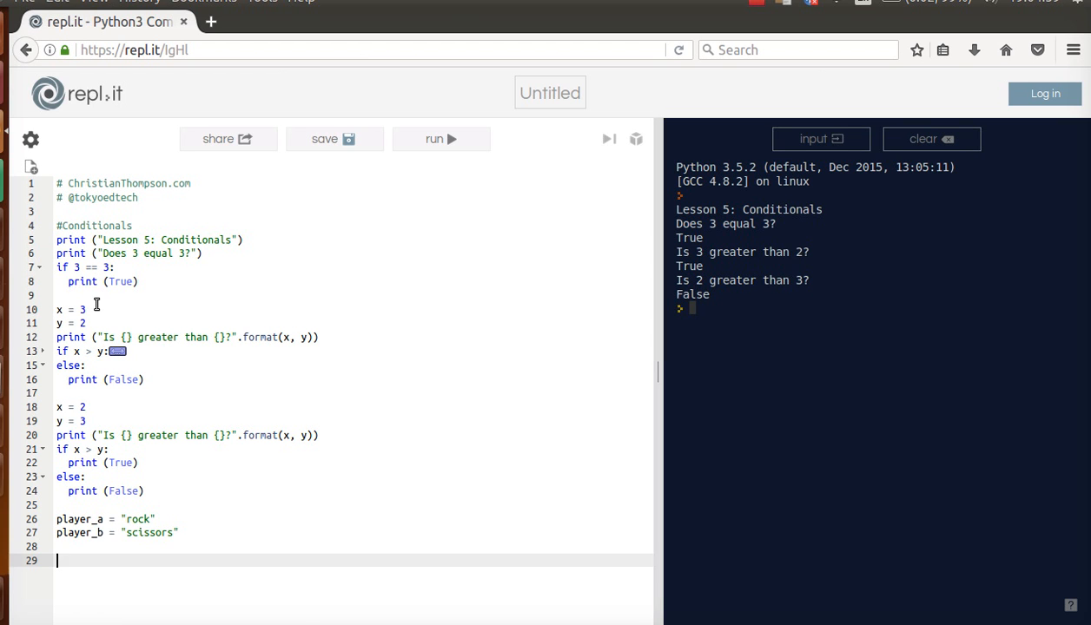
Write if player_a == "rock" or player_b == "rock": printing "Someone chose rock!".
type("if player_a ==")
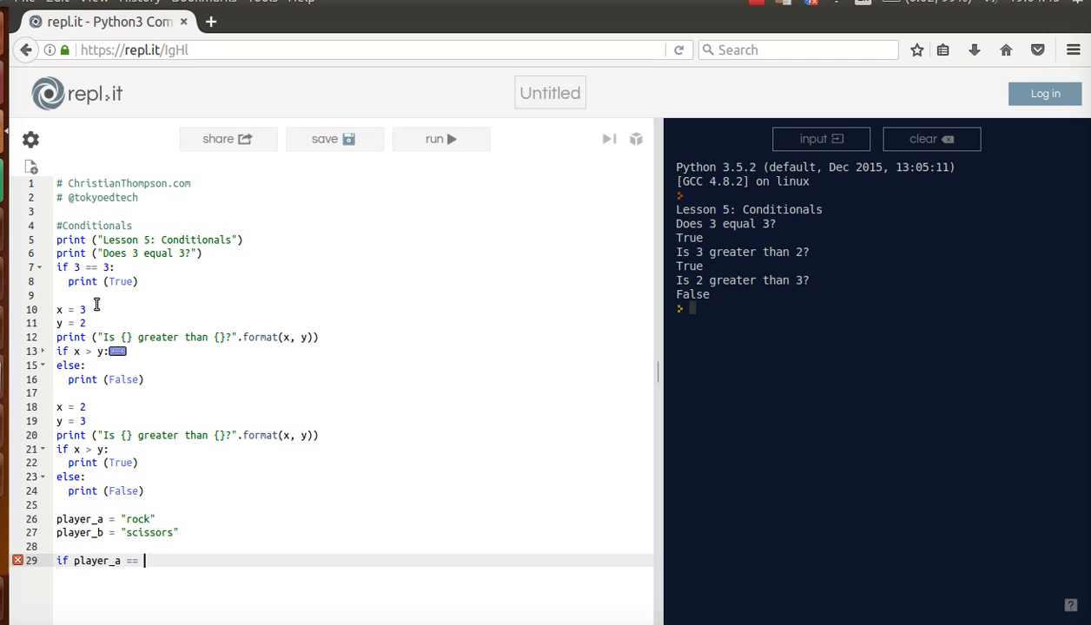
type("\"rock\"")
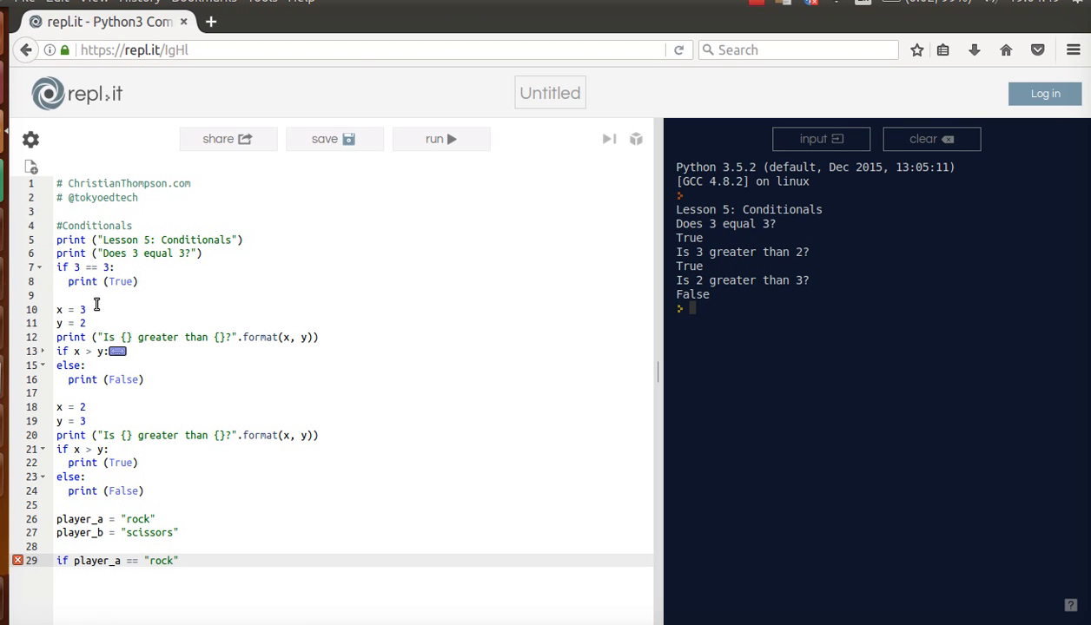
type("o")
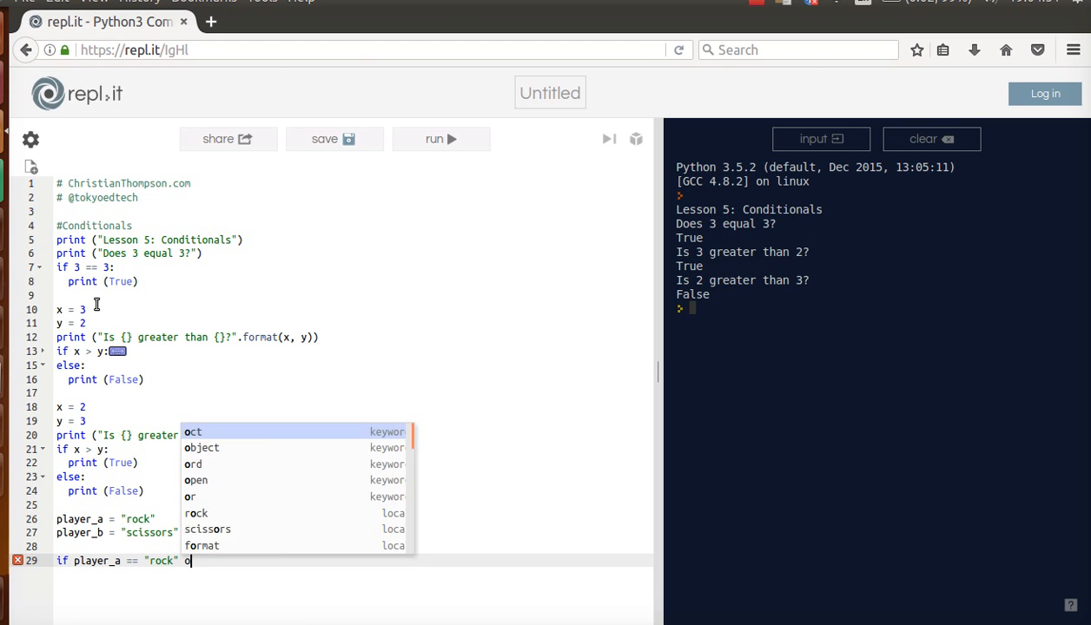
type("r player_b ==")
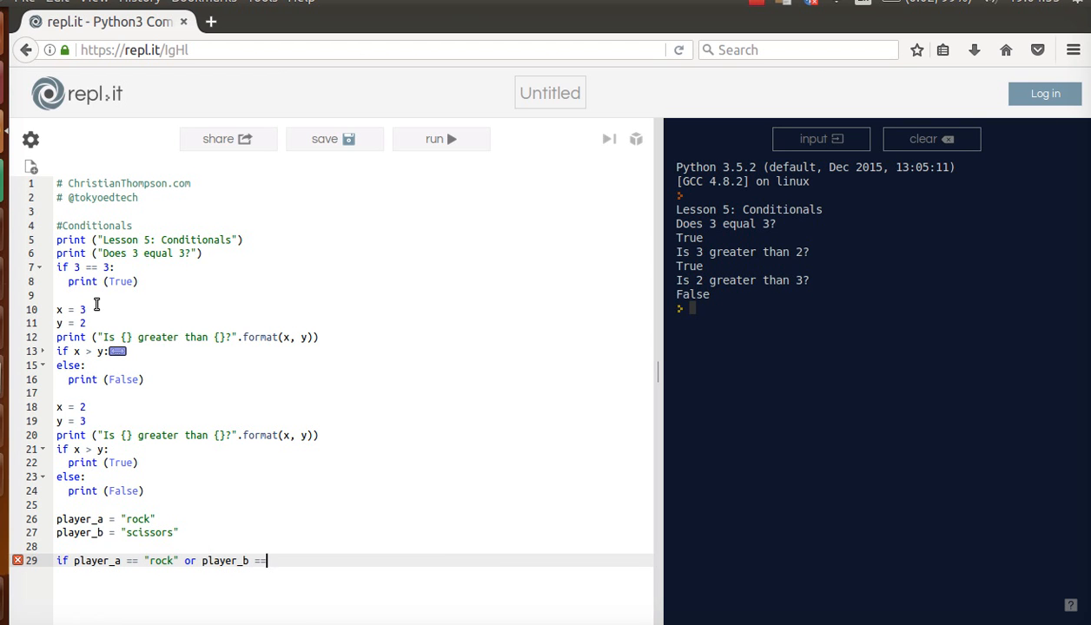
type("\"")
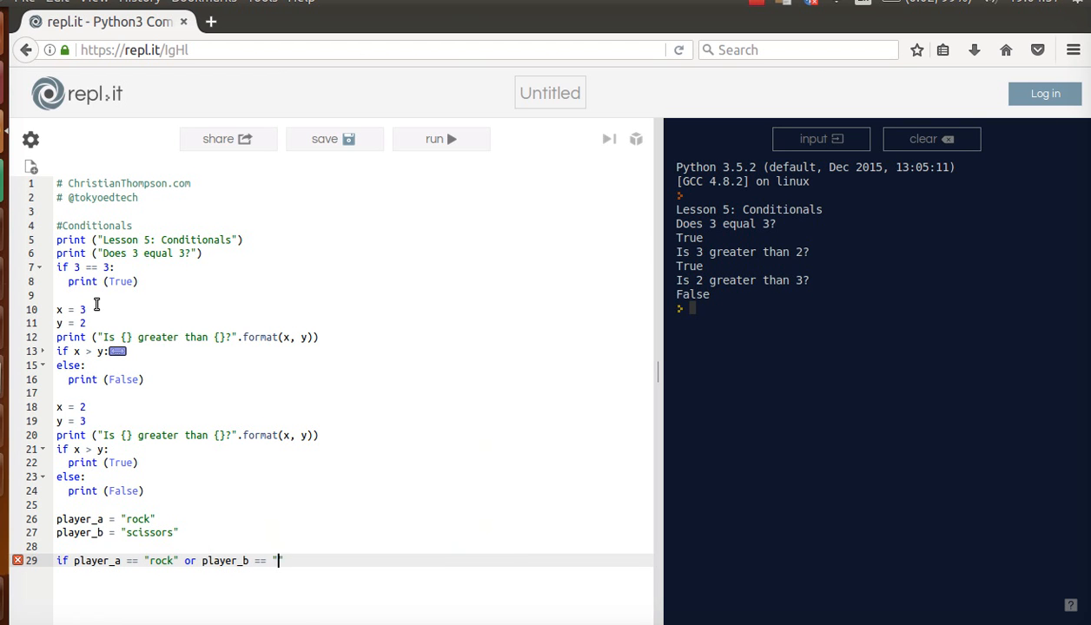
type("rock\":")
type("print")
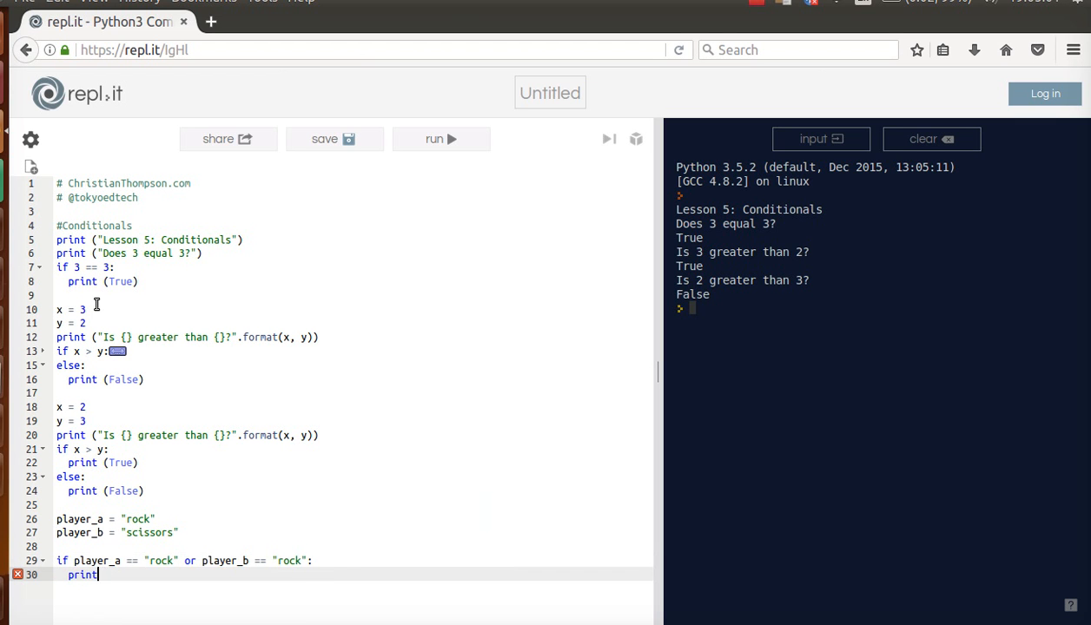
type("(\"Someone chose\")")
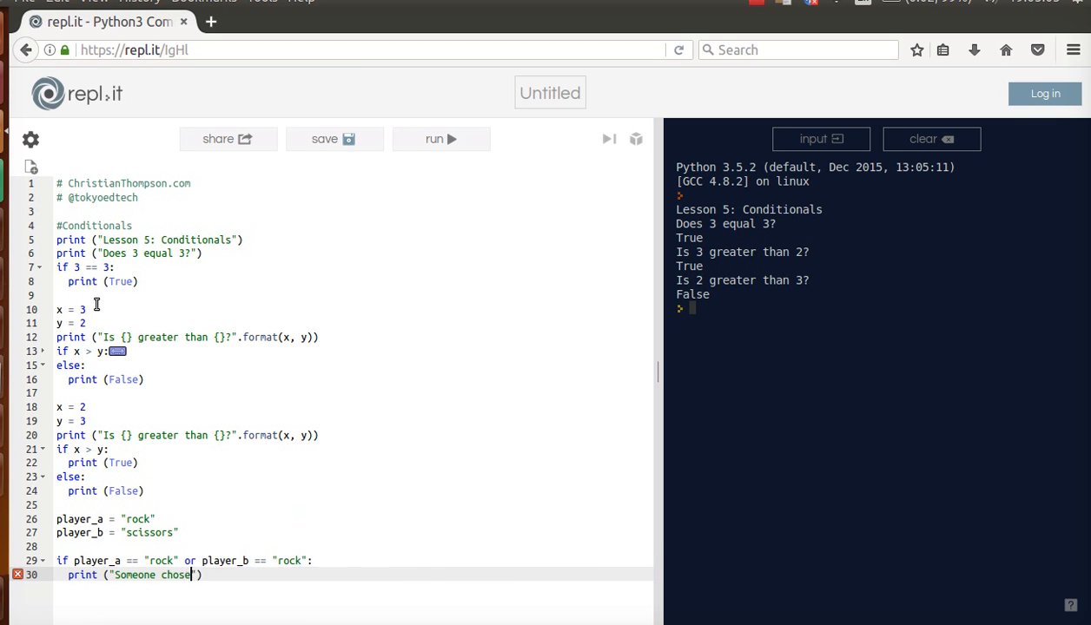
type("rock!\")")
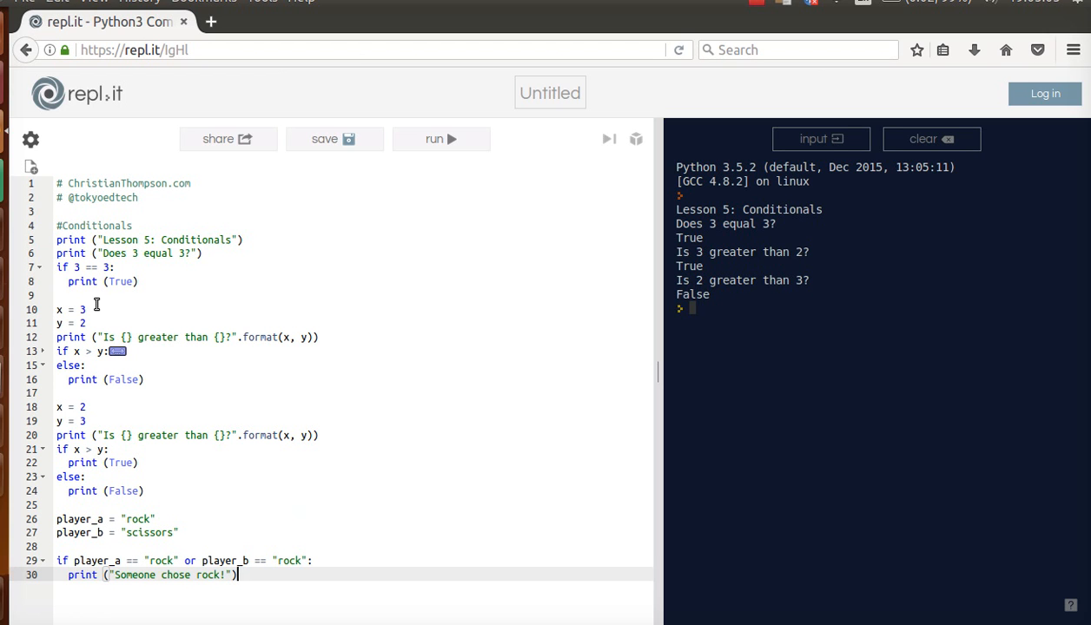
mouse_move(441, 139)
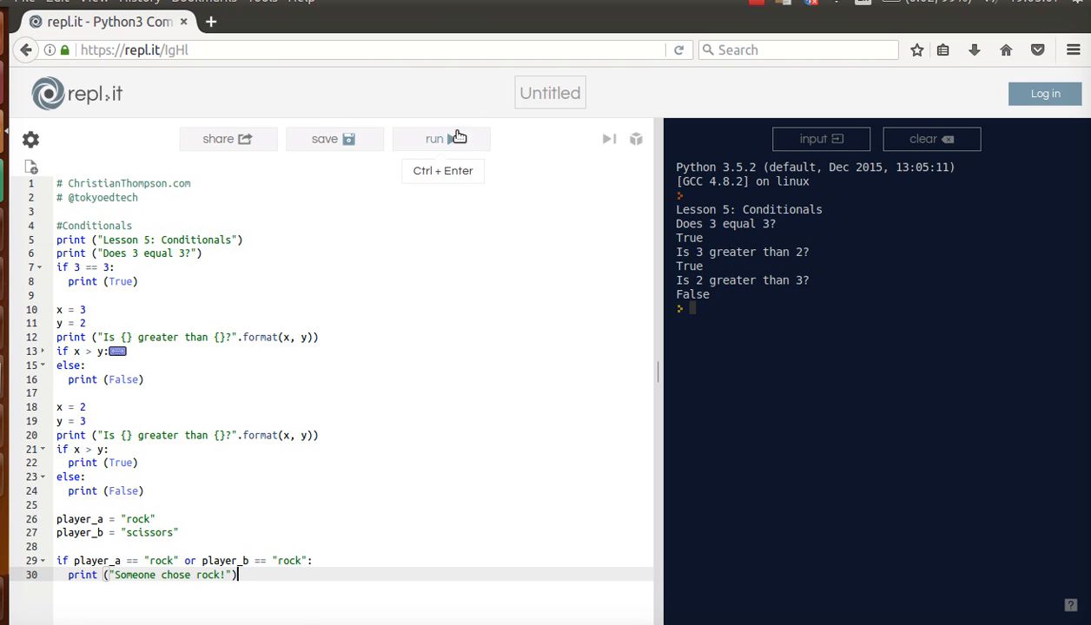
Run the script so 'Someone chose rock!' prints after the earlier False output.
left_click(441, 139)
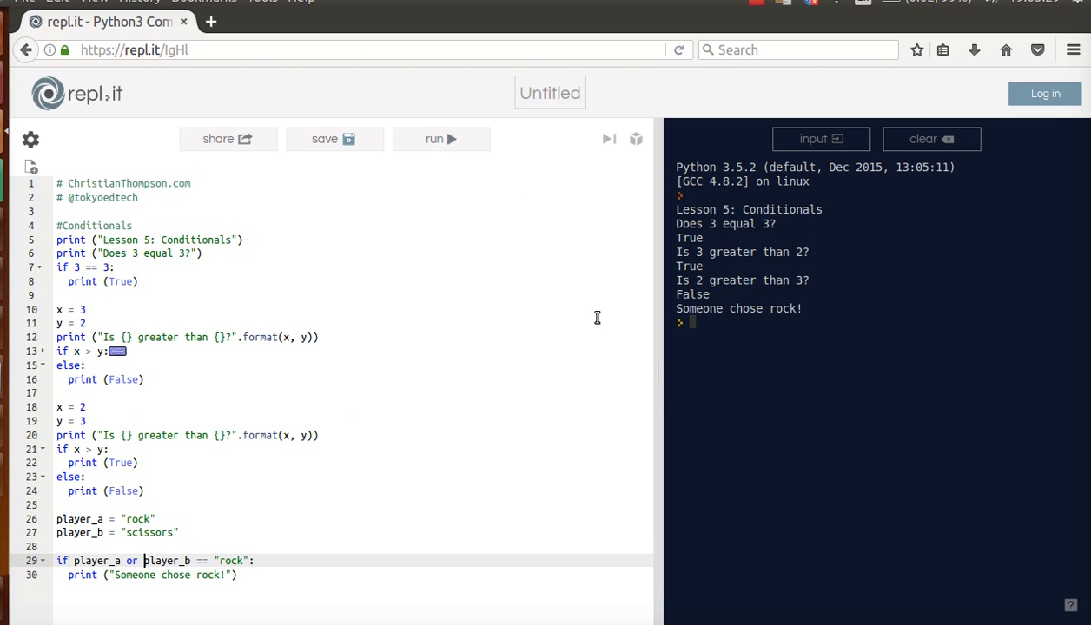
mouse_move(193, 545)
type("== \"rock")
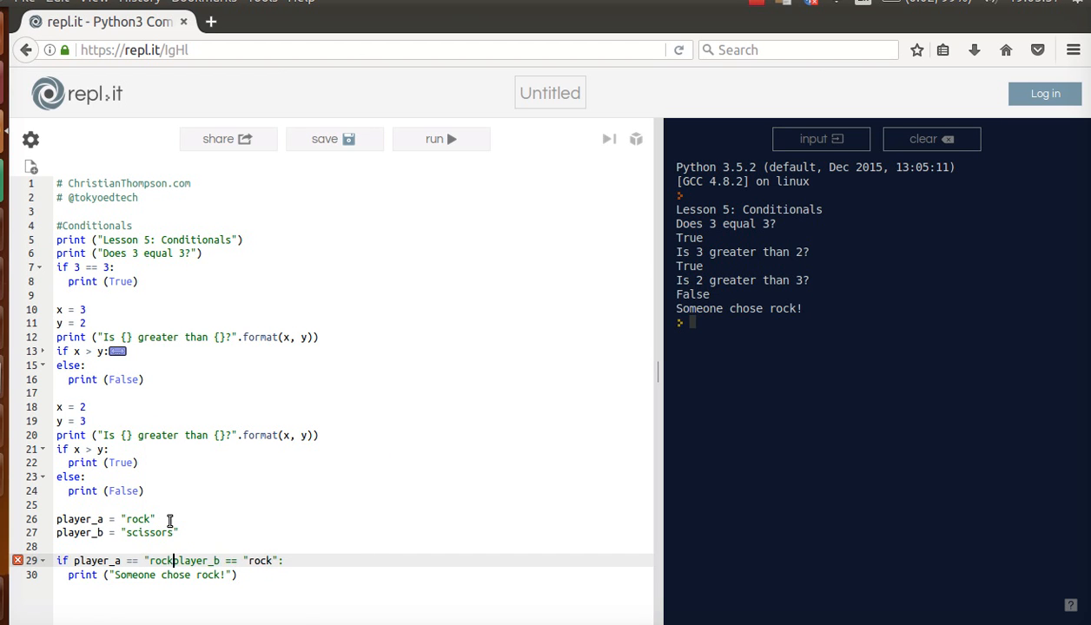
Retype the or in the rock-check condition and start a new blank line below the block.
type("or")
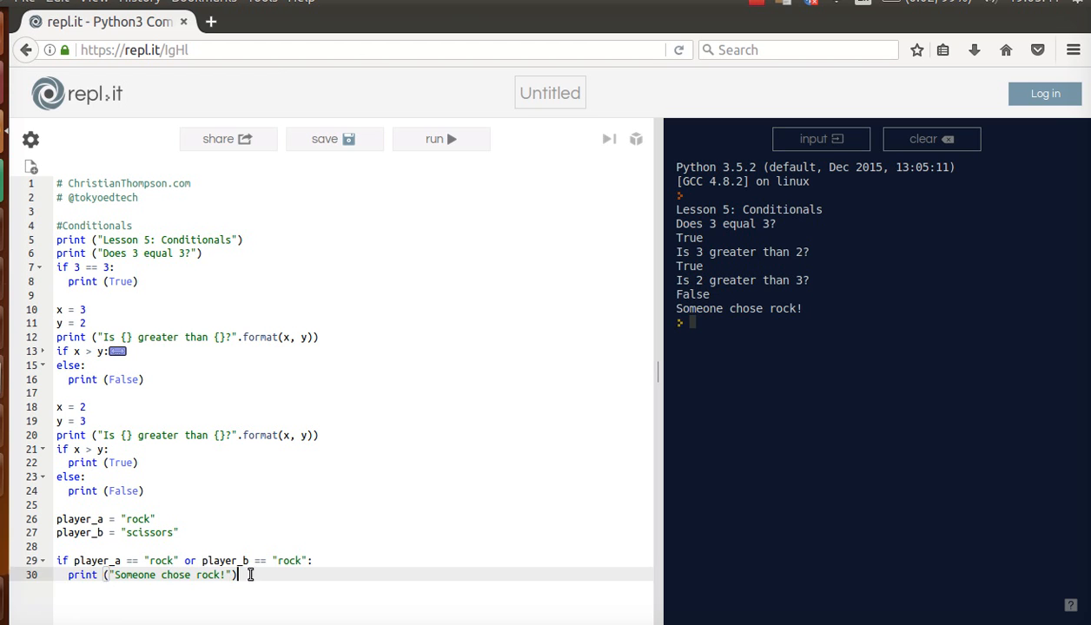
key("Enter")
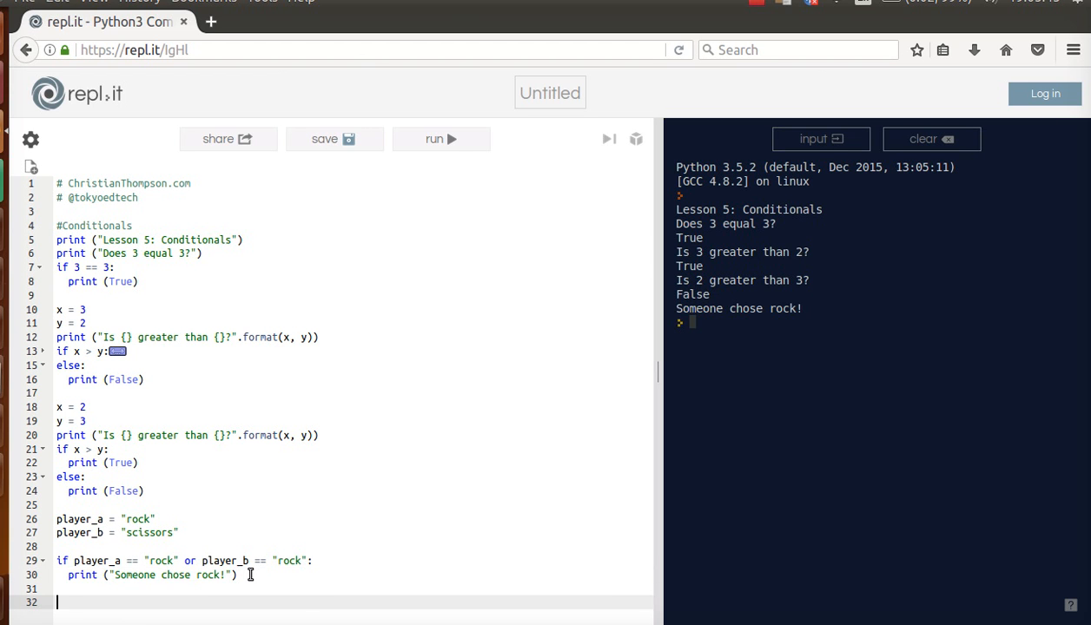
Write an if branch: player_a "rock" and player_b "scissors" prints "Player A wins!".
type("if player_a")
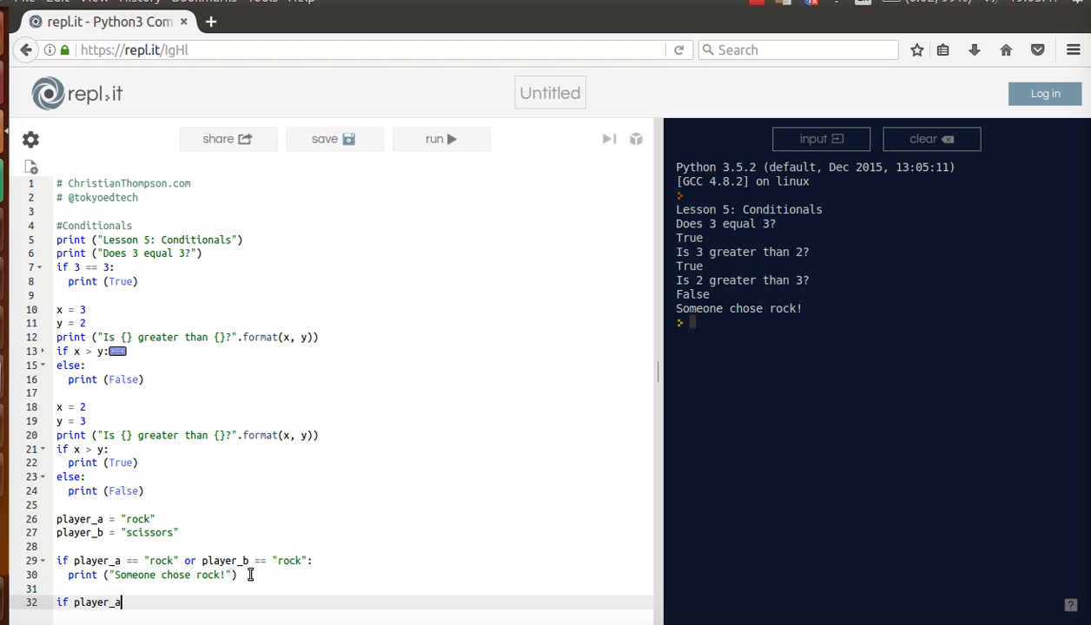
type("== \"rock\"")
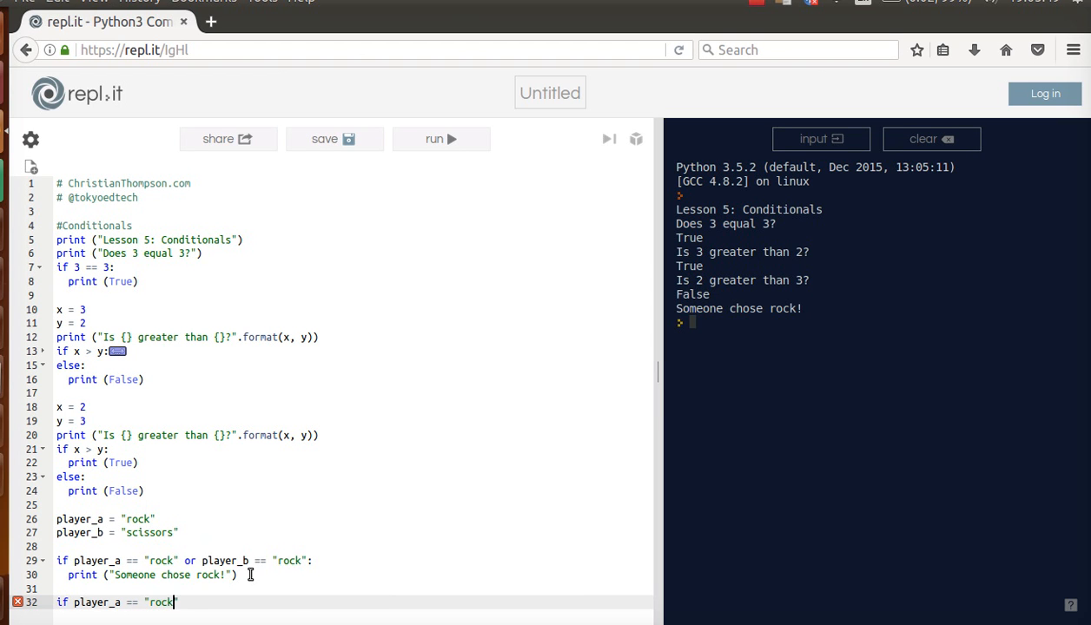
type("and \"\"")
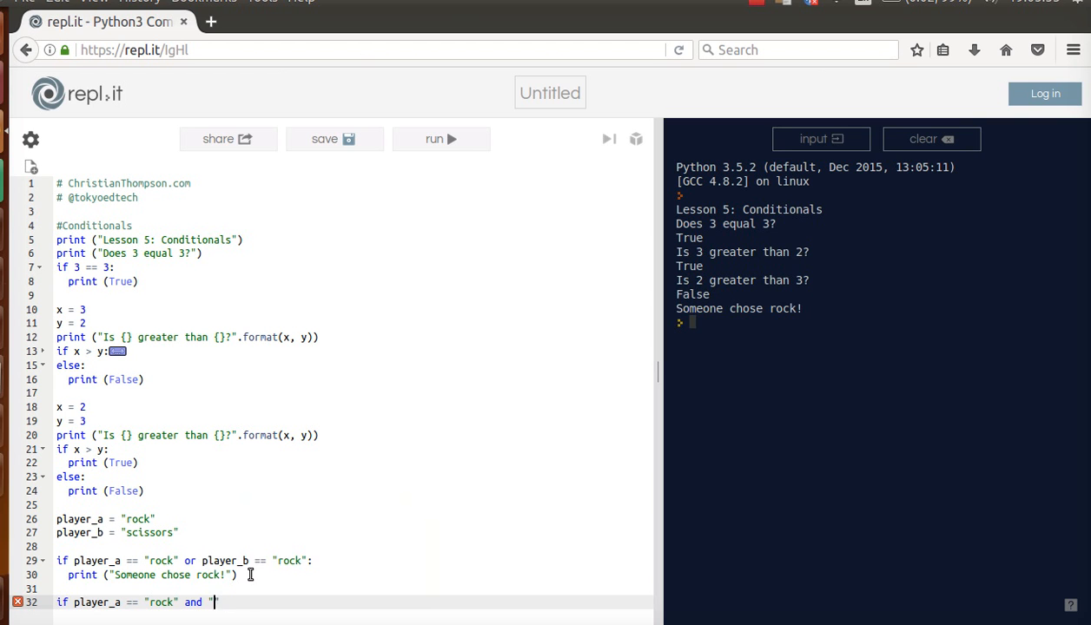
type("player_b ==")
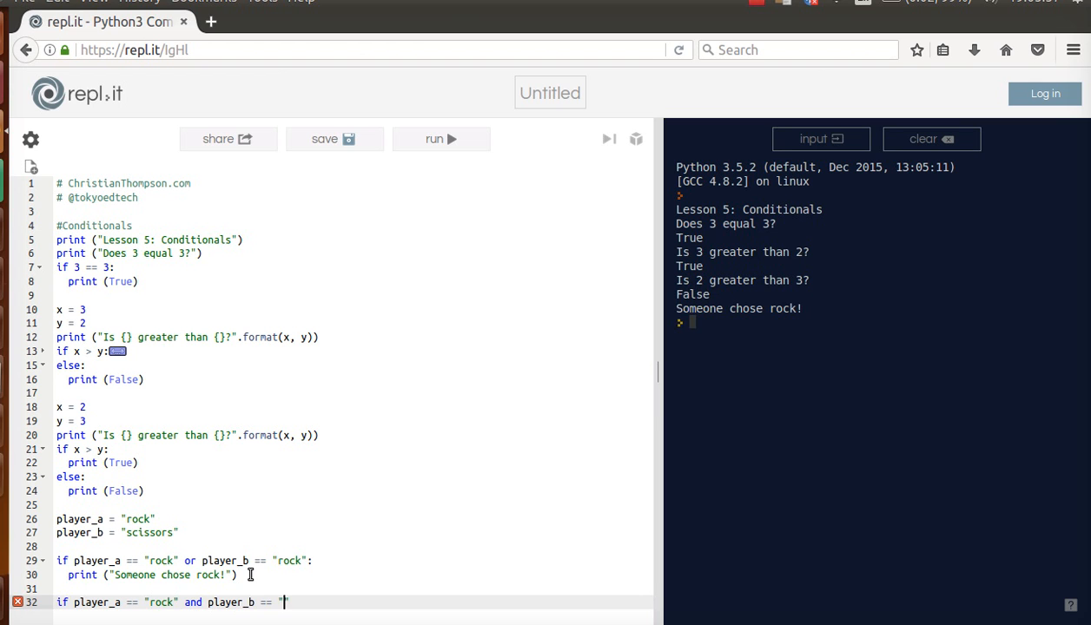
type("scissors")
type("print")
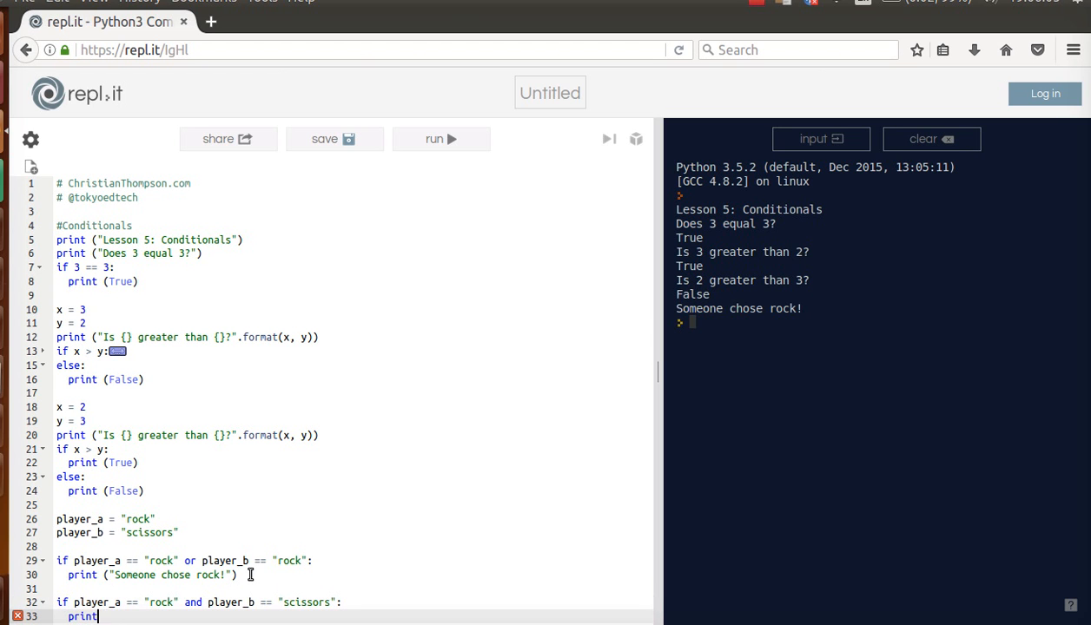
type("(\"Player\")")
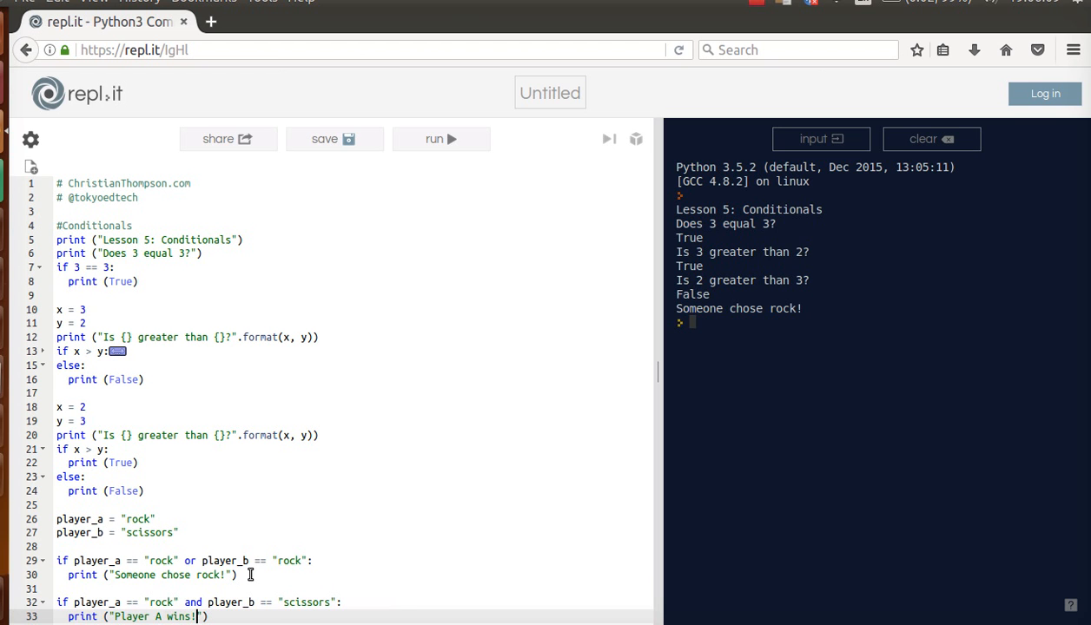
Run the script so the console shows Player A wins!
scroll("down", 3)
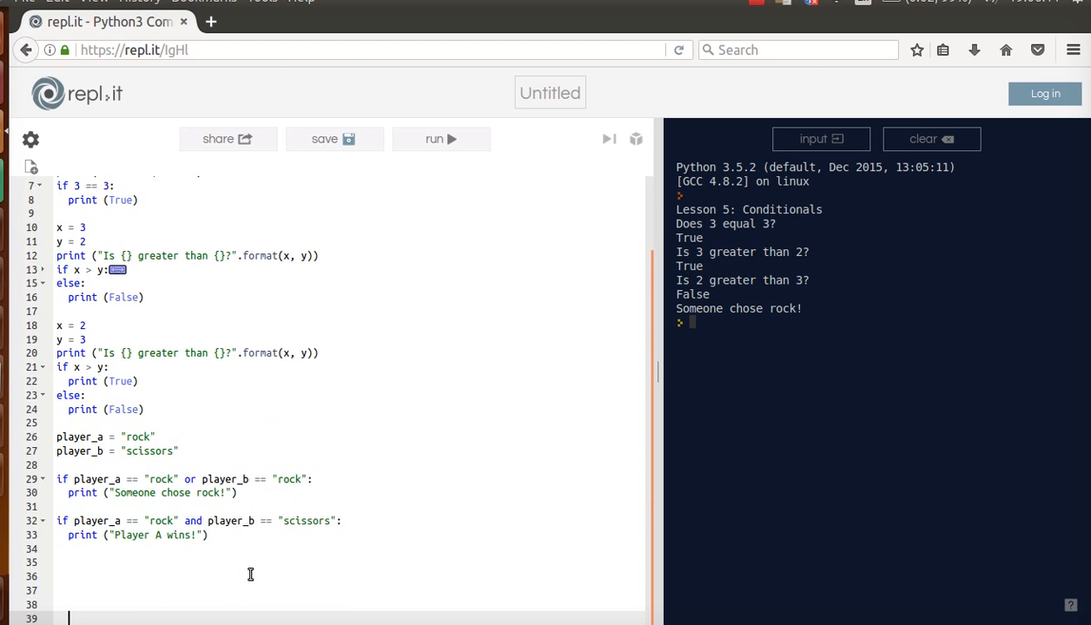
scroll("down", 3)
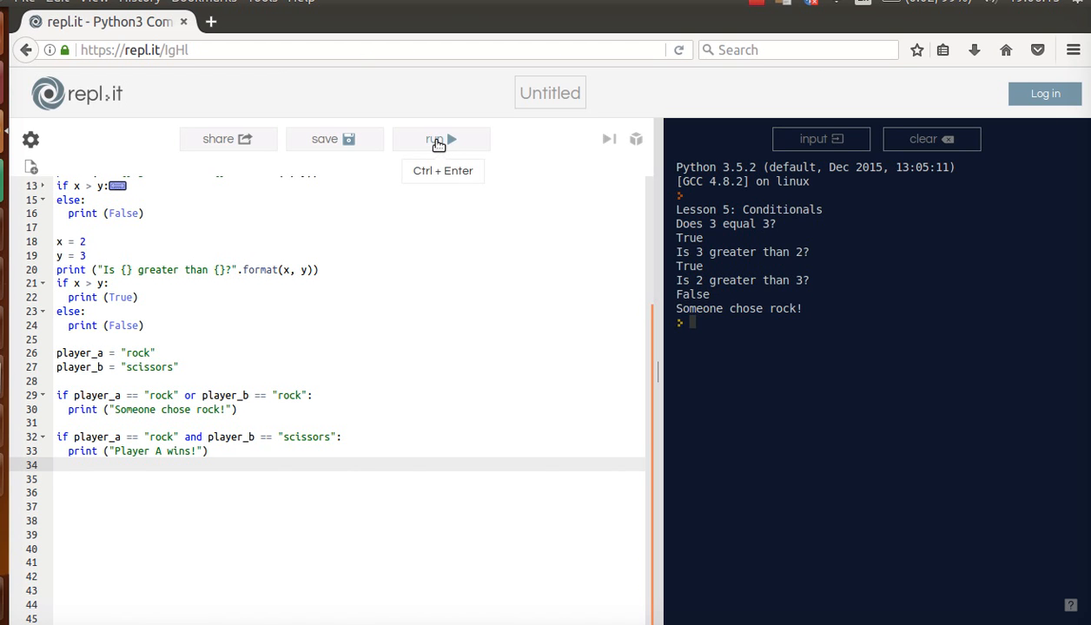
left_click(442, 139)
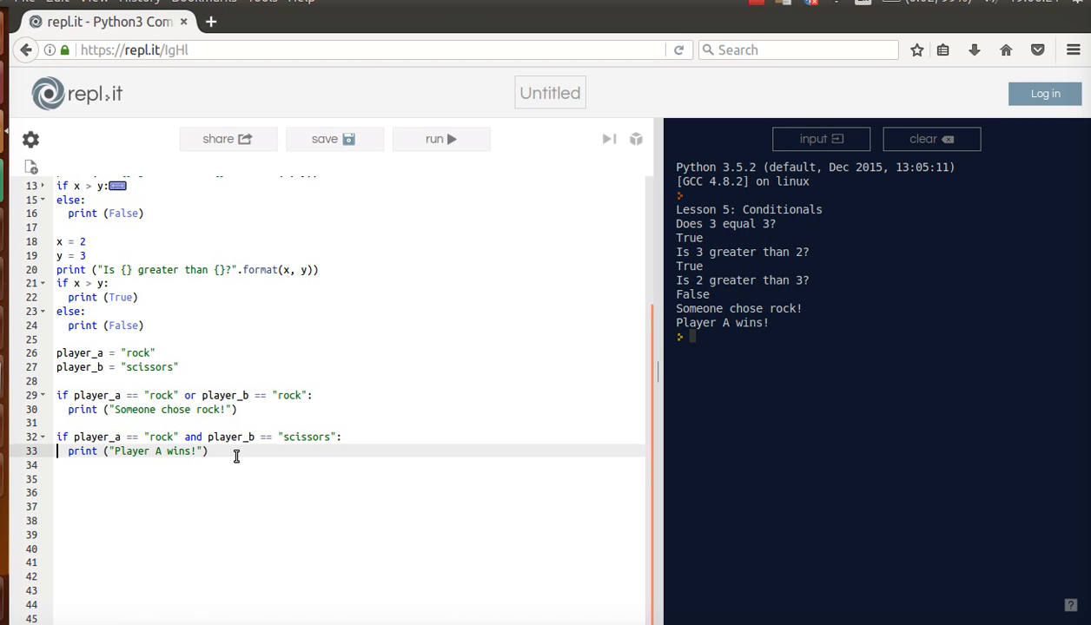
Add an elif branch: player_a "rock" and player_b "paper" prints "Player B wins!".
left_click(105, 325)
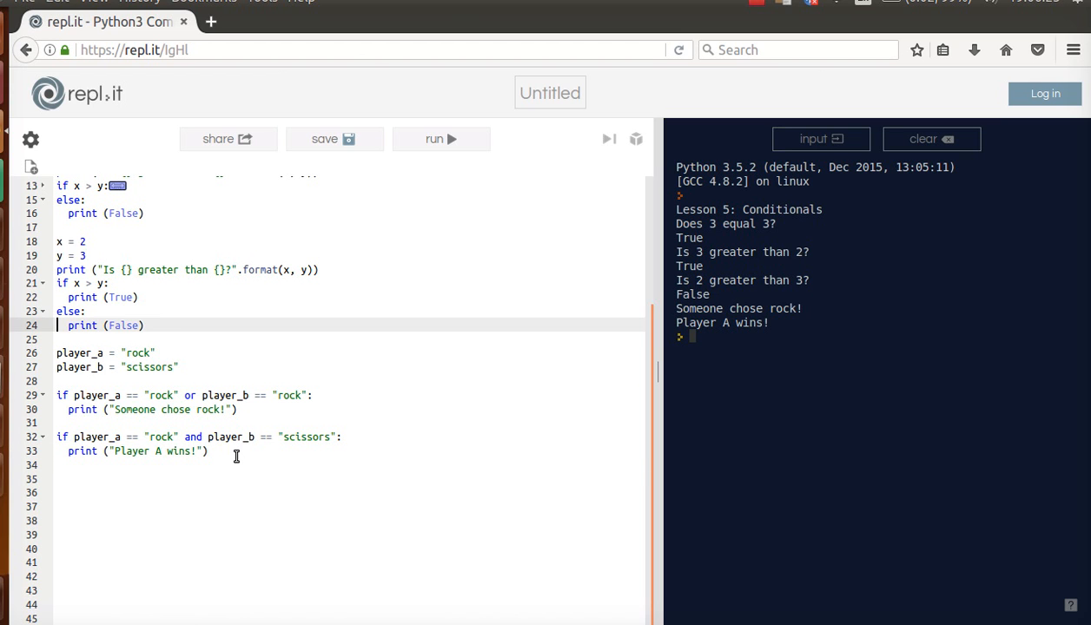
type("e")
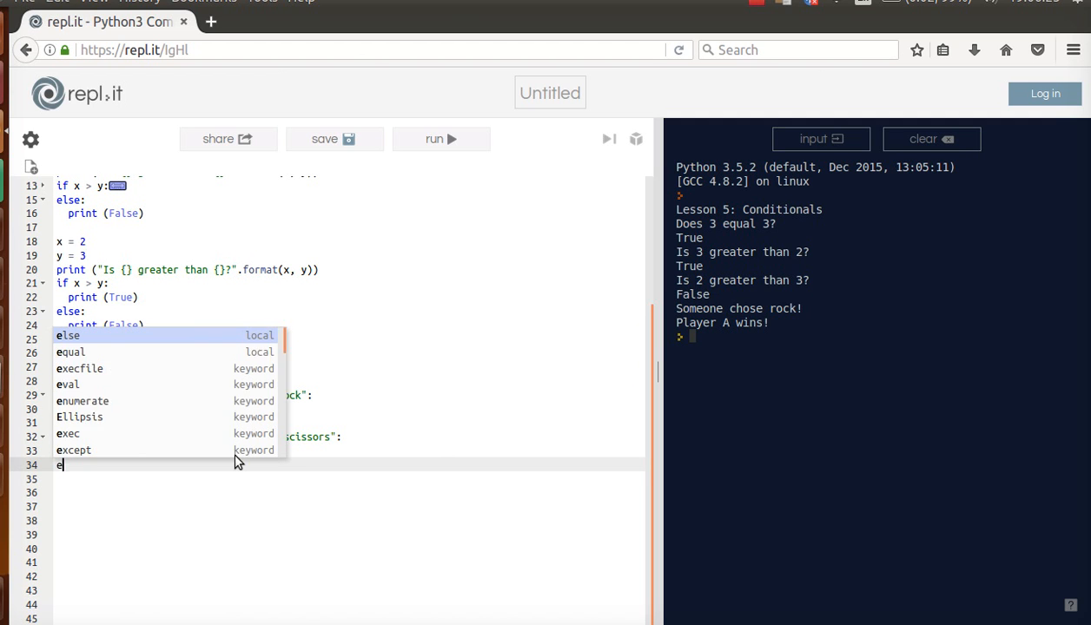
type("lif")
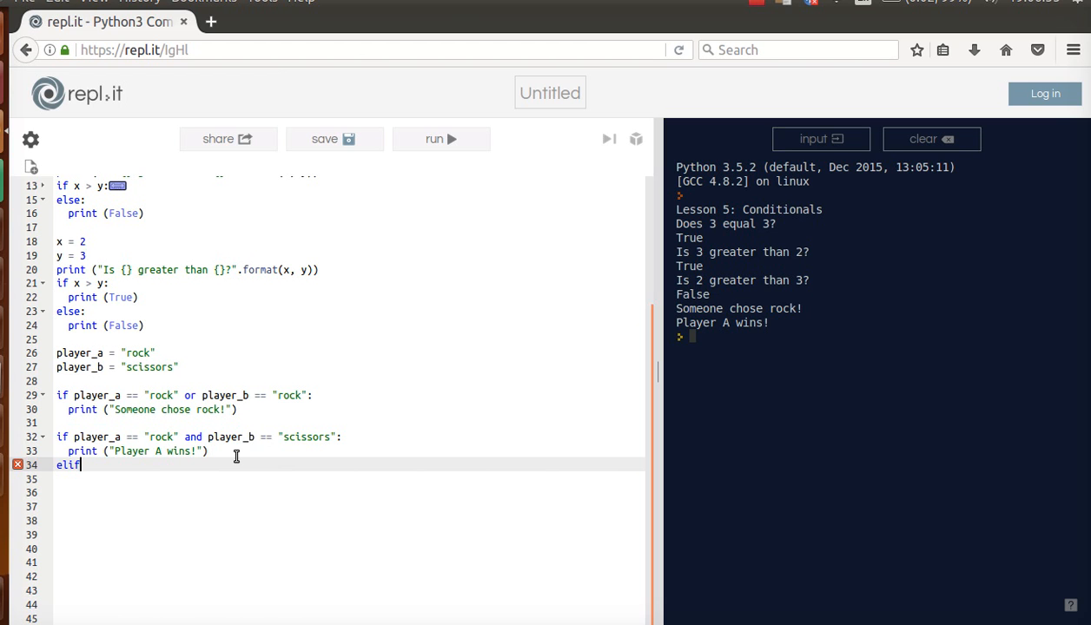
type("player_a ==")
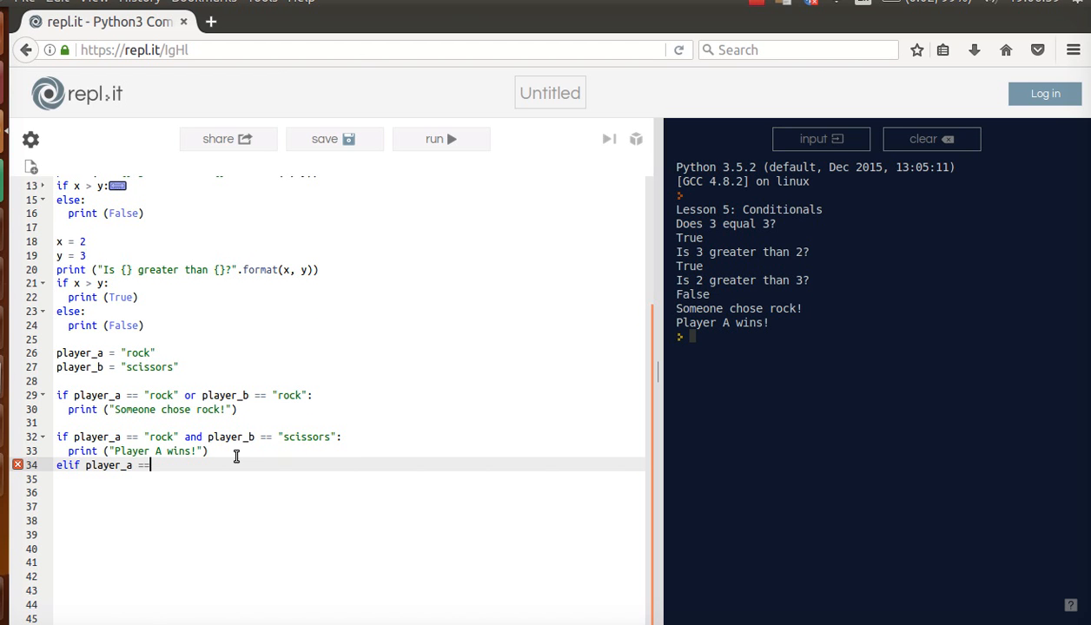
type("\"rock\"")
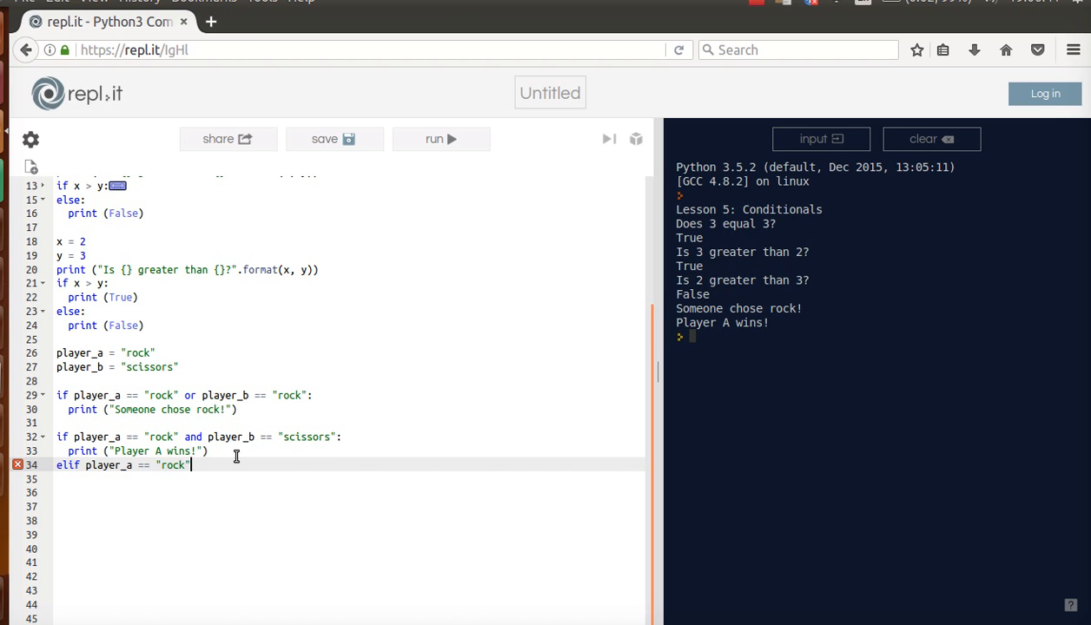
type("and player_b ==")
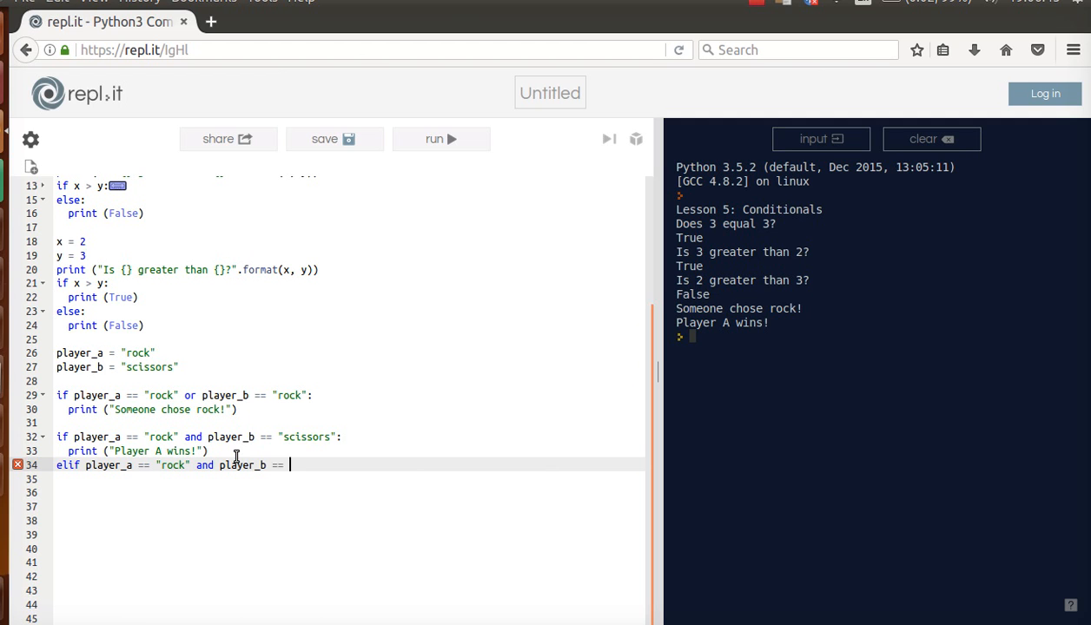
type("\"paper\":")
left_click(347, 479)
type("print")
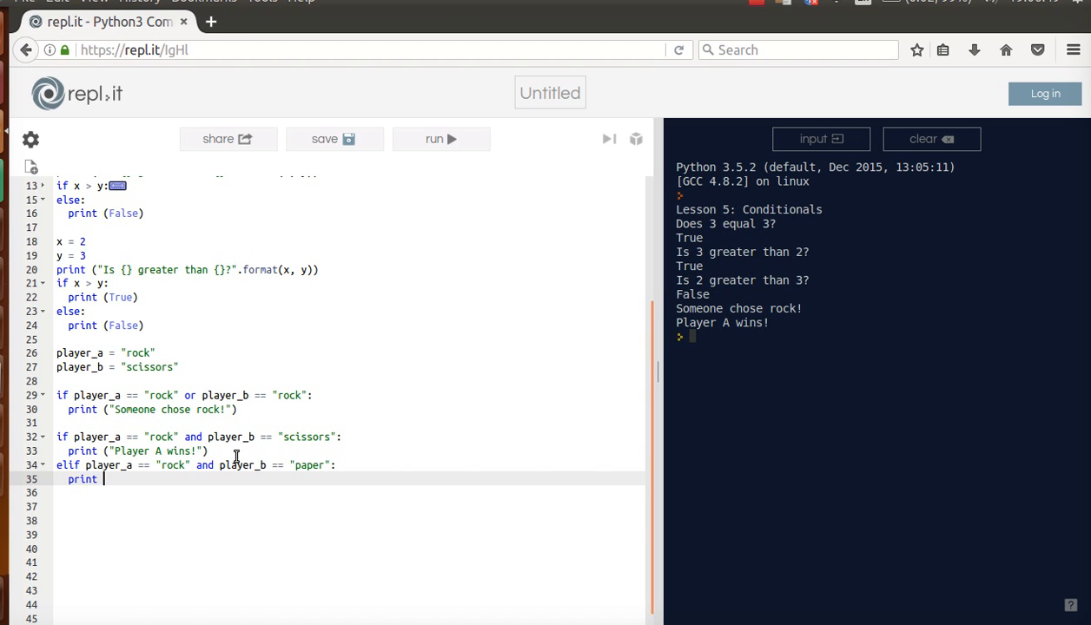
type("\"Player B wins!\")")
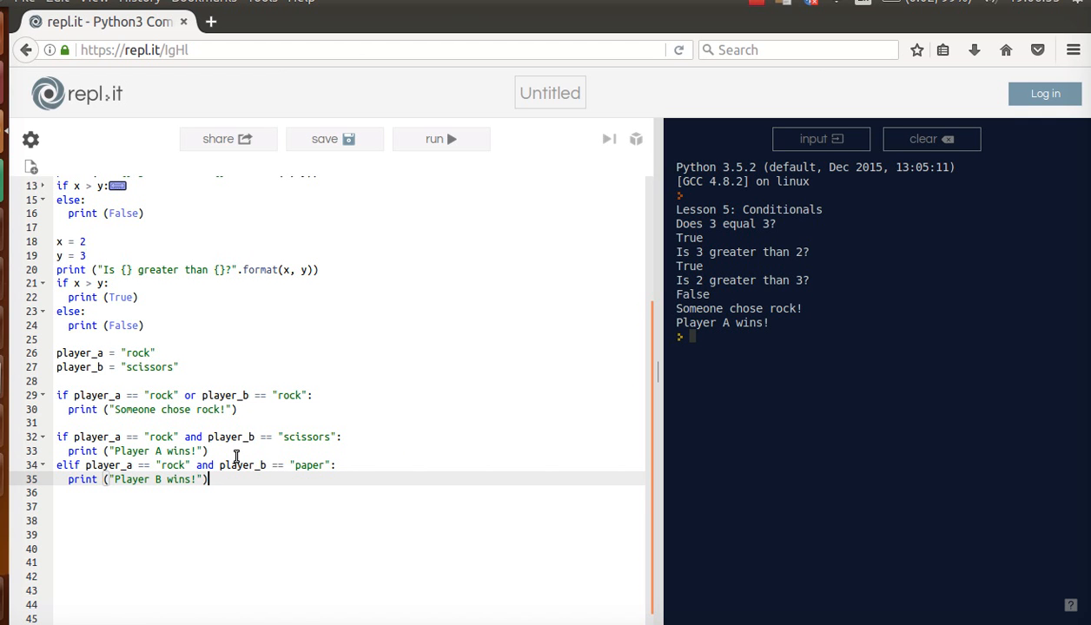
key("Return")
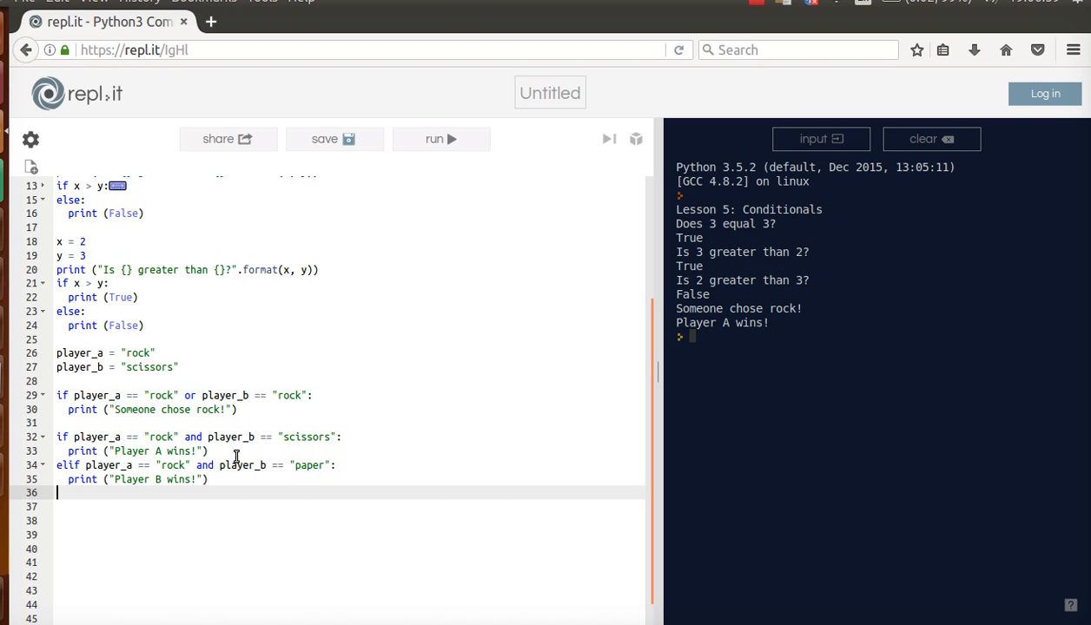
Add an else branch that prints "Tie!".
type("else:")
left_click(349, 507)
type("print (\"")
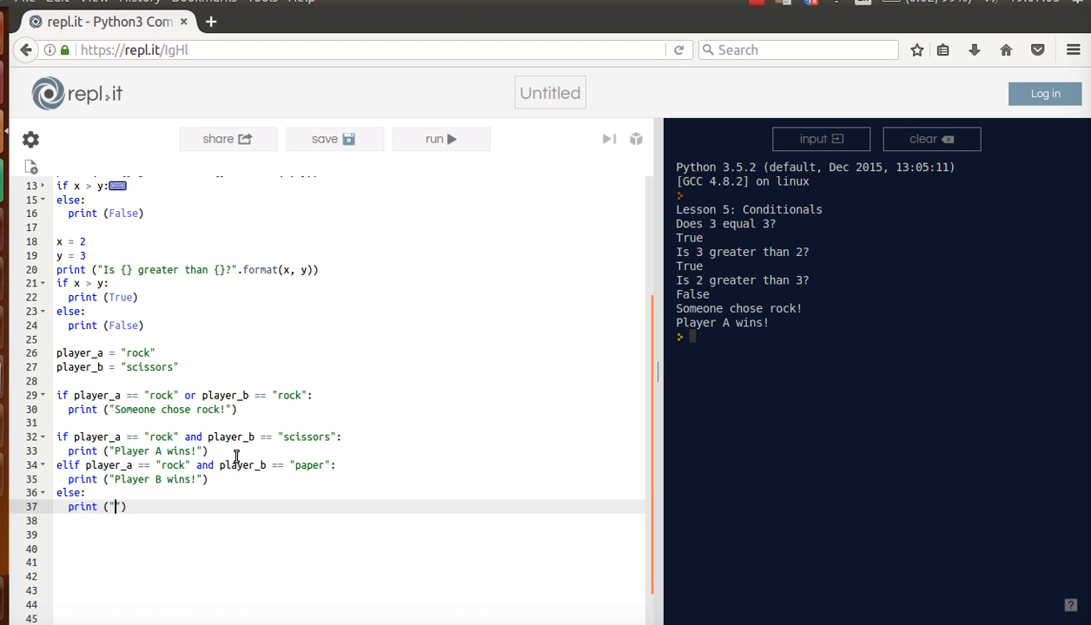
type("Tie!")
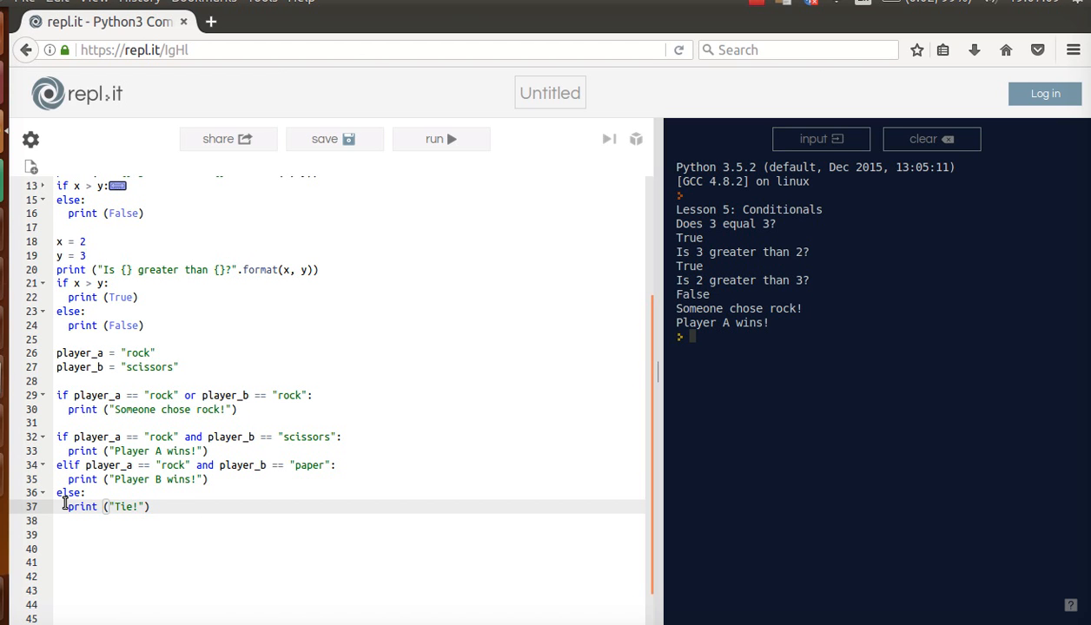
mouse_move(441, 139)
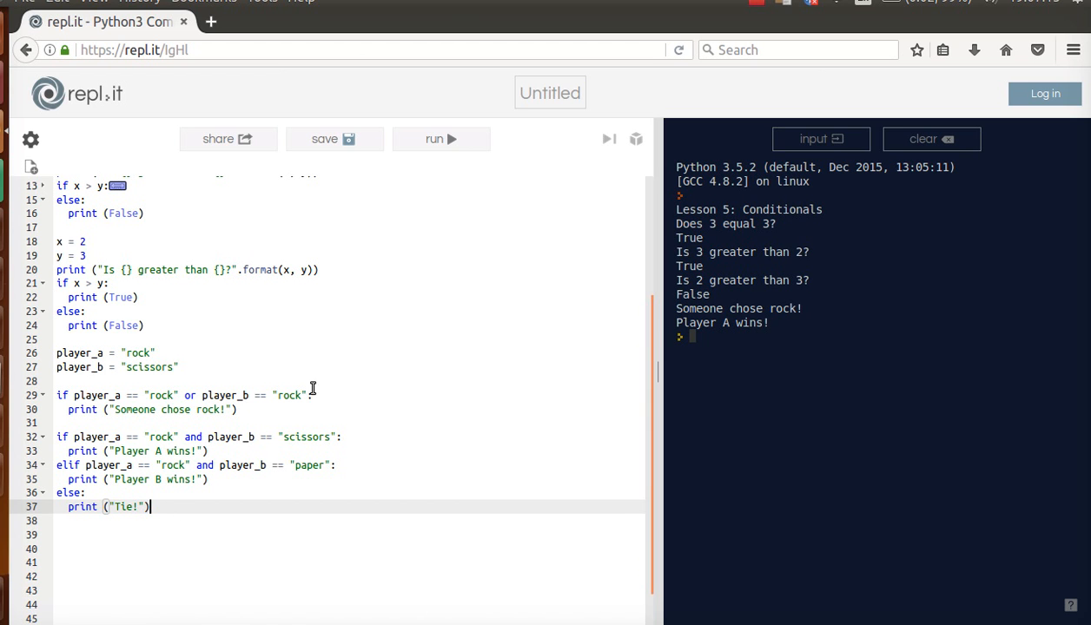
Change player_b to "paper" and run to get Player B wins!
double_click(149, 366)
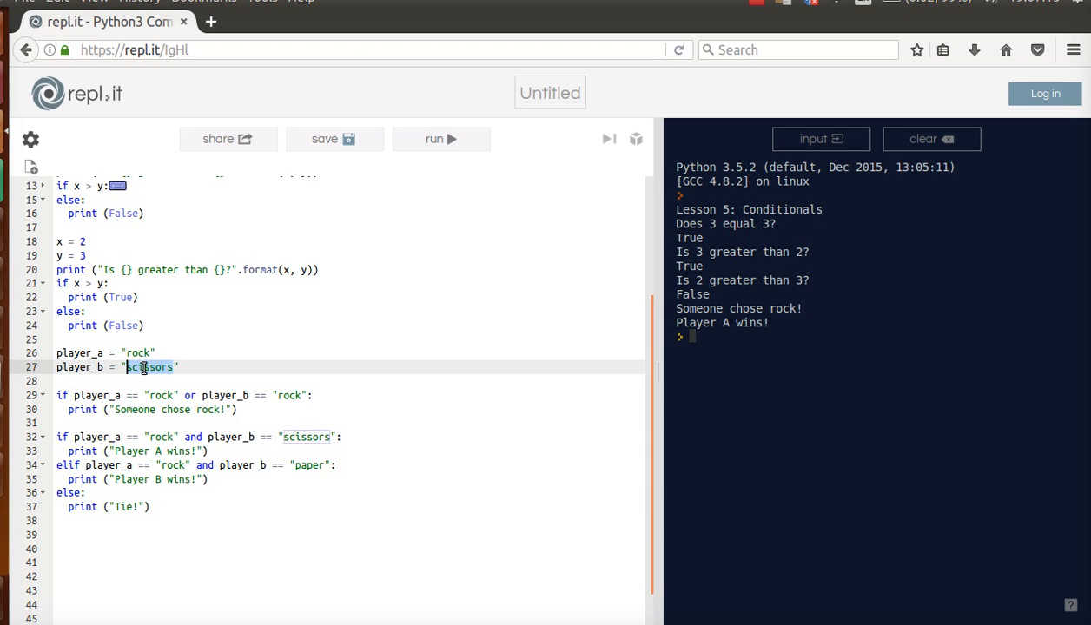
type("paper")
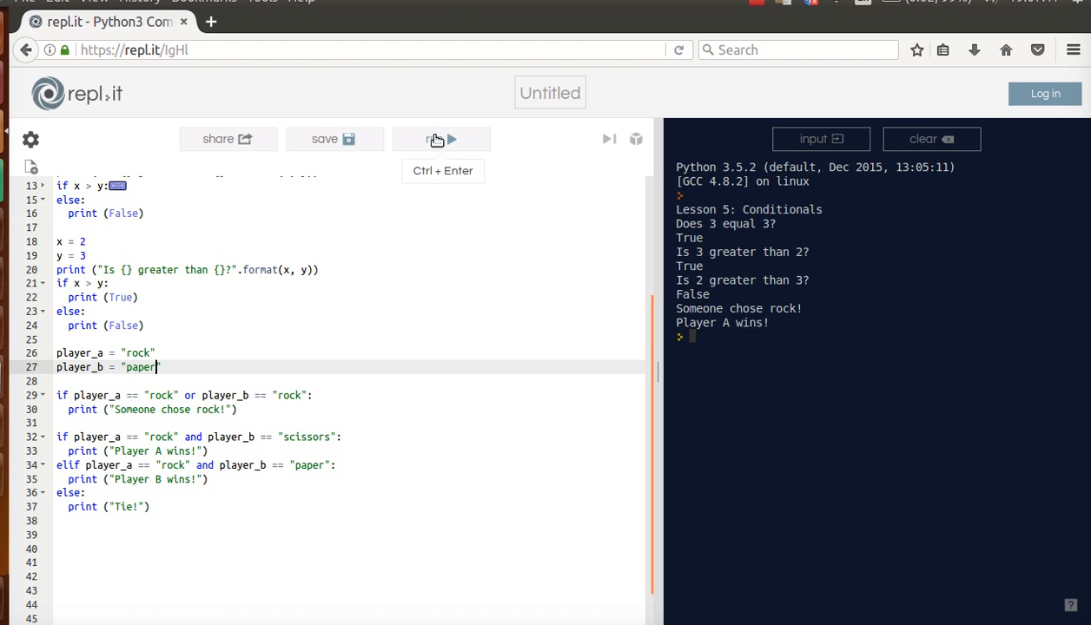
left_click(441, 139)
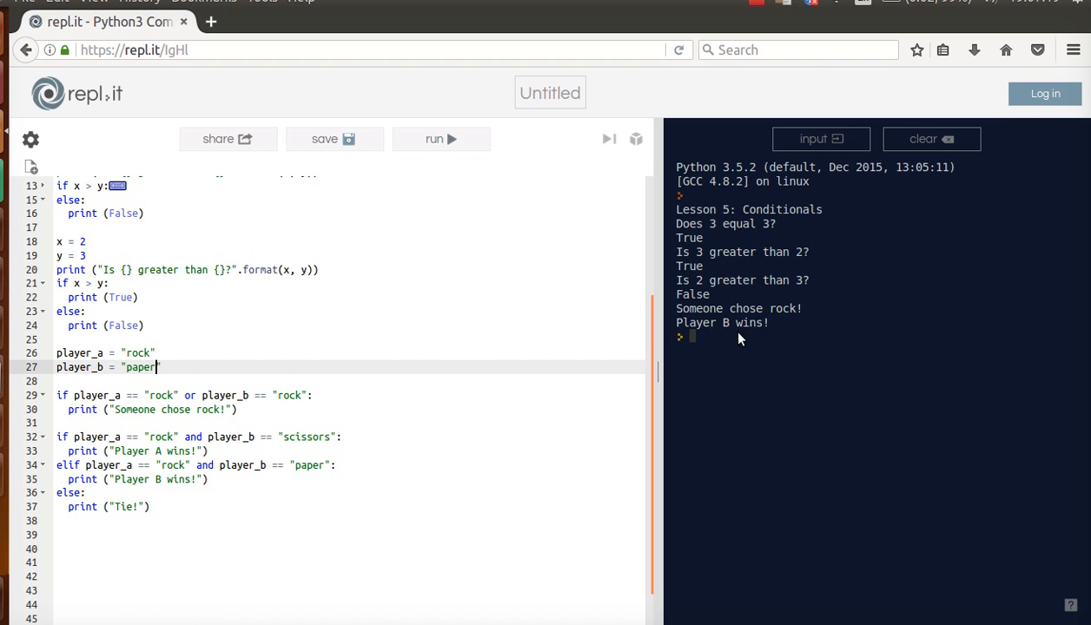
mouse_move(229, 365)
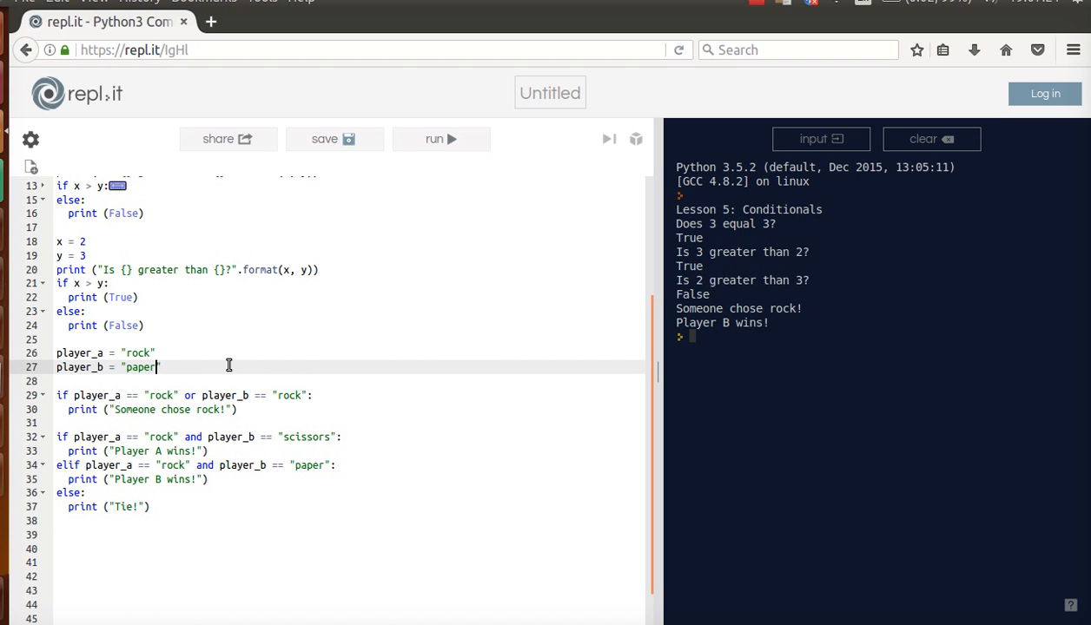
Change player_b to "rock" and rerun to get Tie!
type("rock")
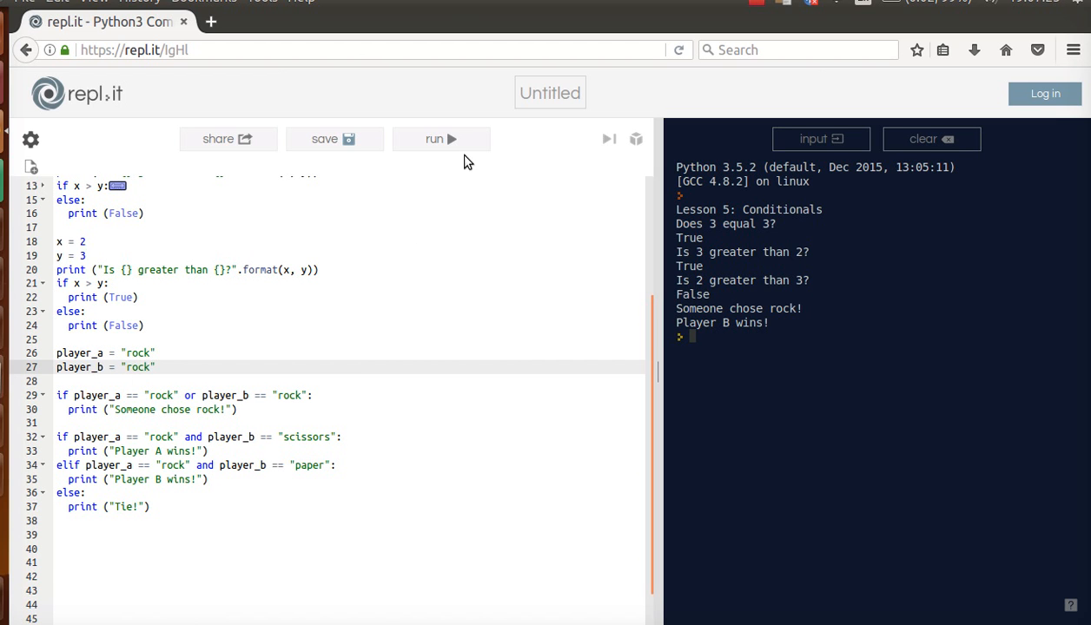
left_click(441, 139)
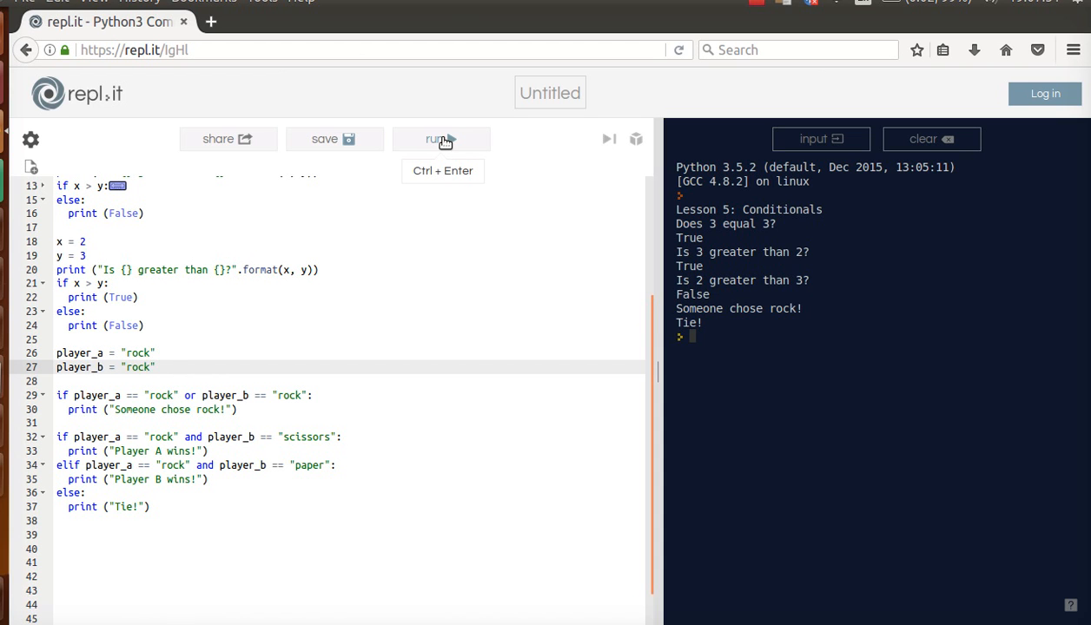
mouse_move(76, 184)
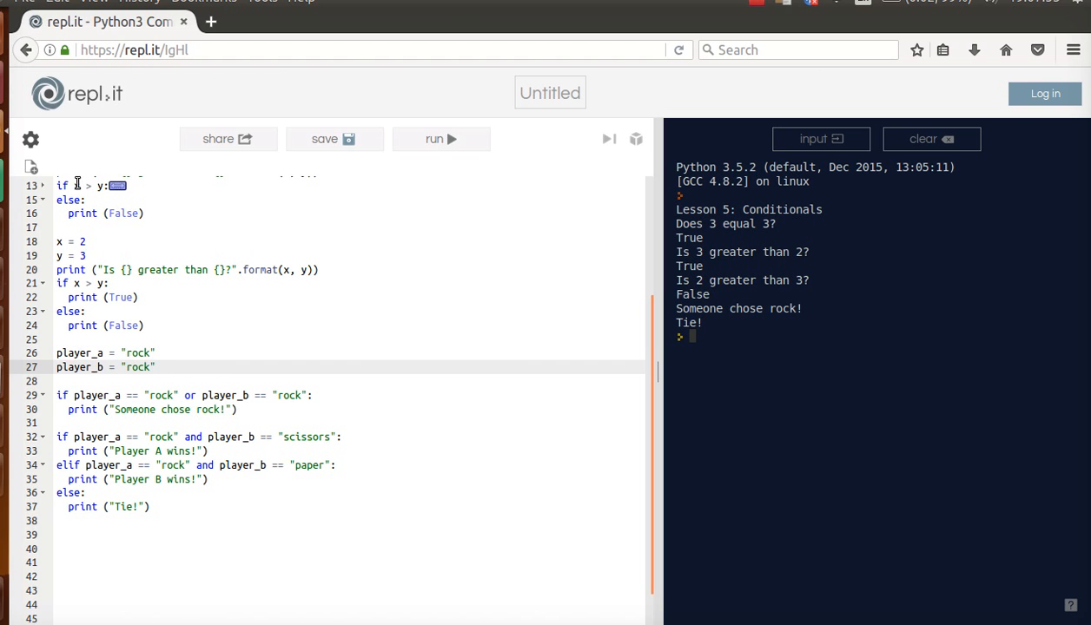
scroll("up", 3)
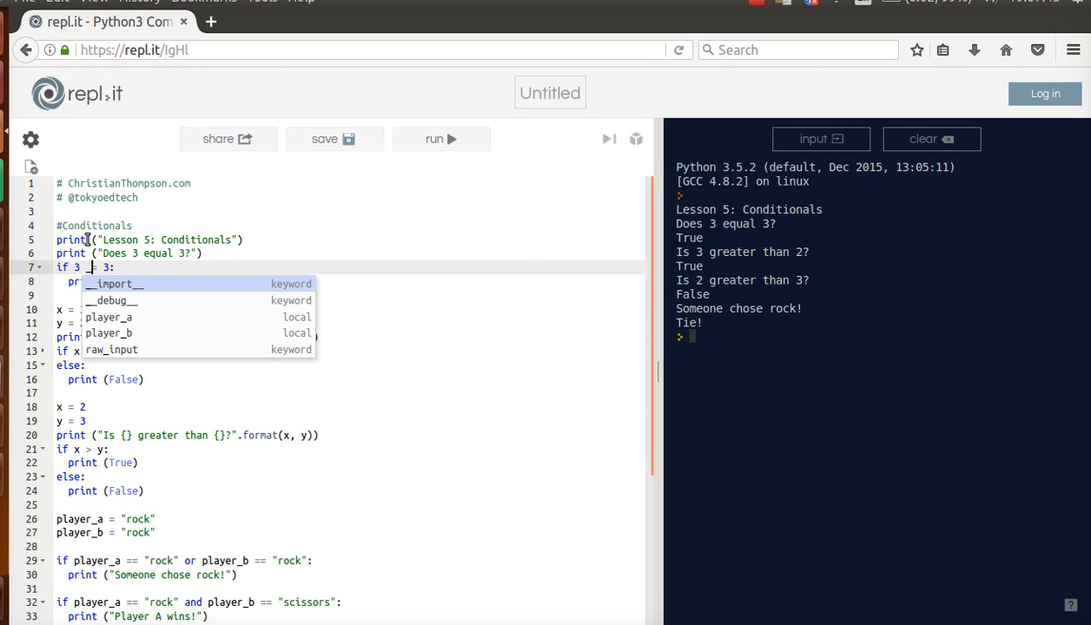
key("Escape")
type("==")
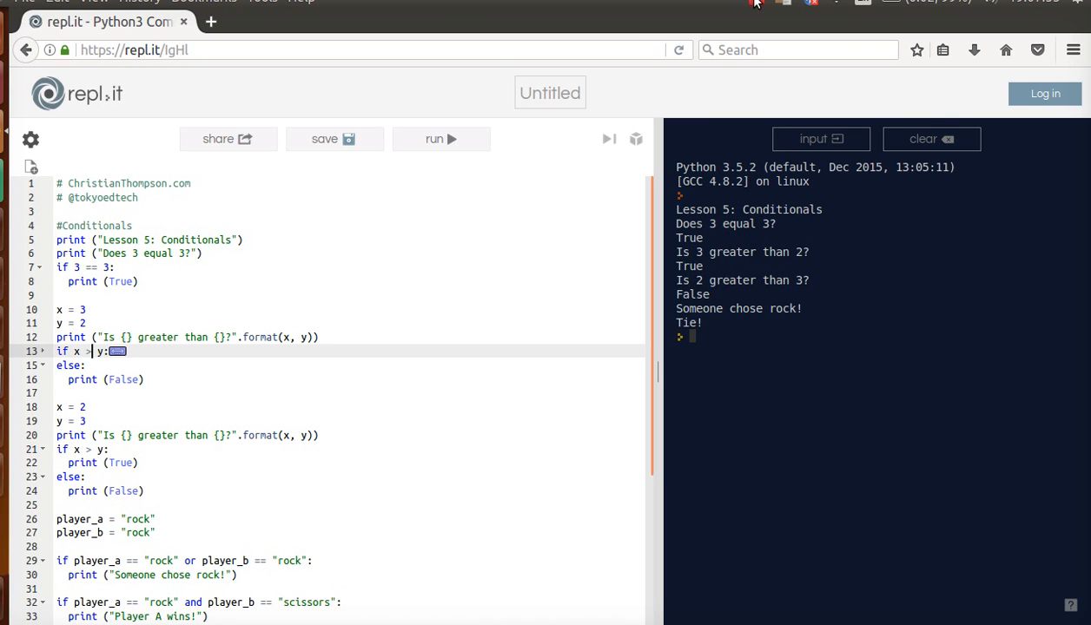
left_click(754, 4)
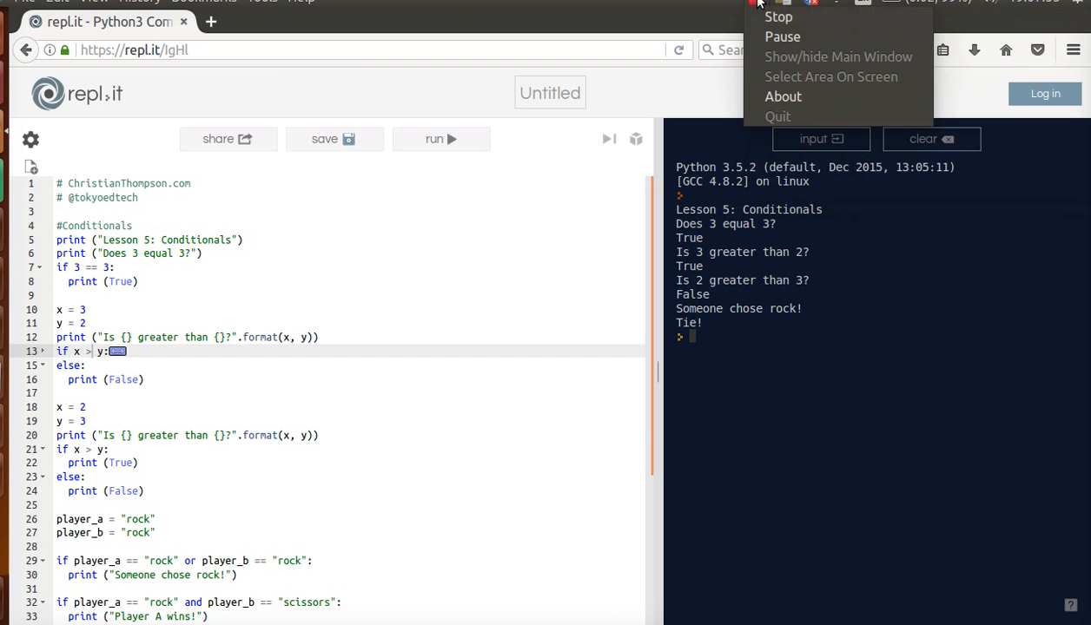